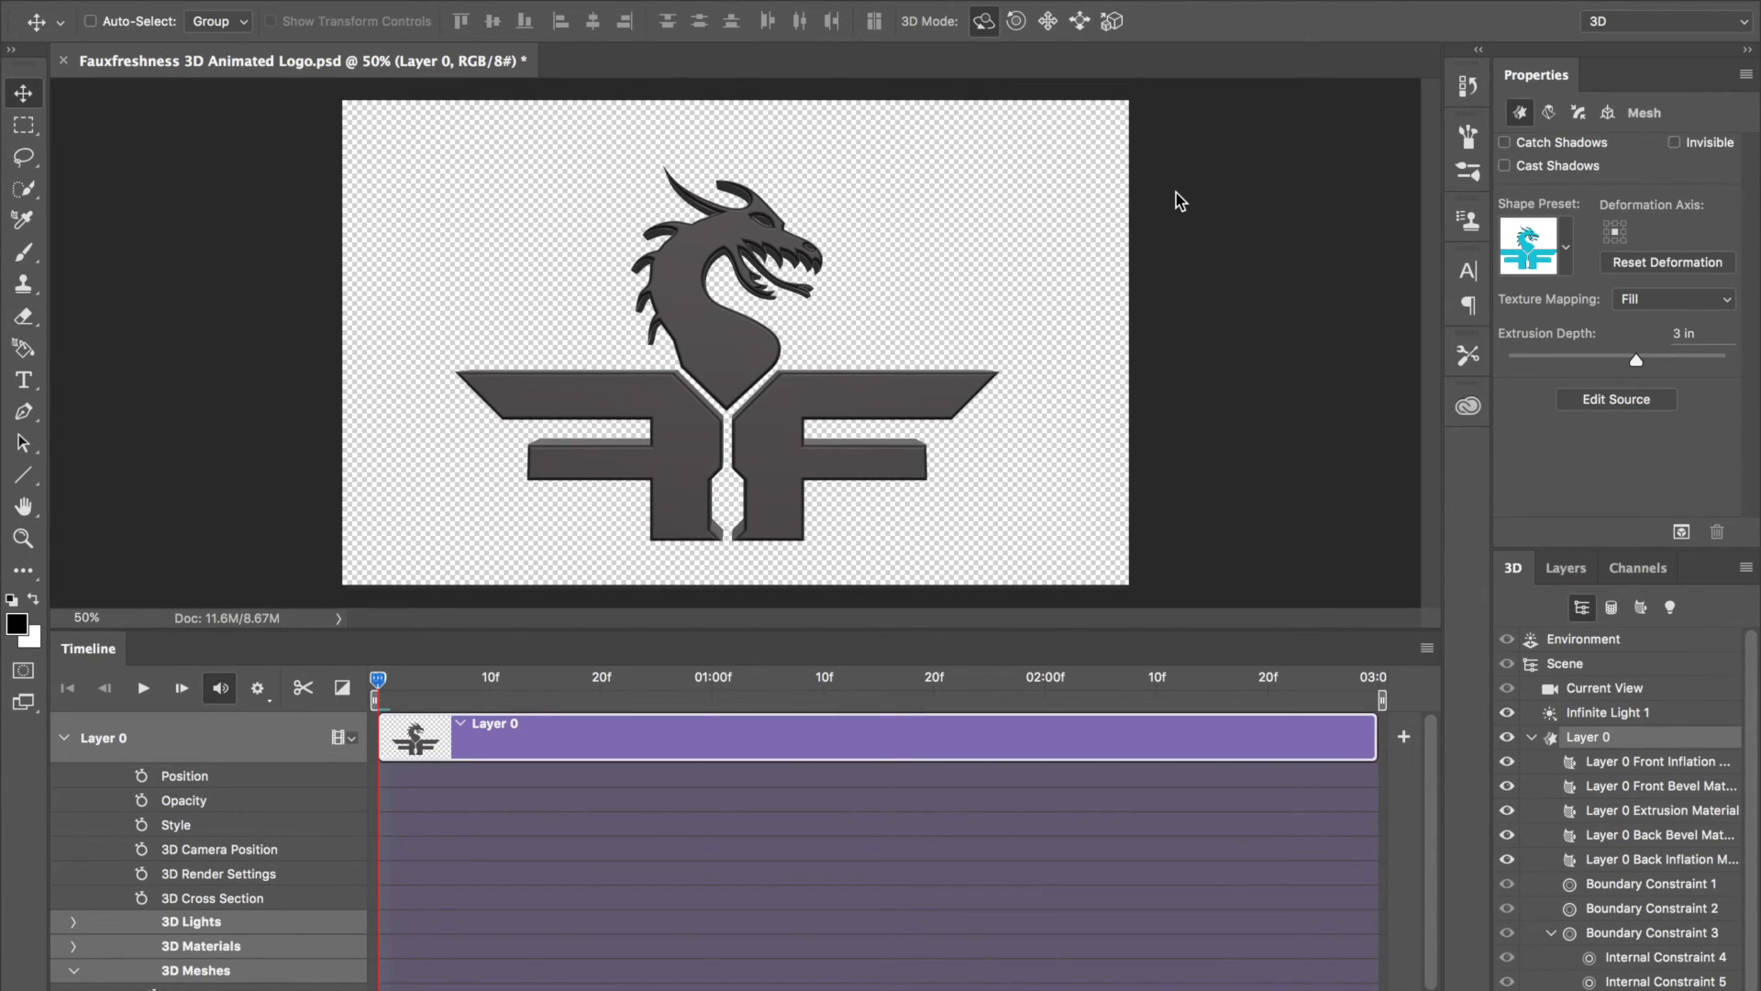
mouse_move(817, 464)
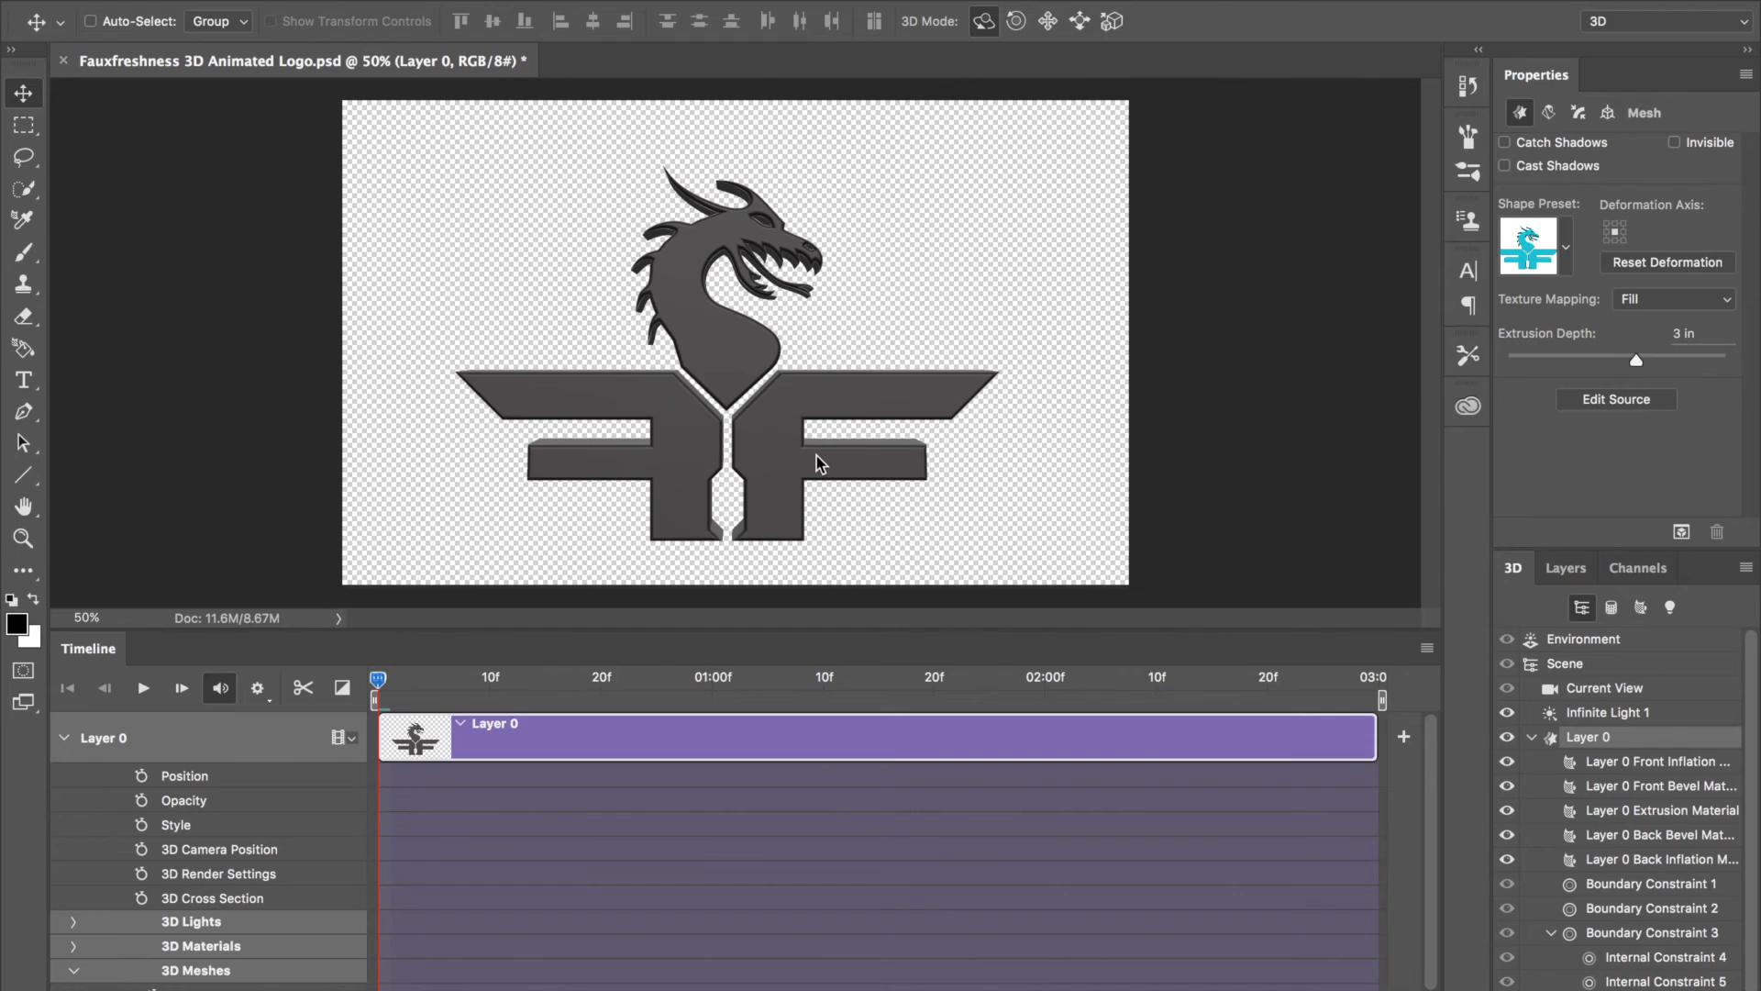
mouse_move(537, 631)
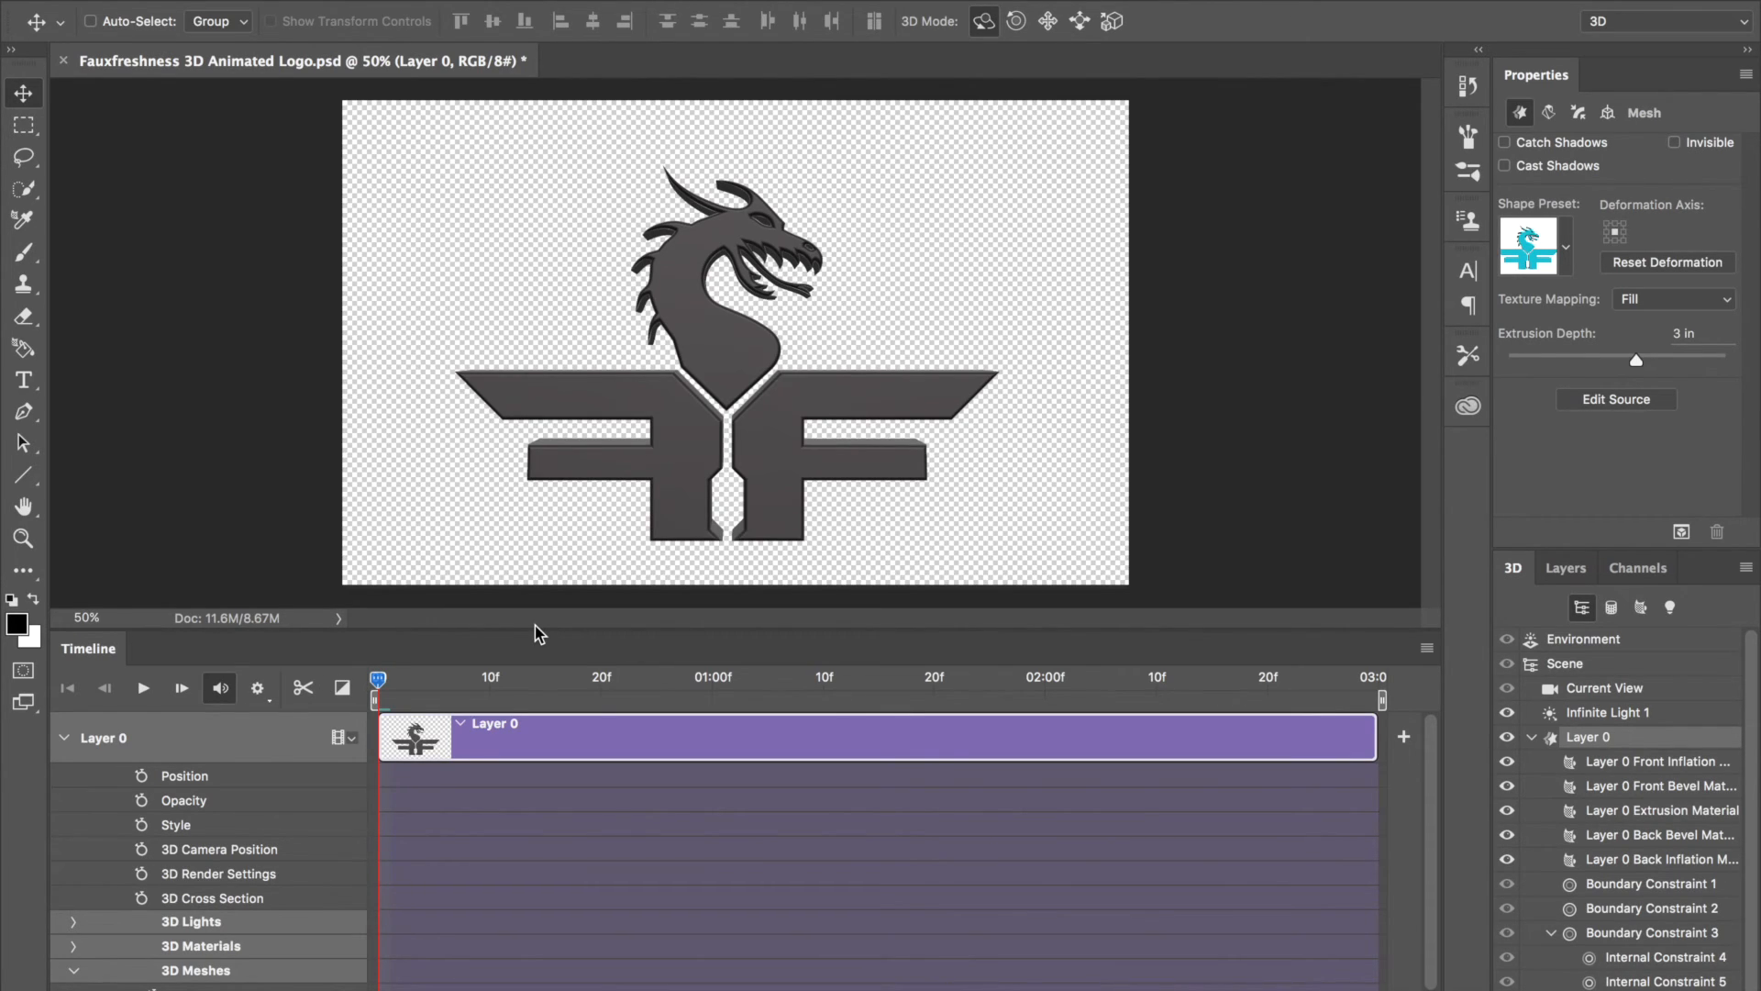
mouse_move(1315, 614)
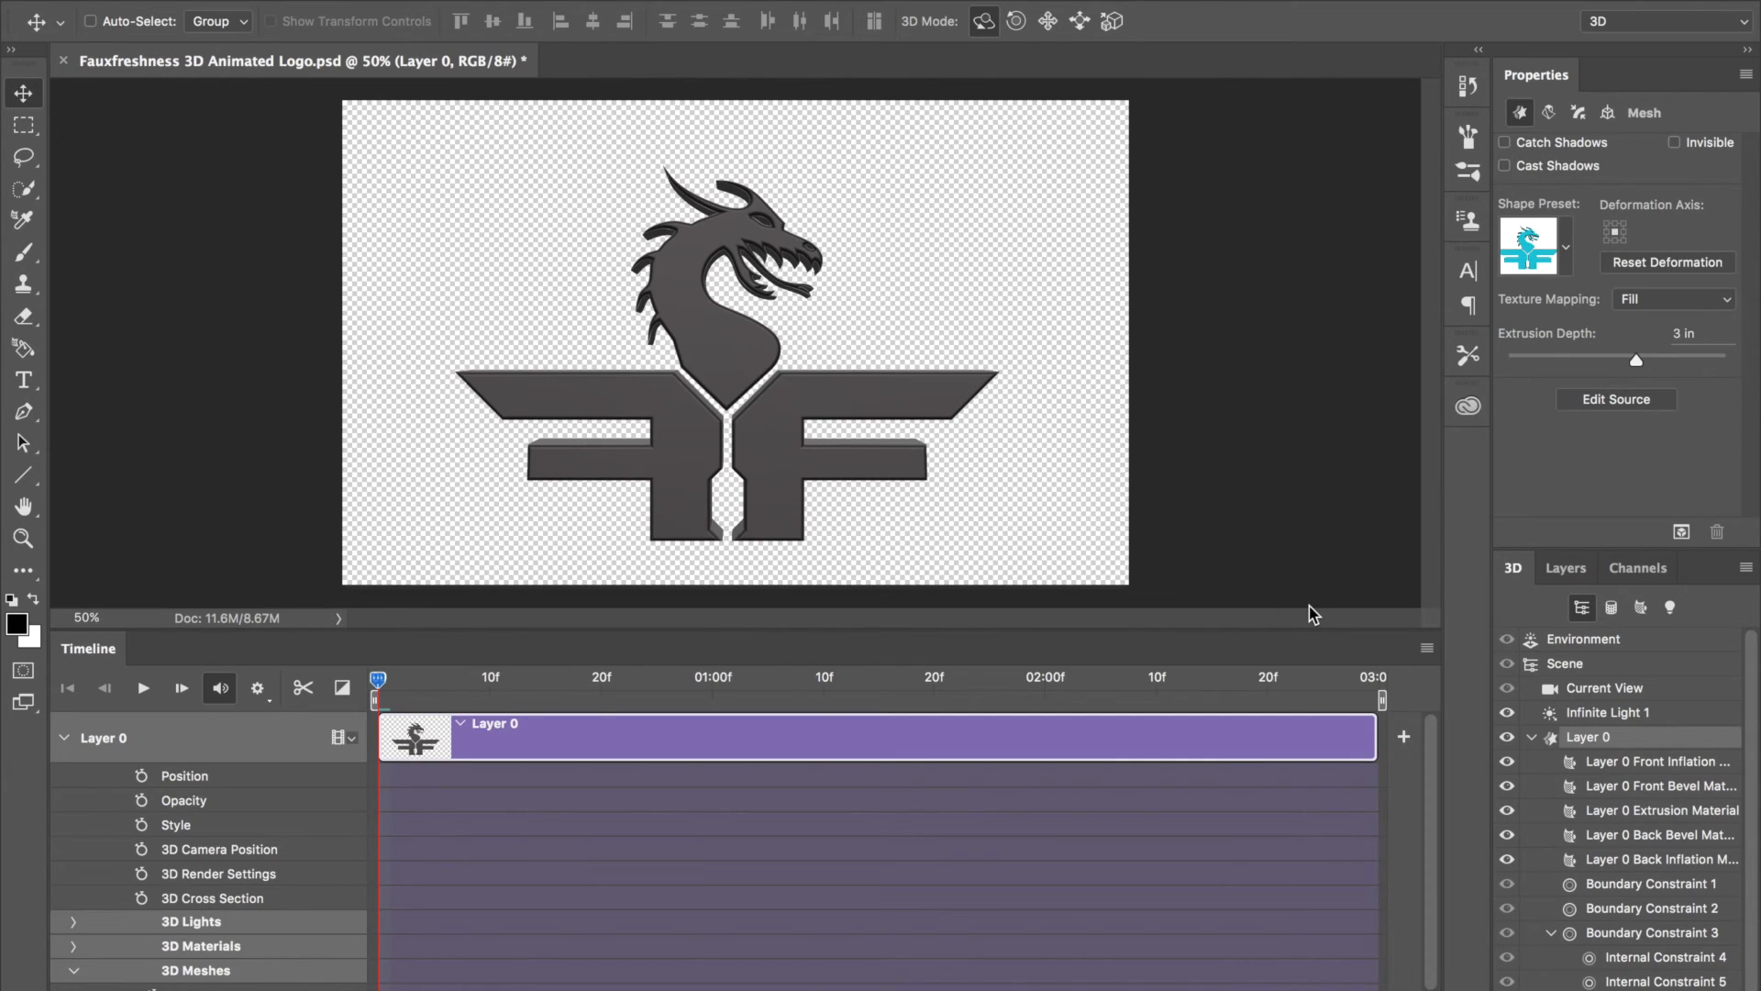
mouse_move(1426, 657)
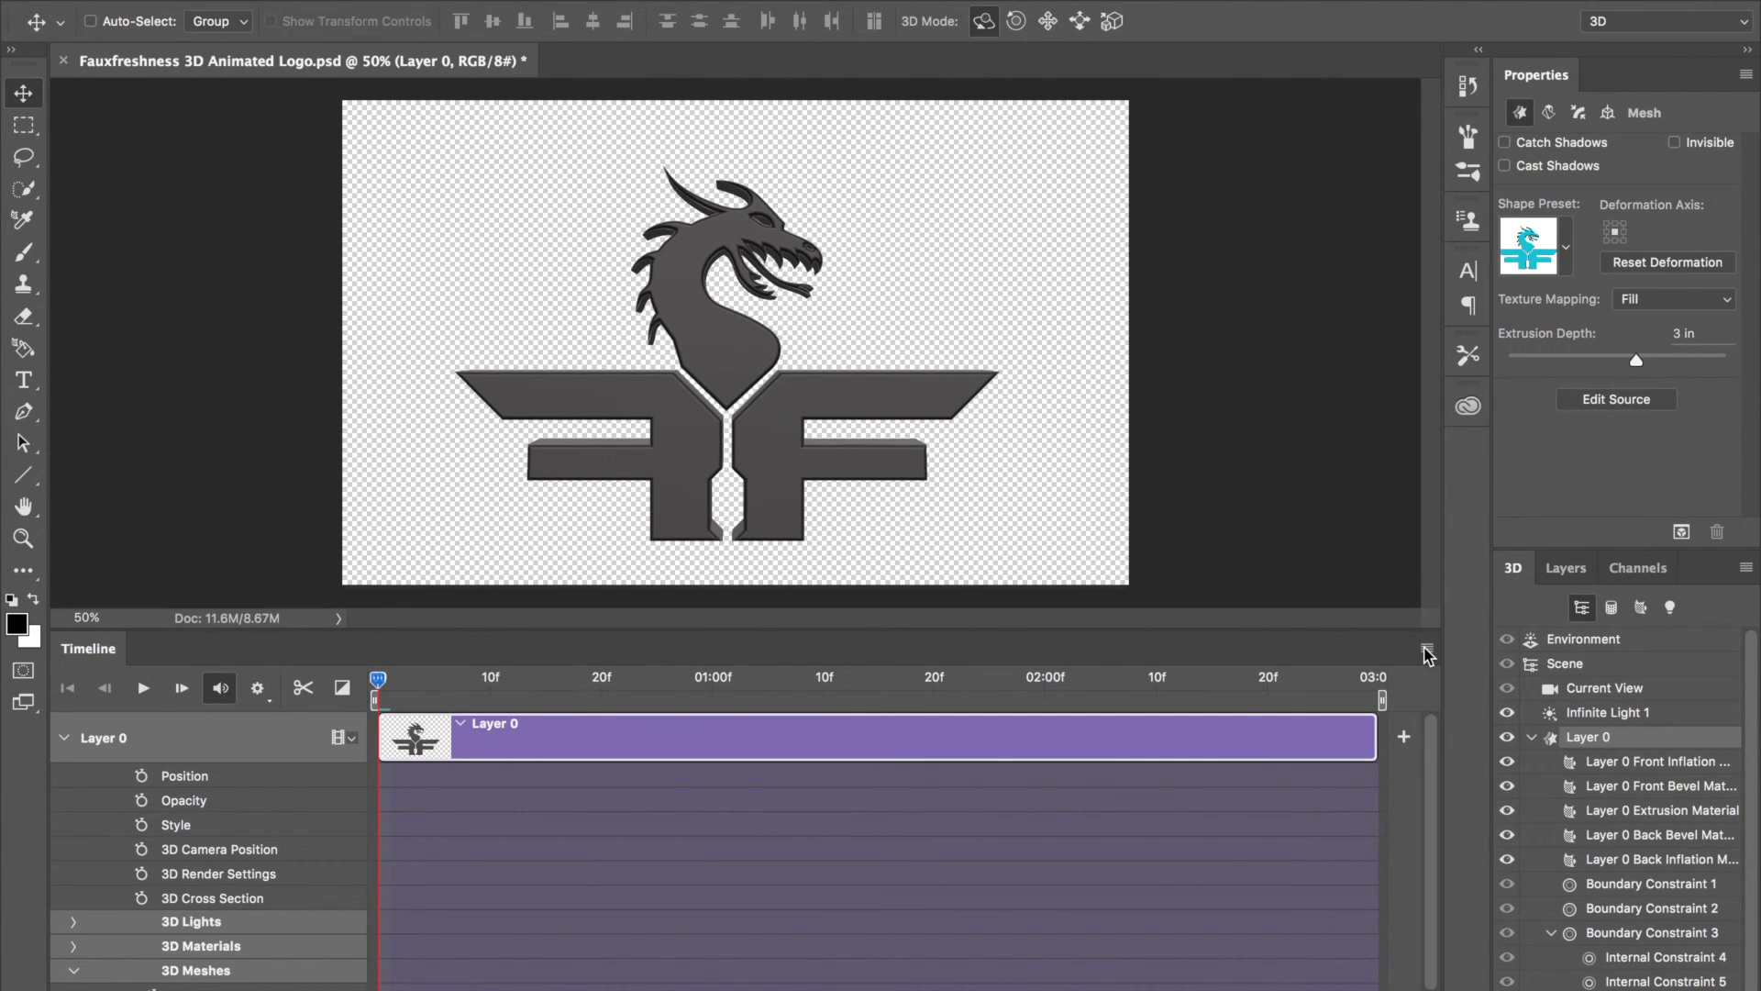
Step: Select the 3D logo mesh so the axis widget shows, with the playhead near frame 15
click(1425, 655)
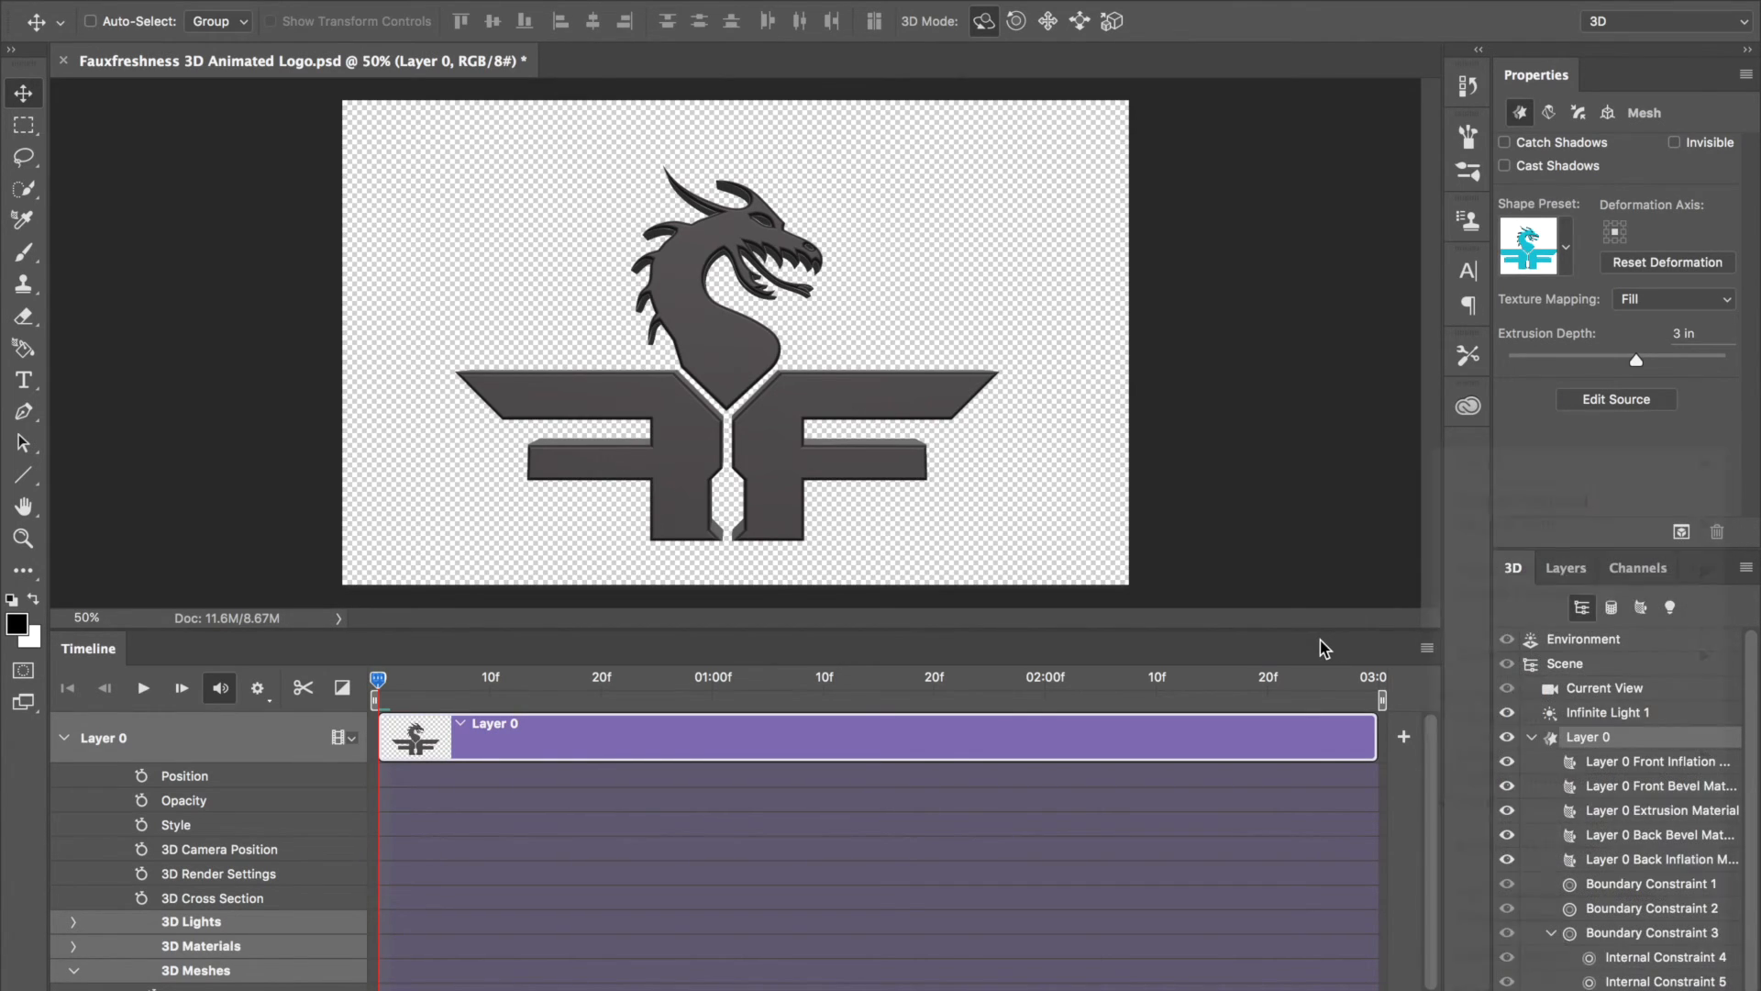
mouse_move(932, 761)
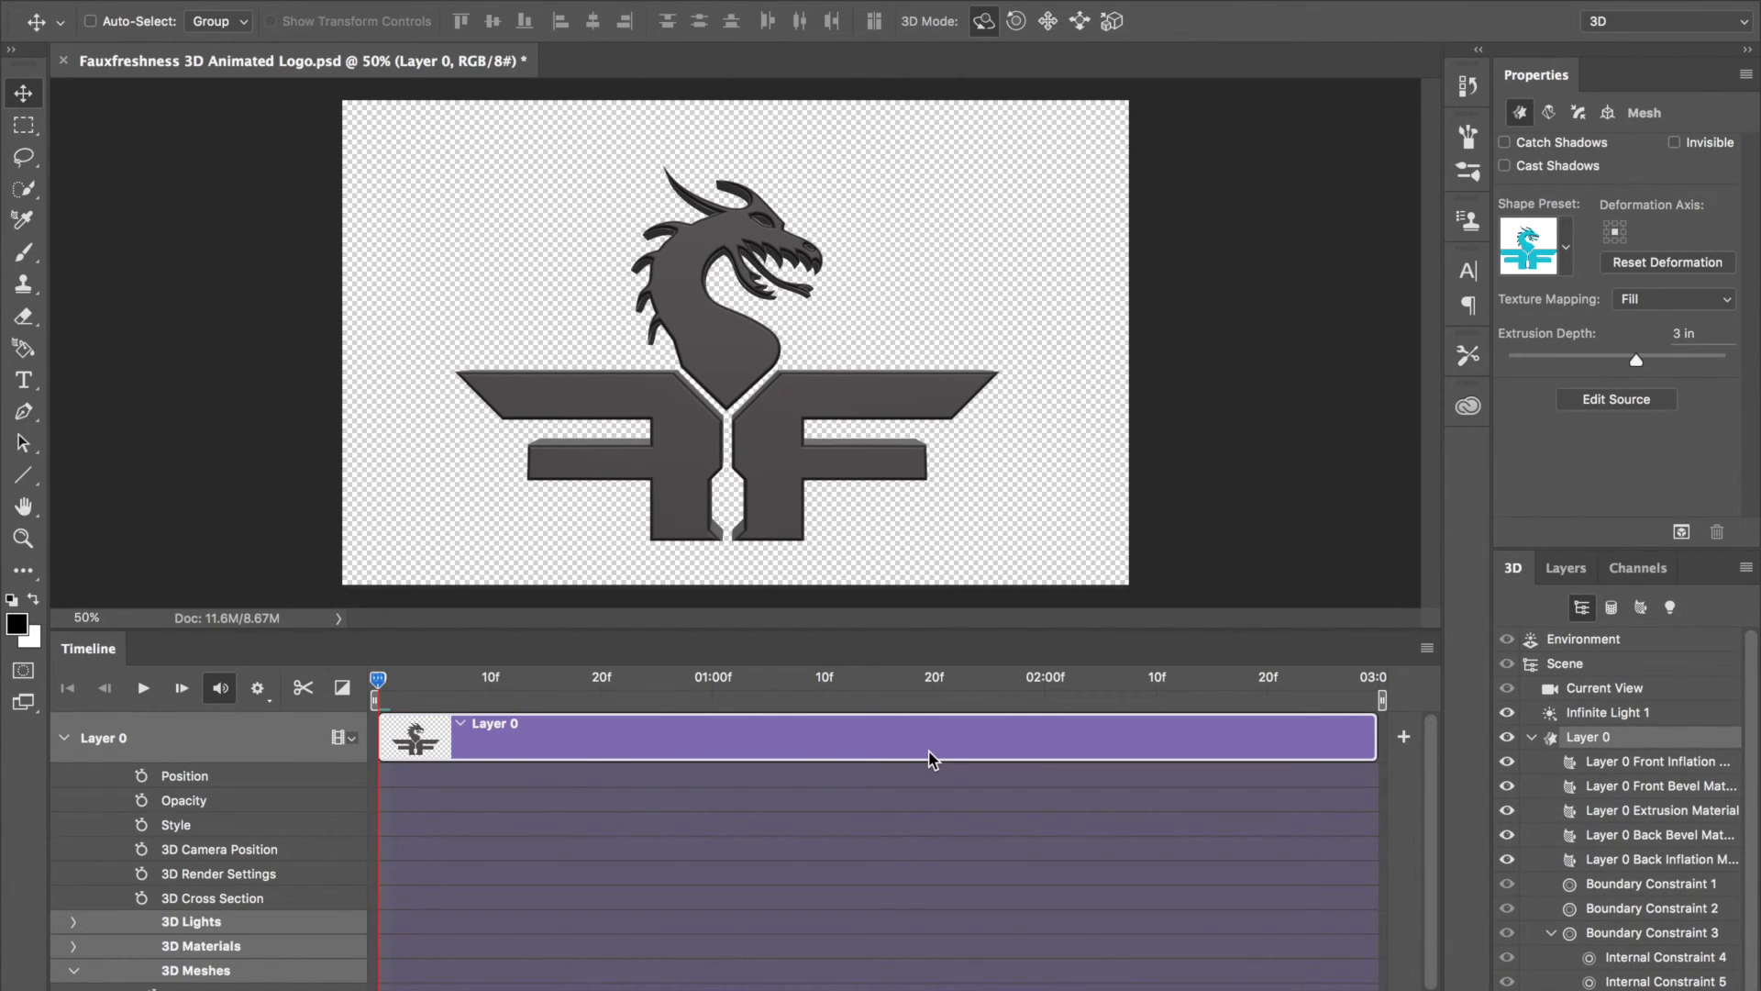
mouse_move(509, 695)
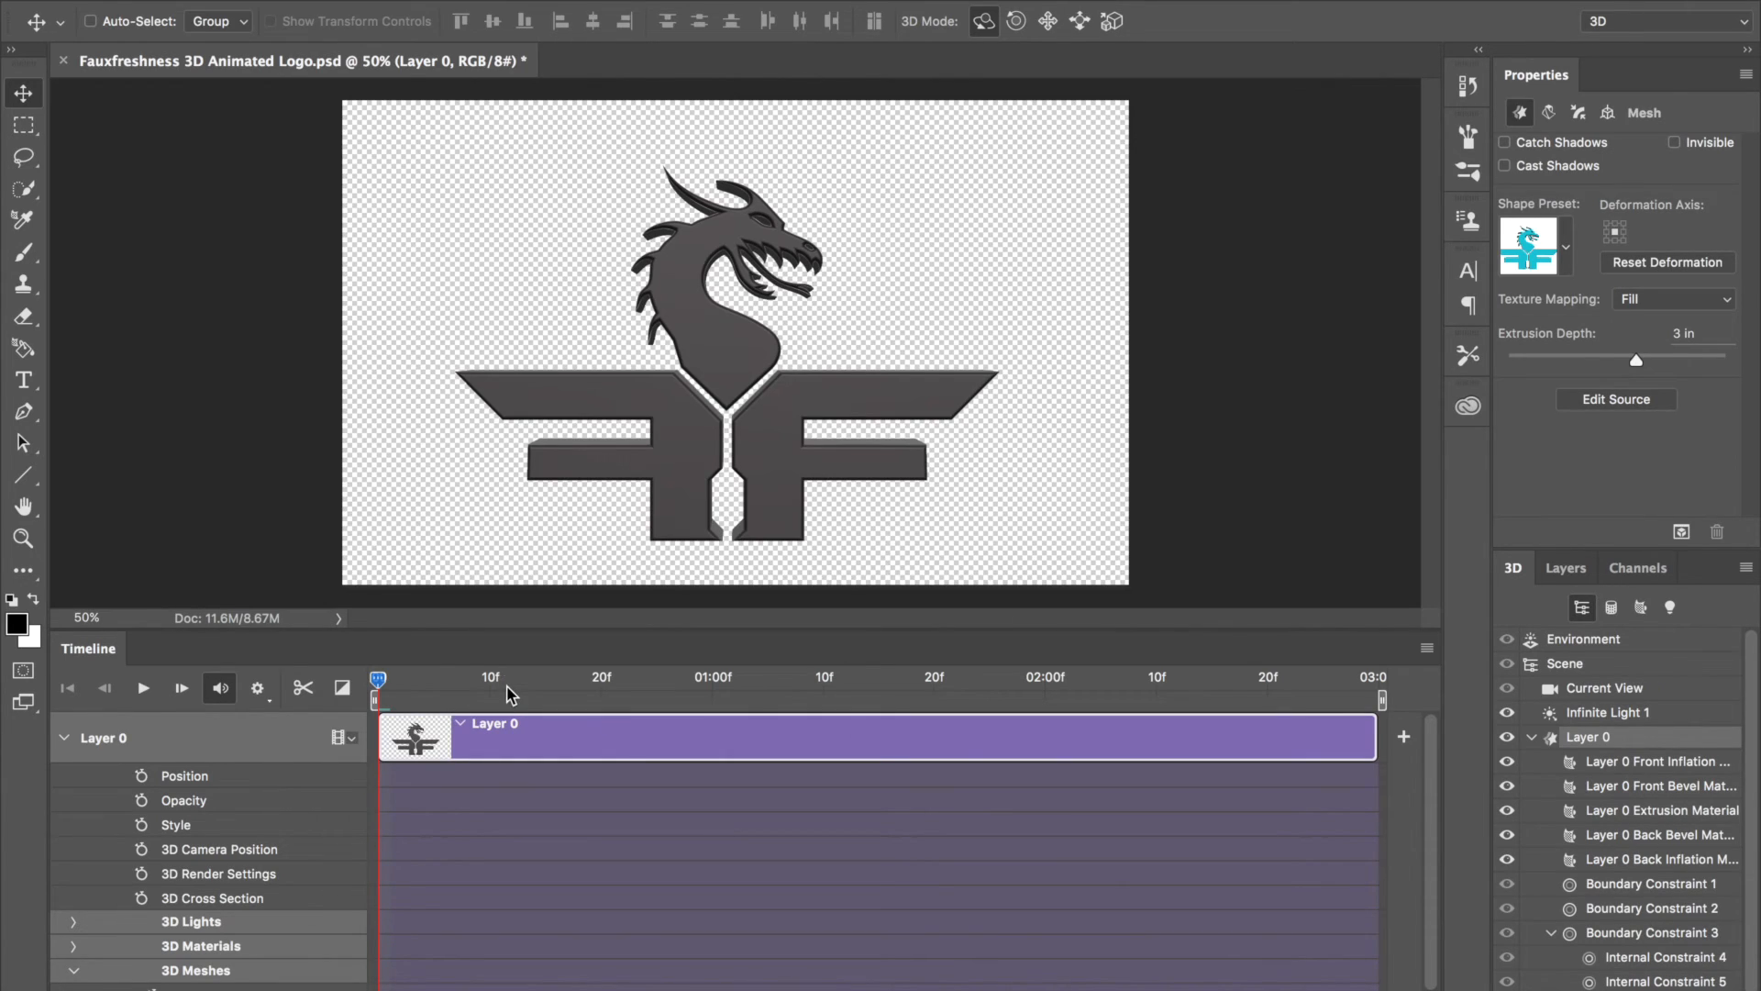
mouse_move(722, 690)
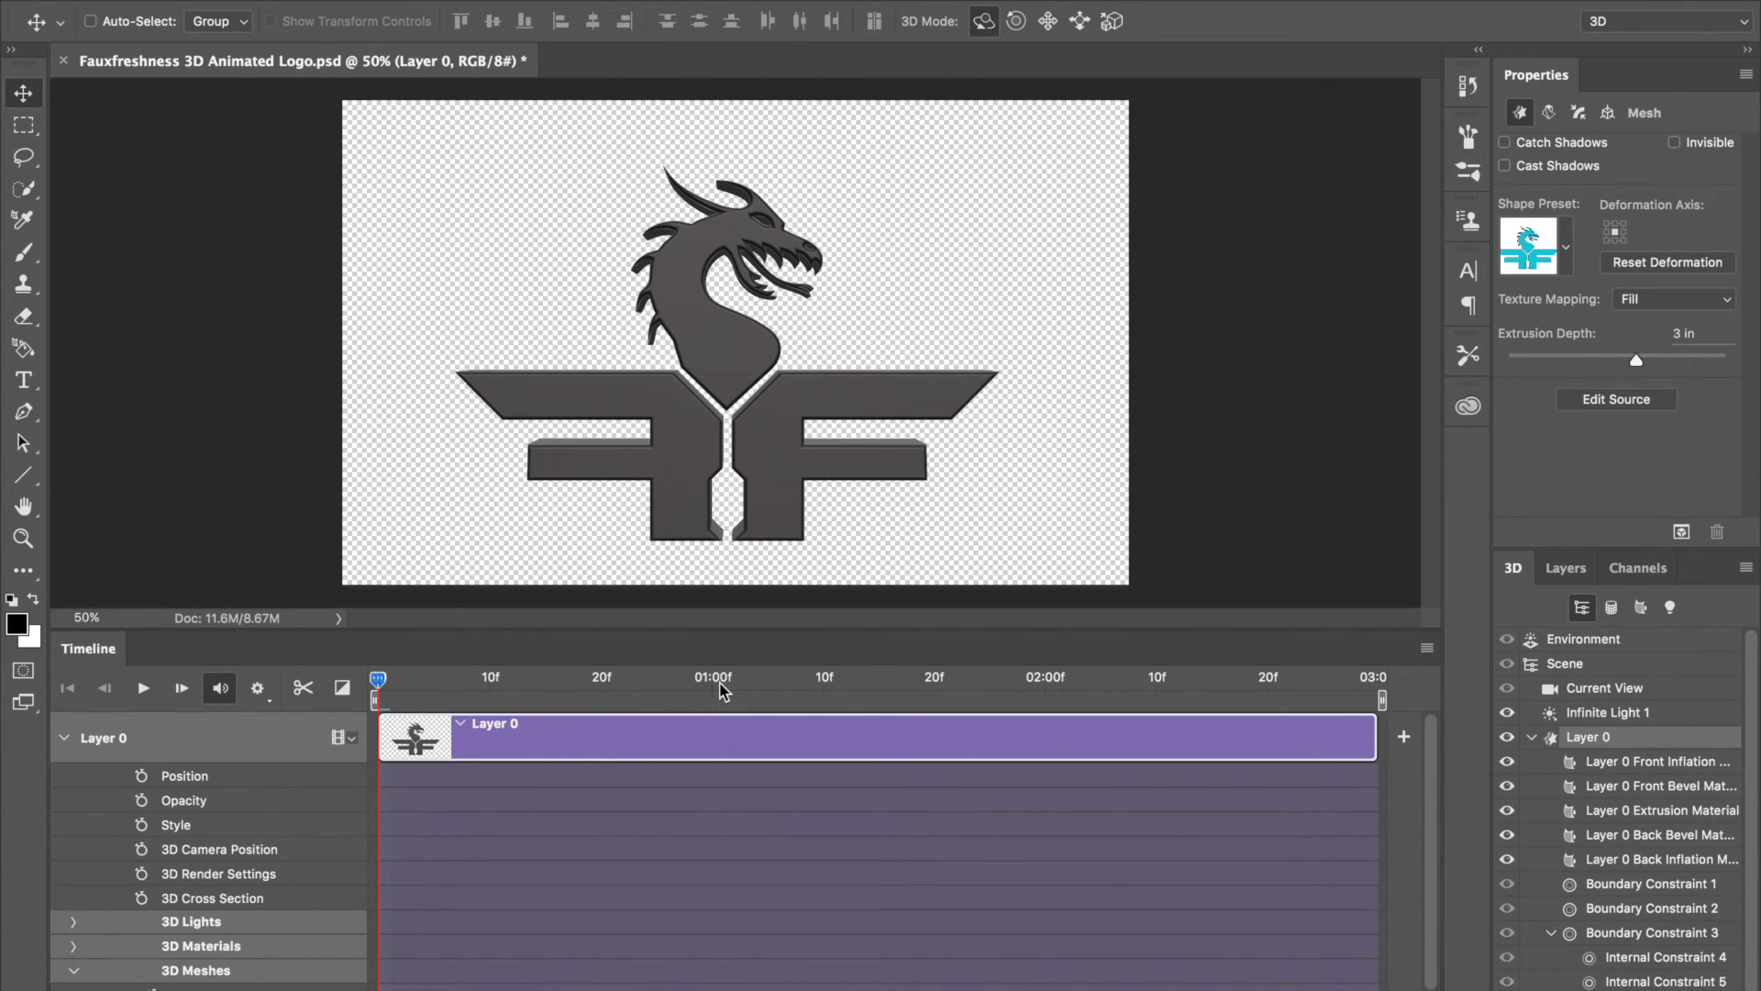
mouse_move(312, 985)
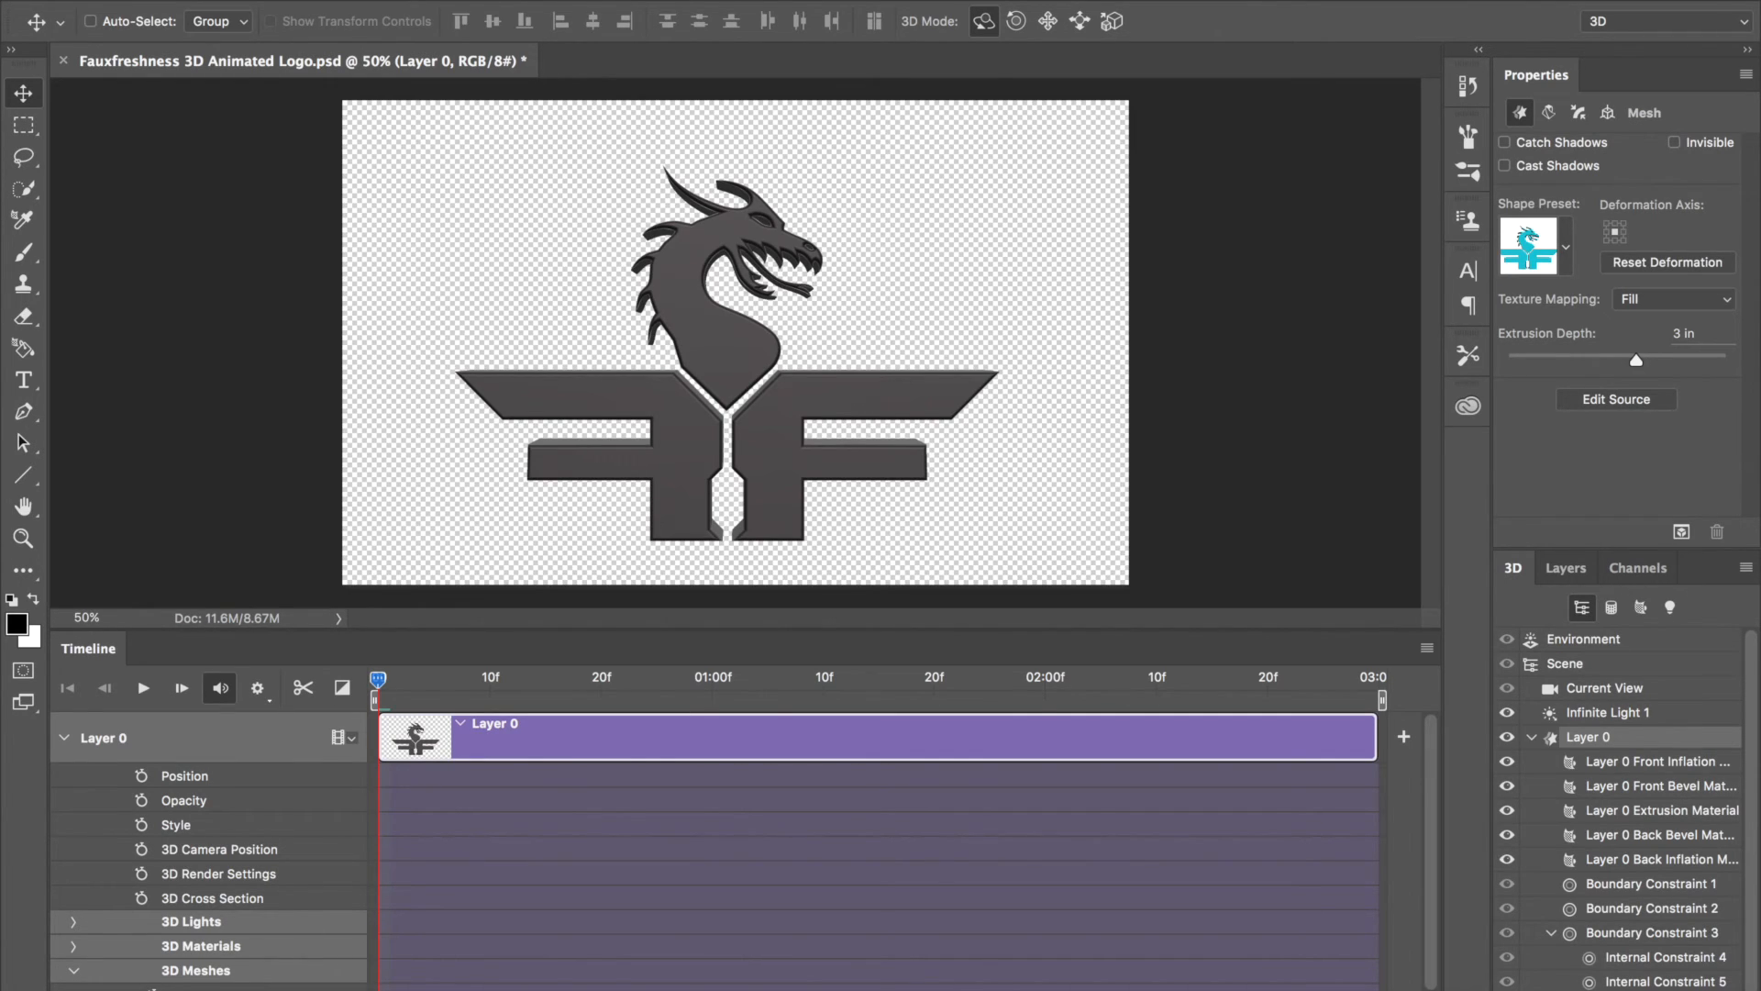
mouse_move(569, 791)
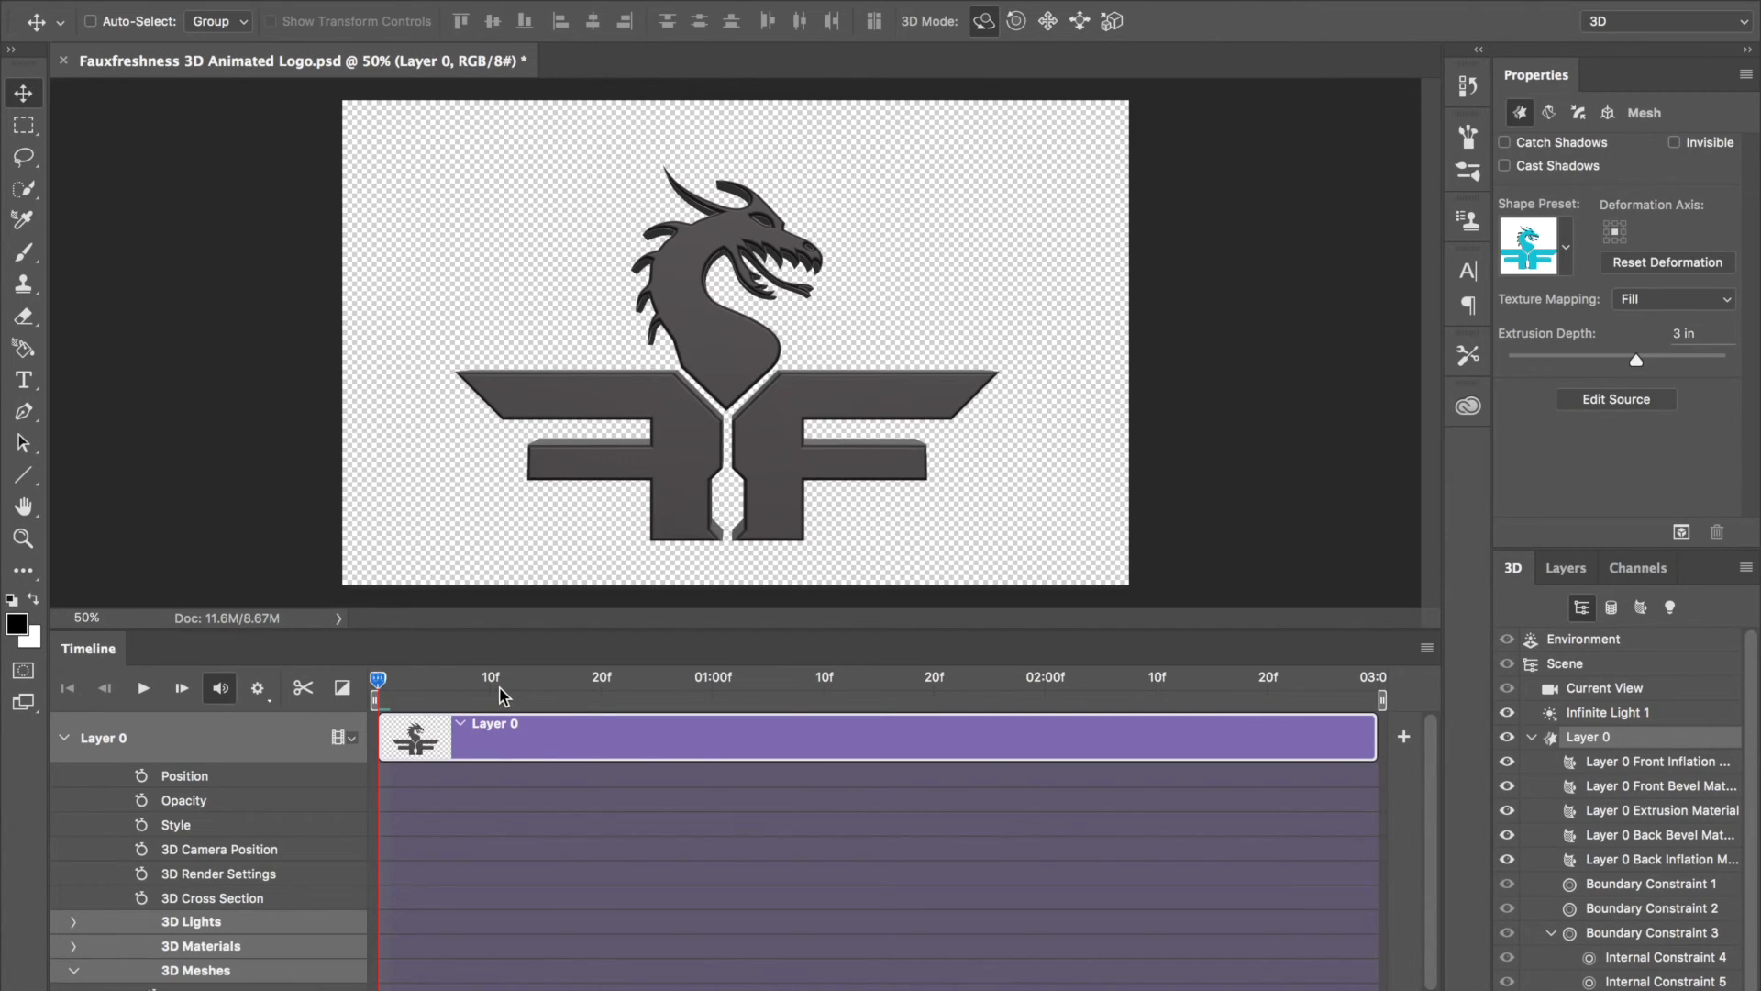
mouse_move(657, 707)
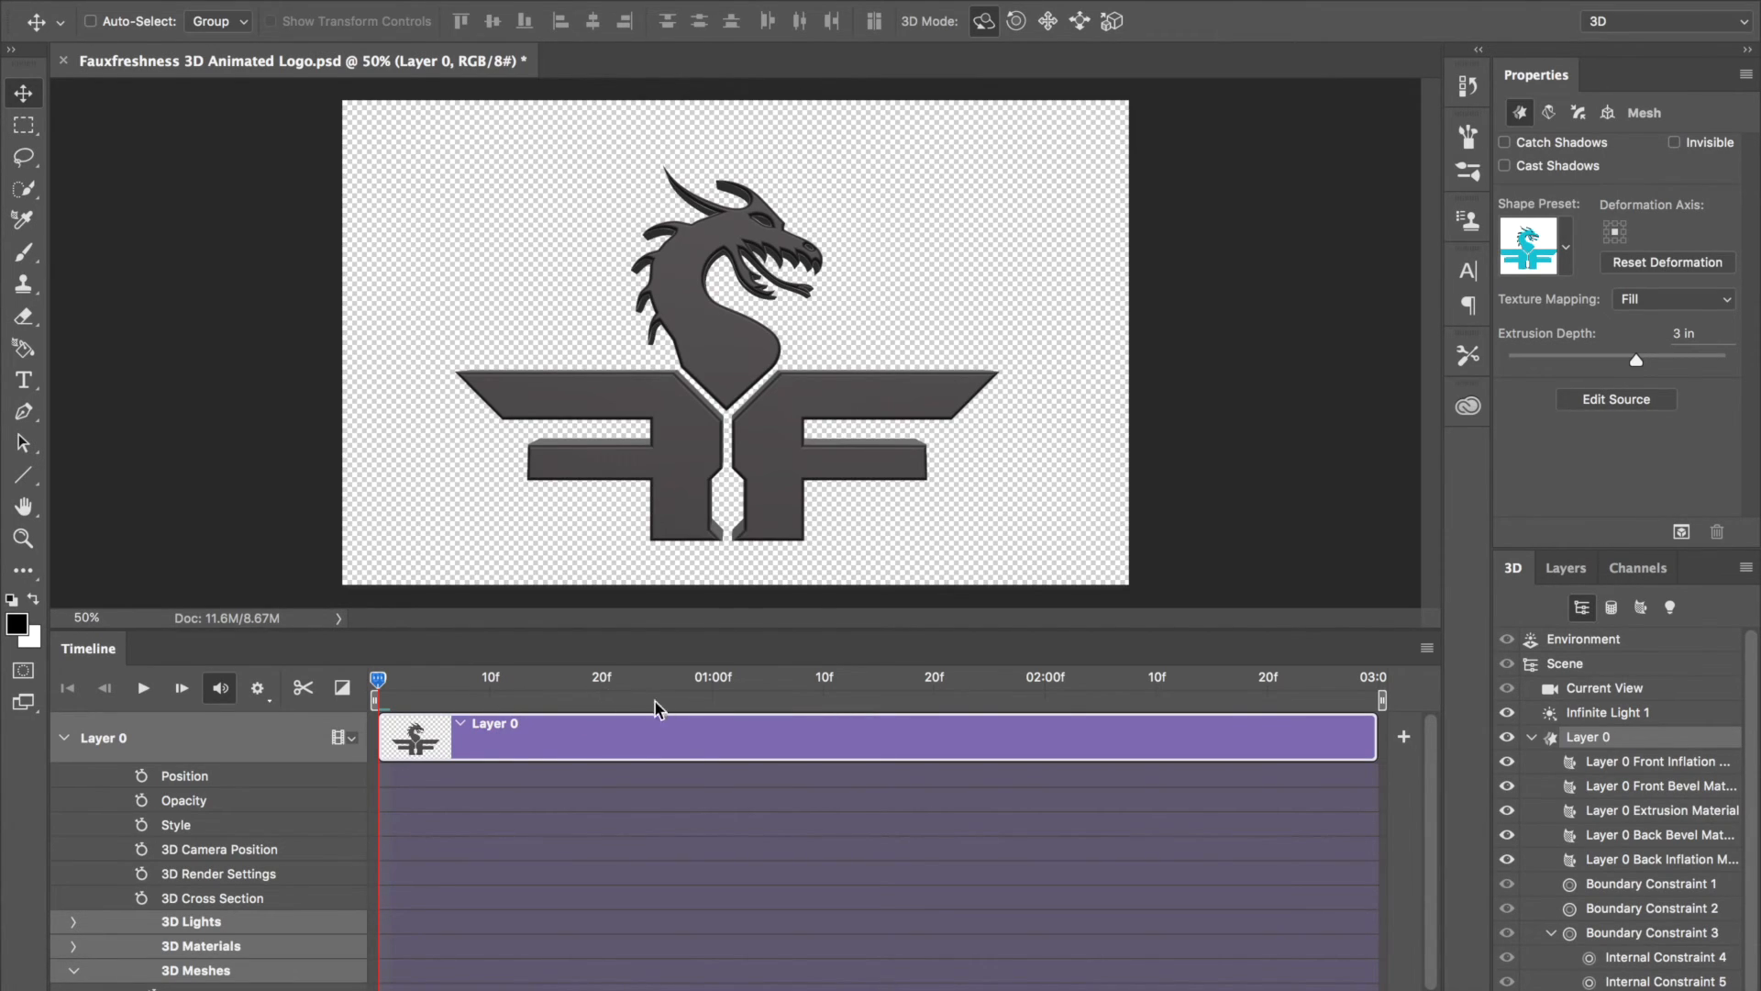
mouse_move(727, 689)
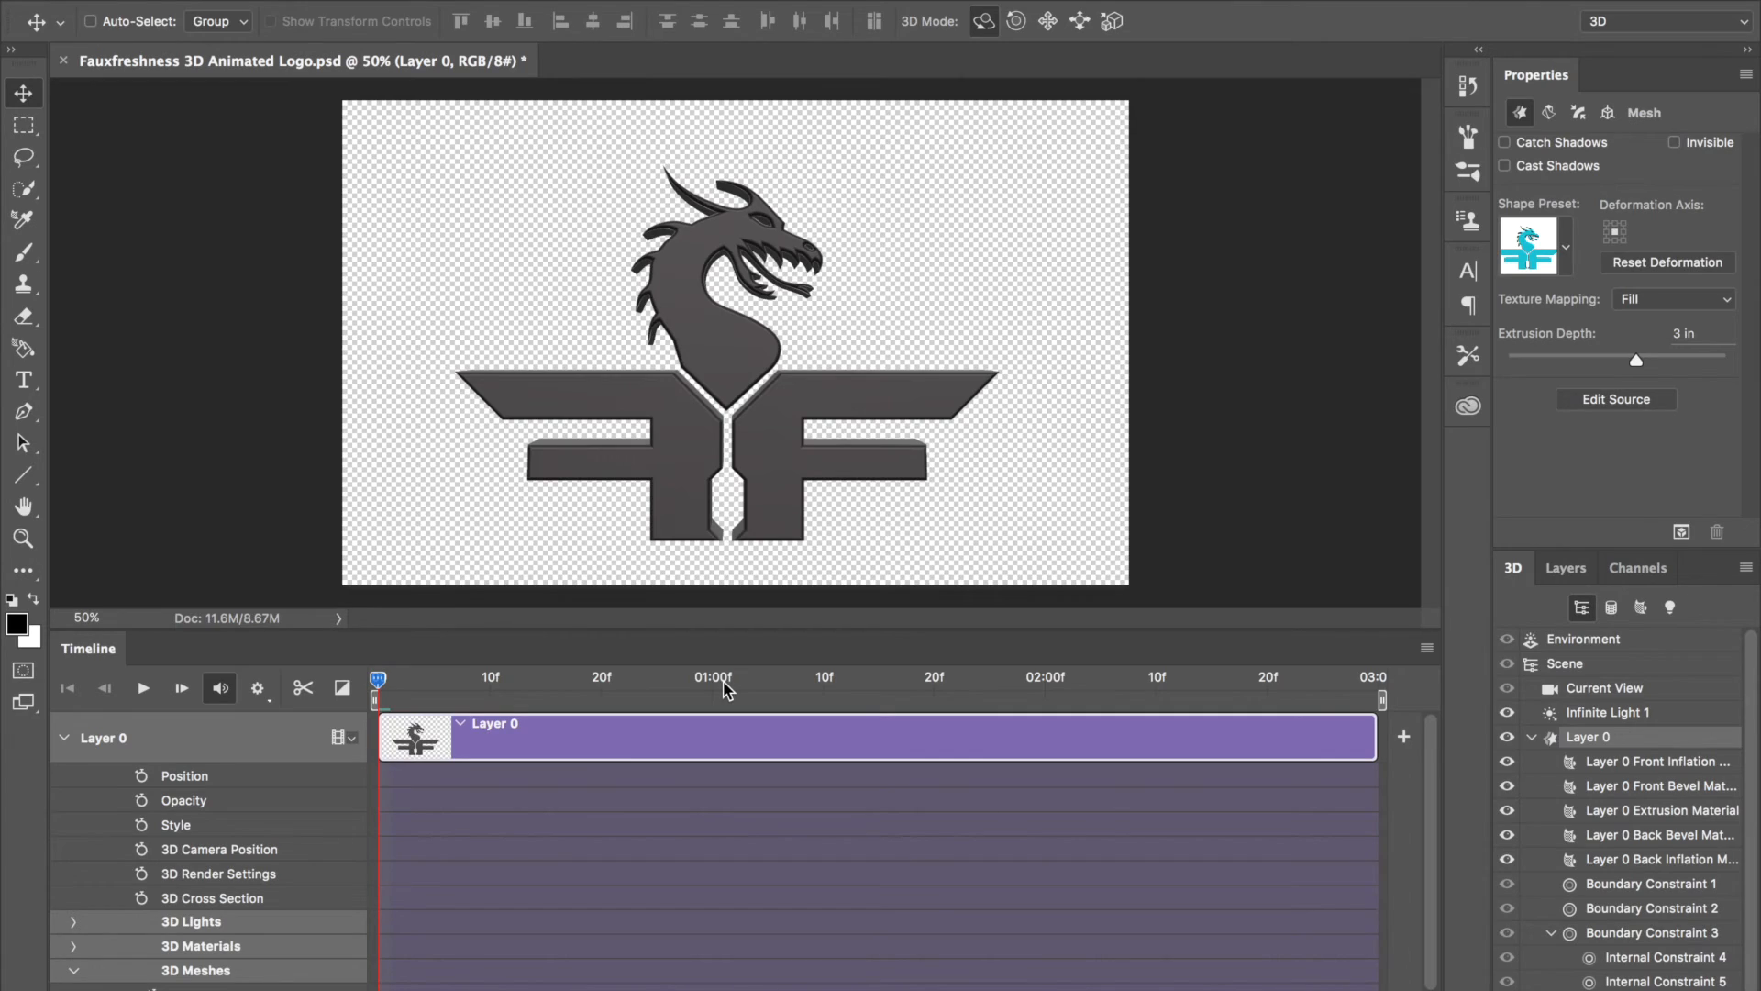
mouse_move(952, 692)
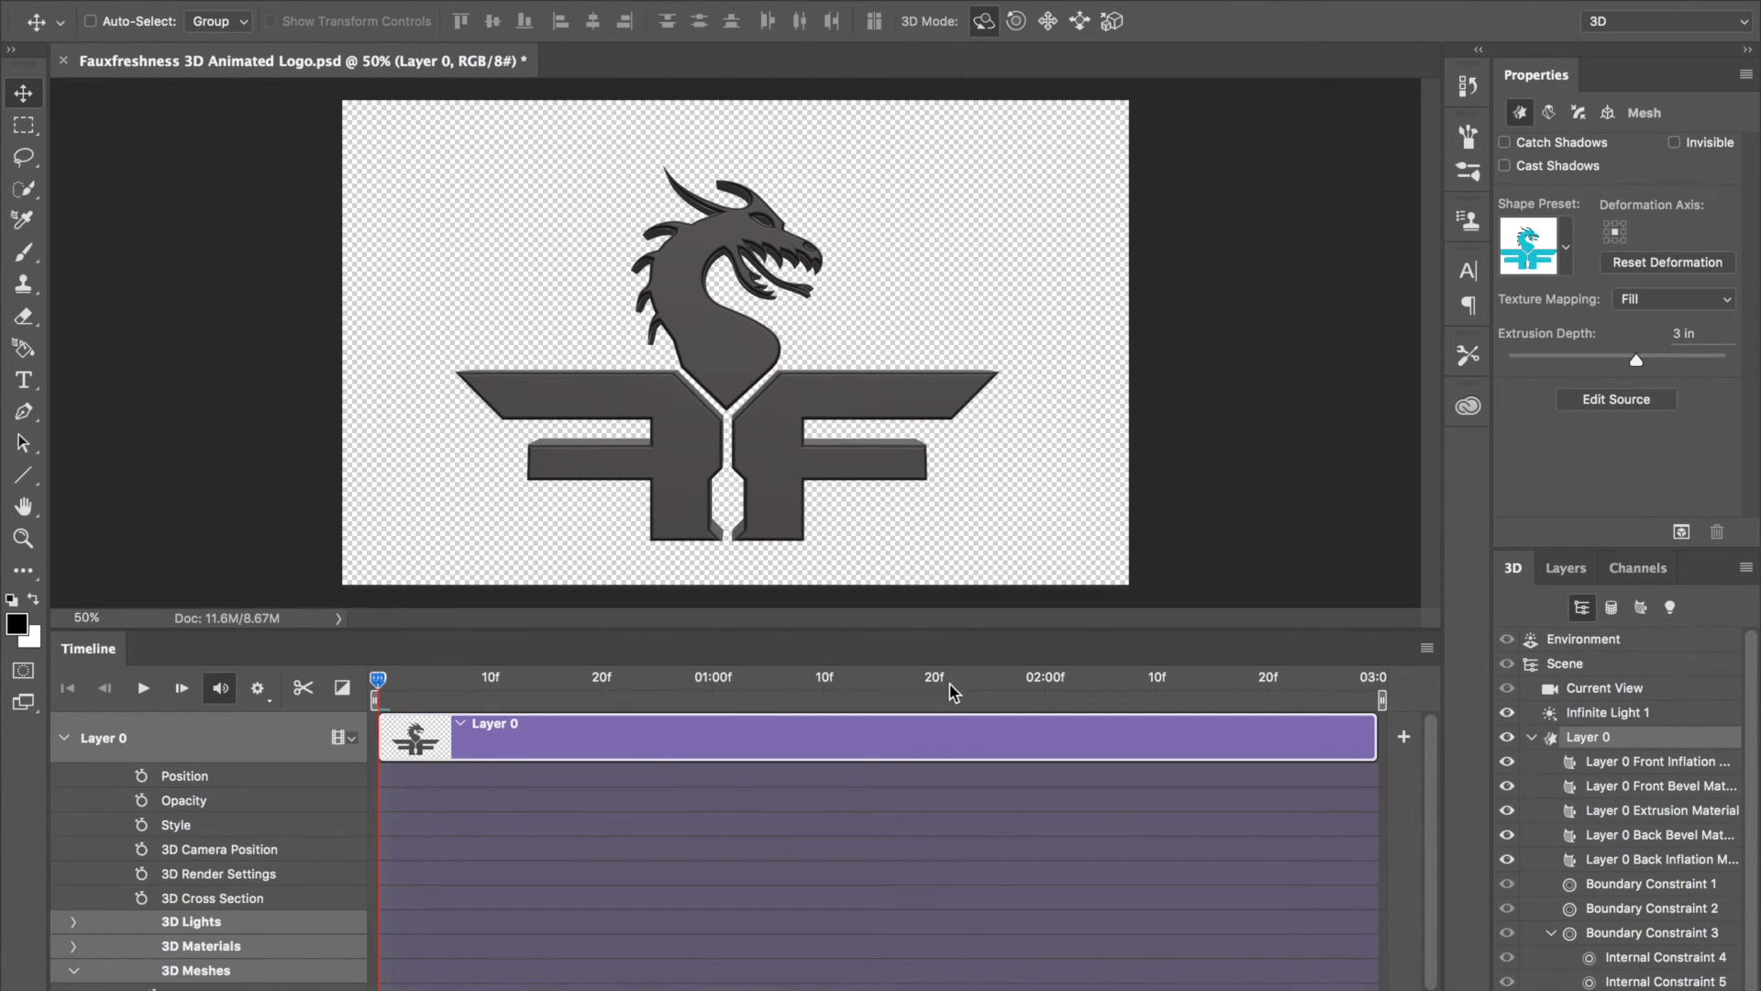
mouse_move(1120, 696)
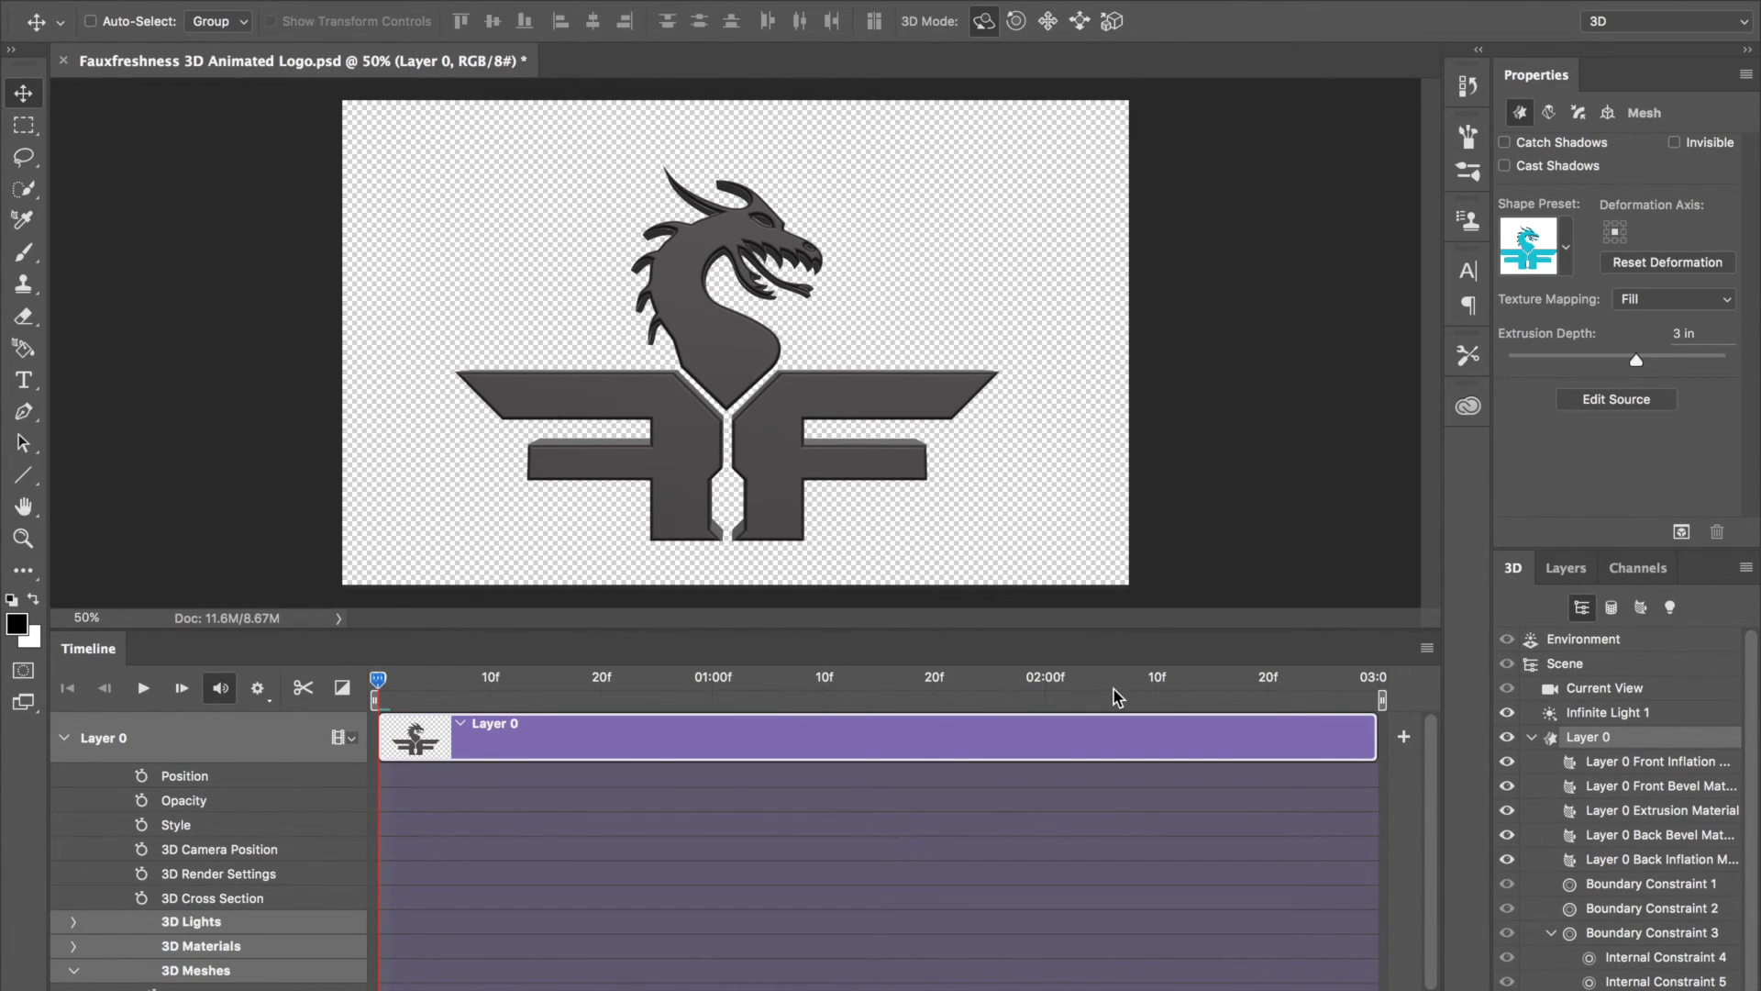
mouse_move(1410, 693)
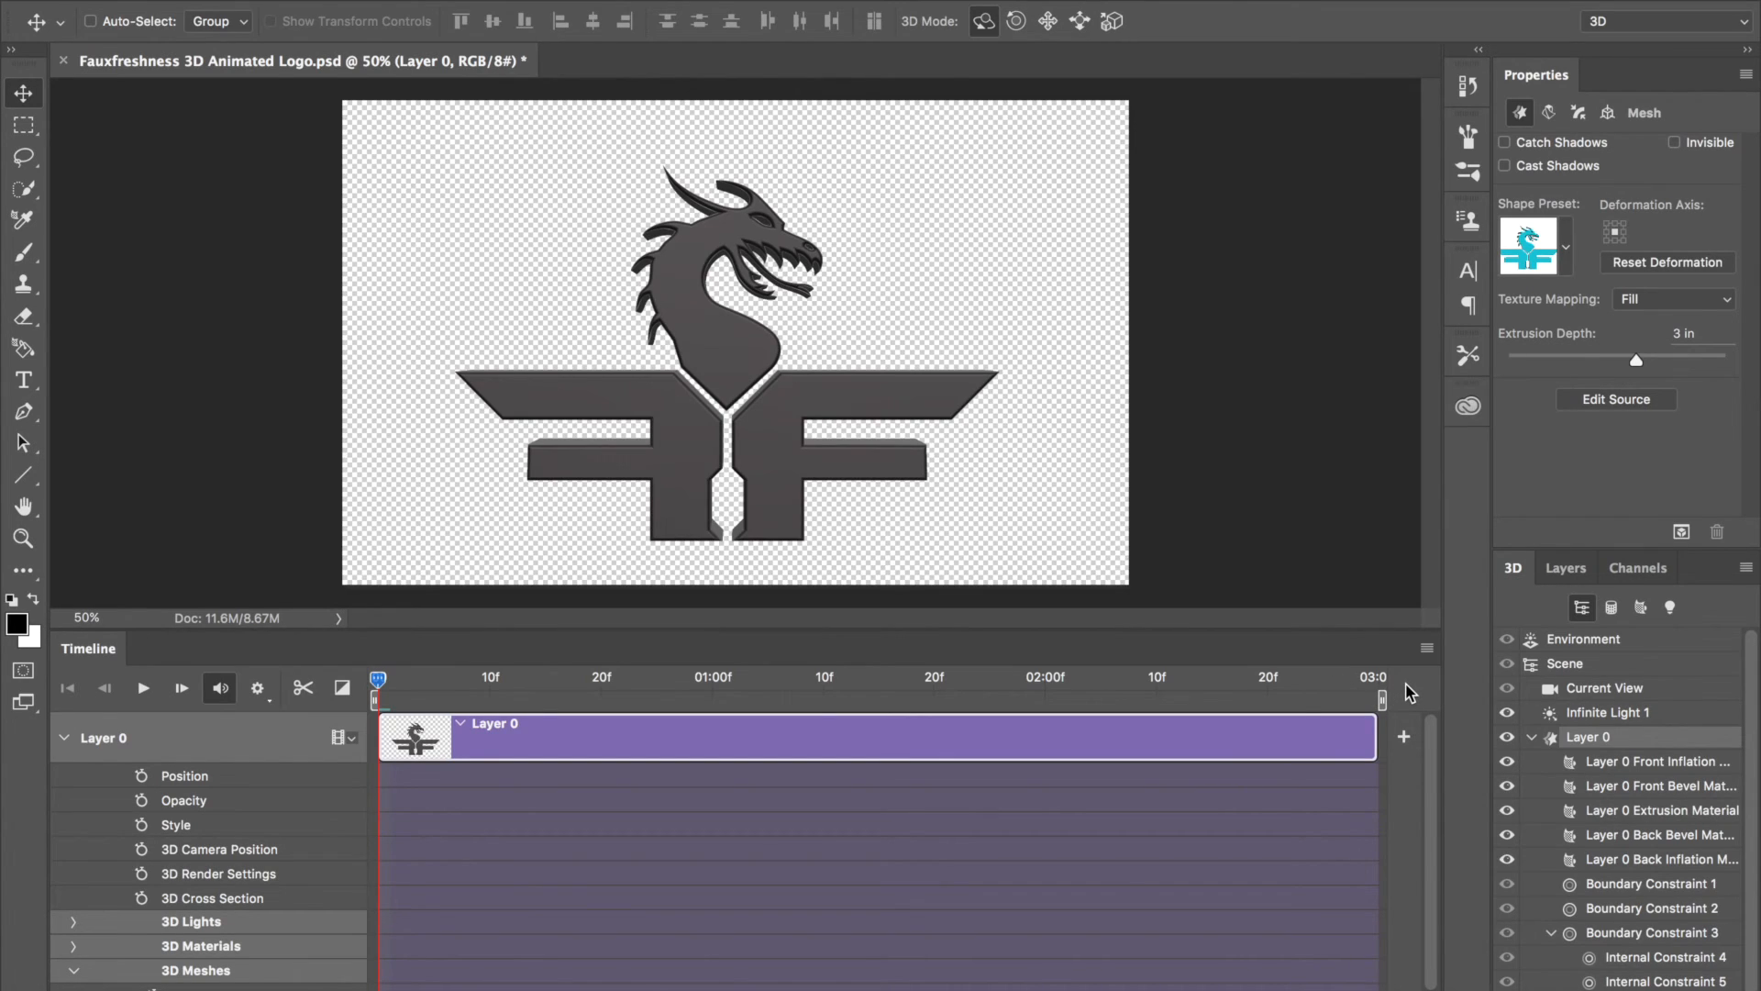
mouse_move(1001, 797)
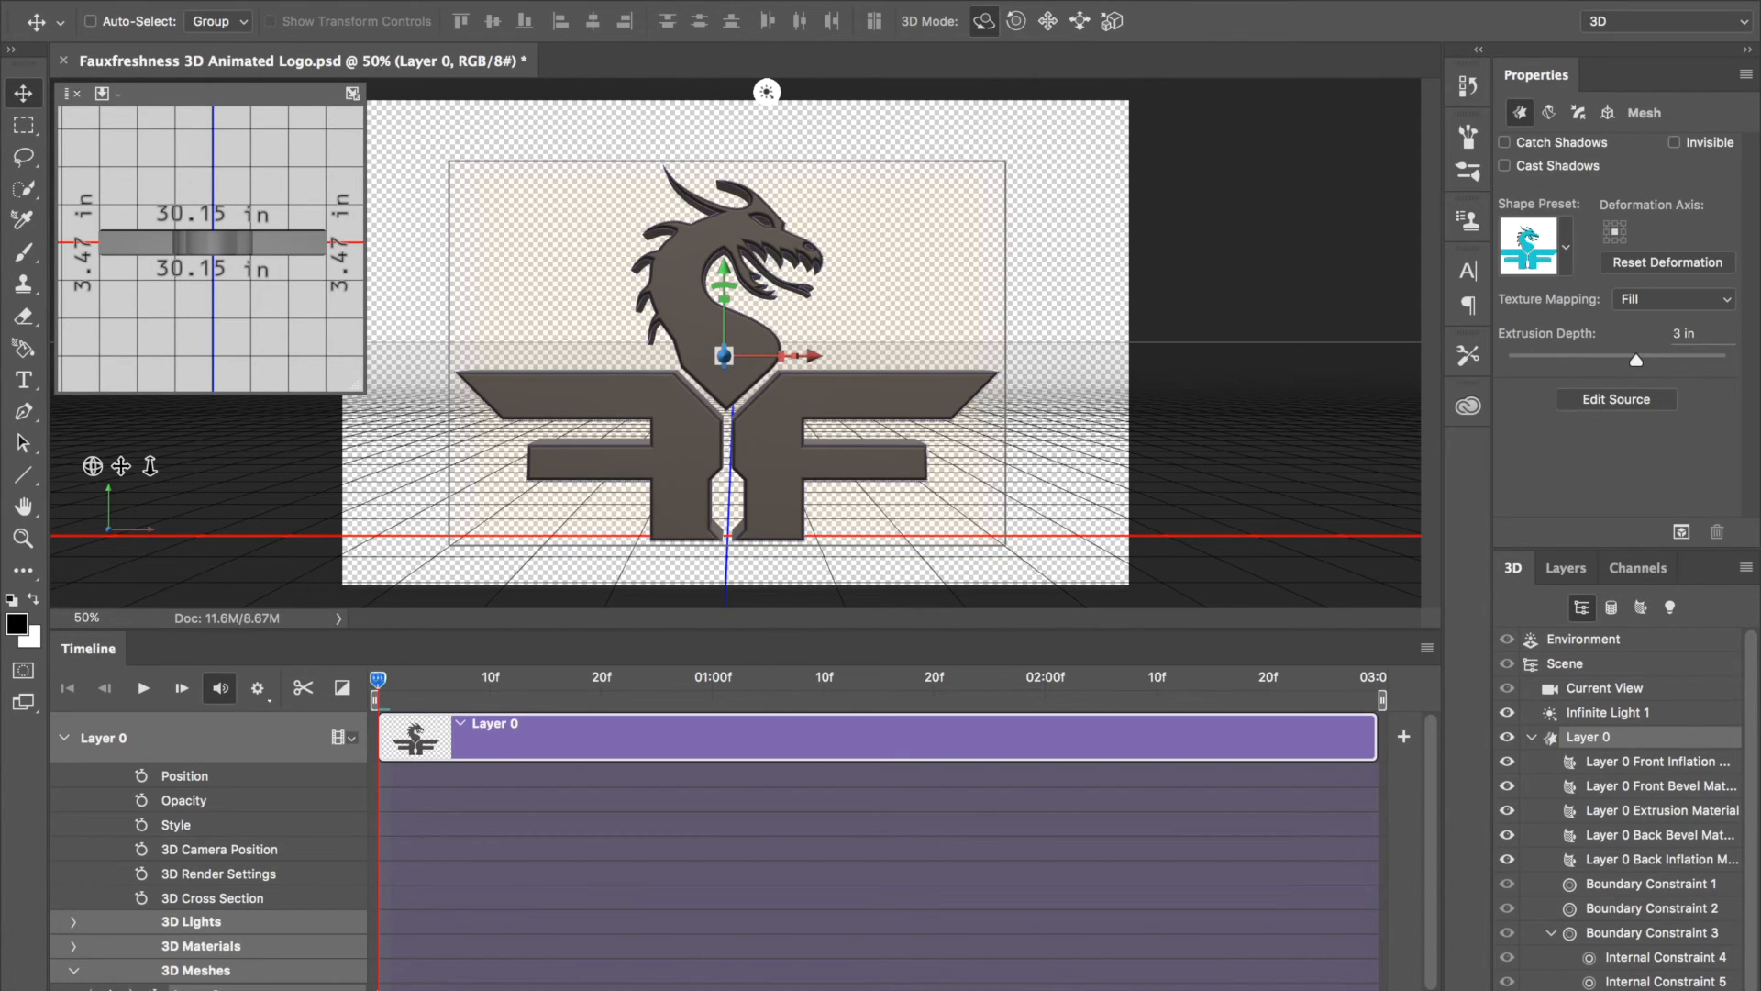
mouse_move(737, 696)
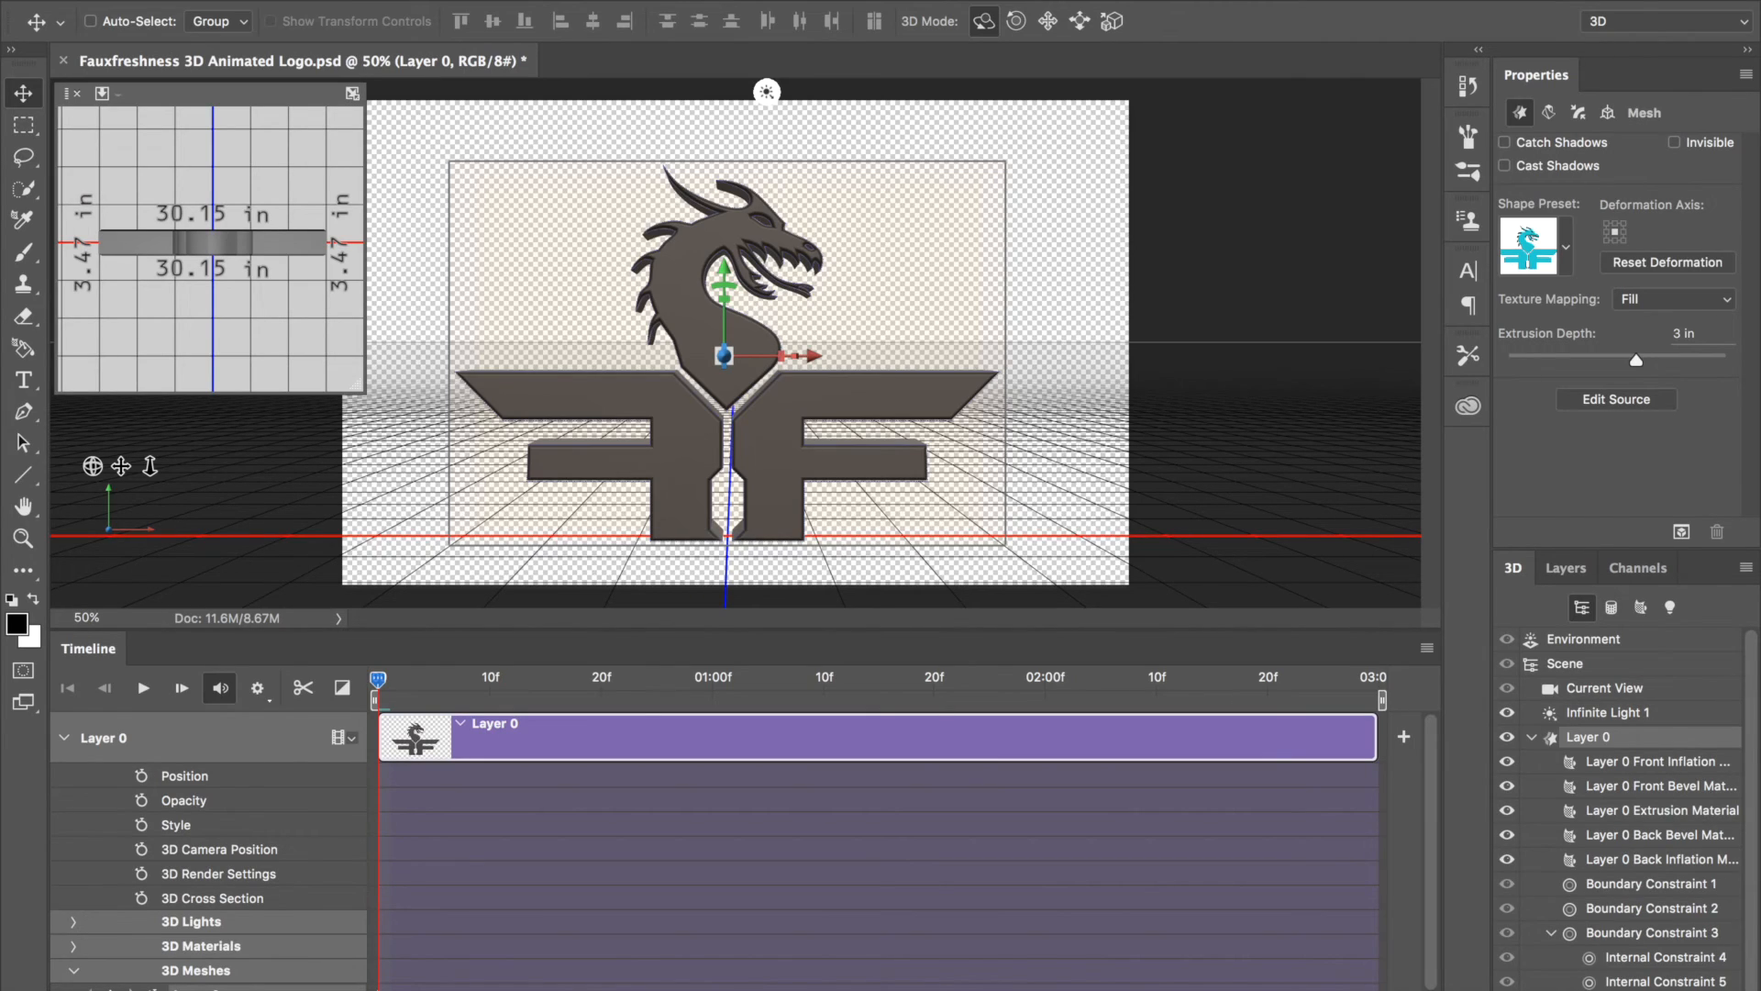
mouse_move(395, 750)
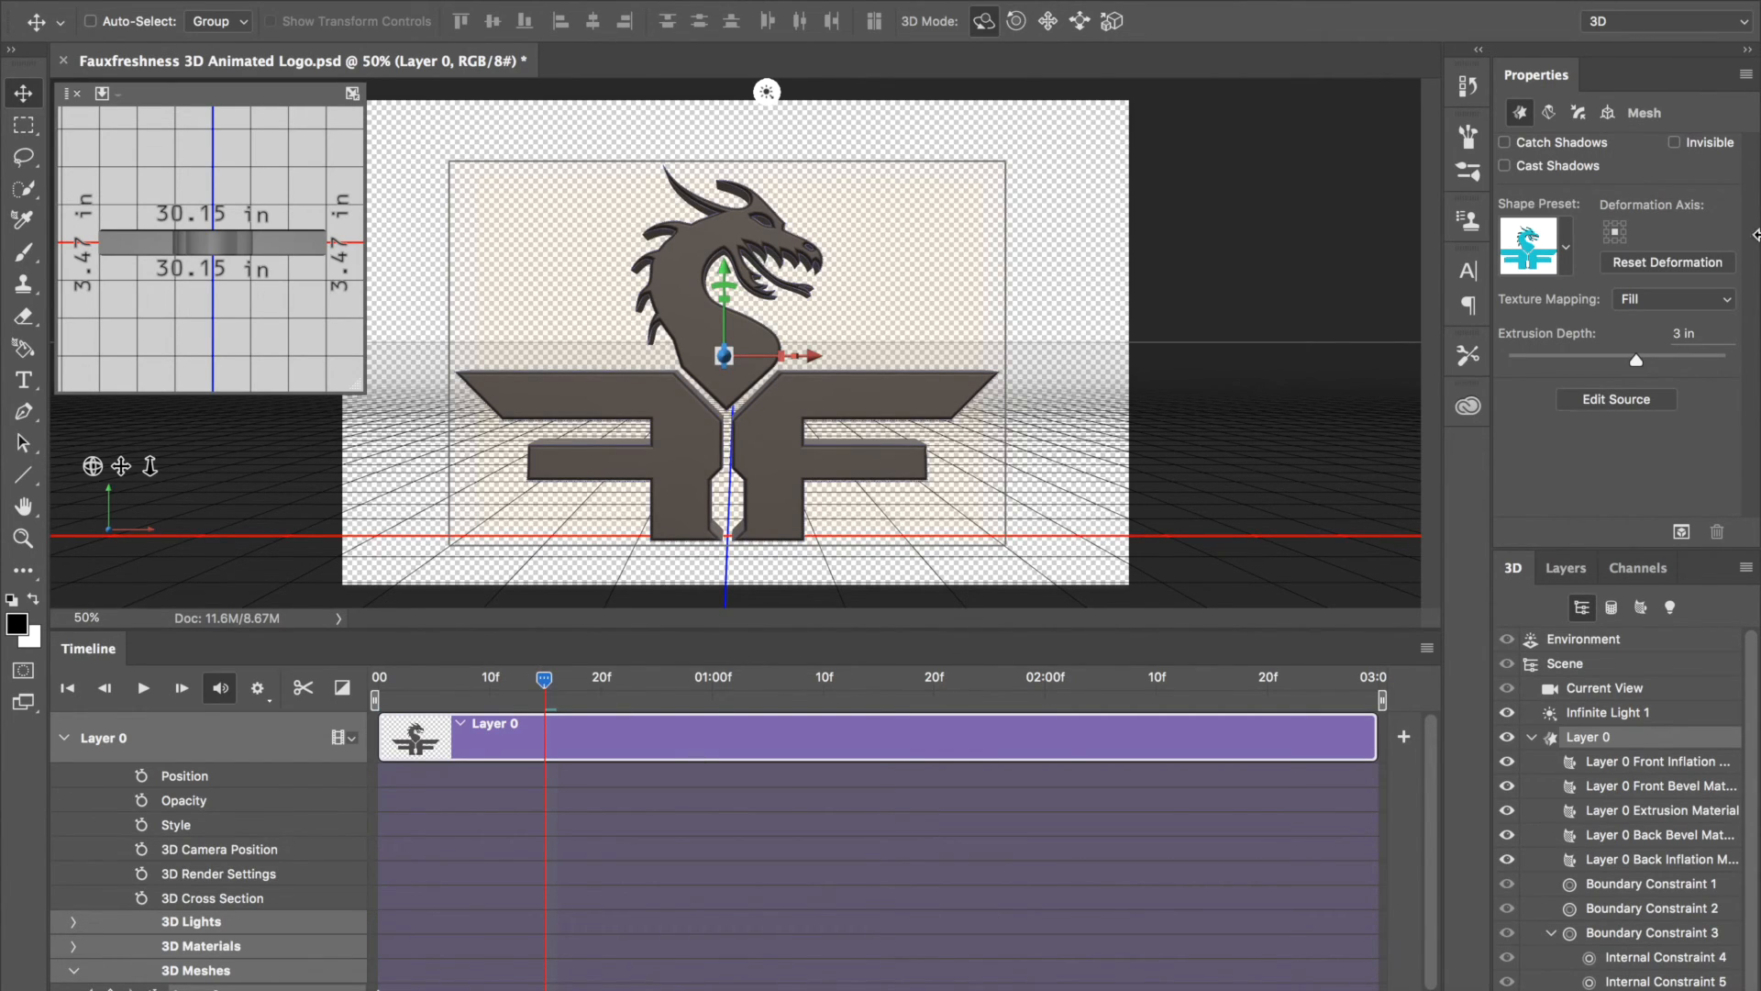
mouse_move(1608, 112)
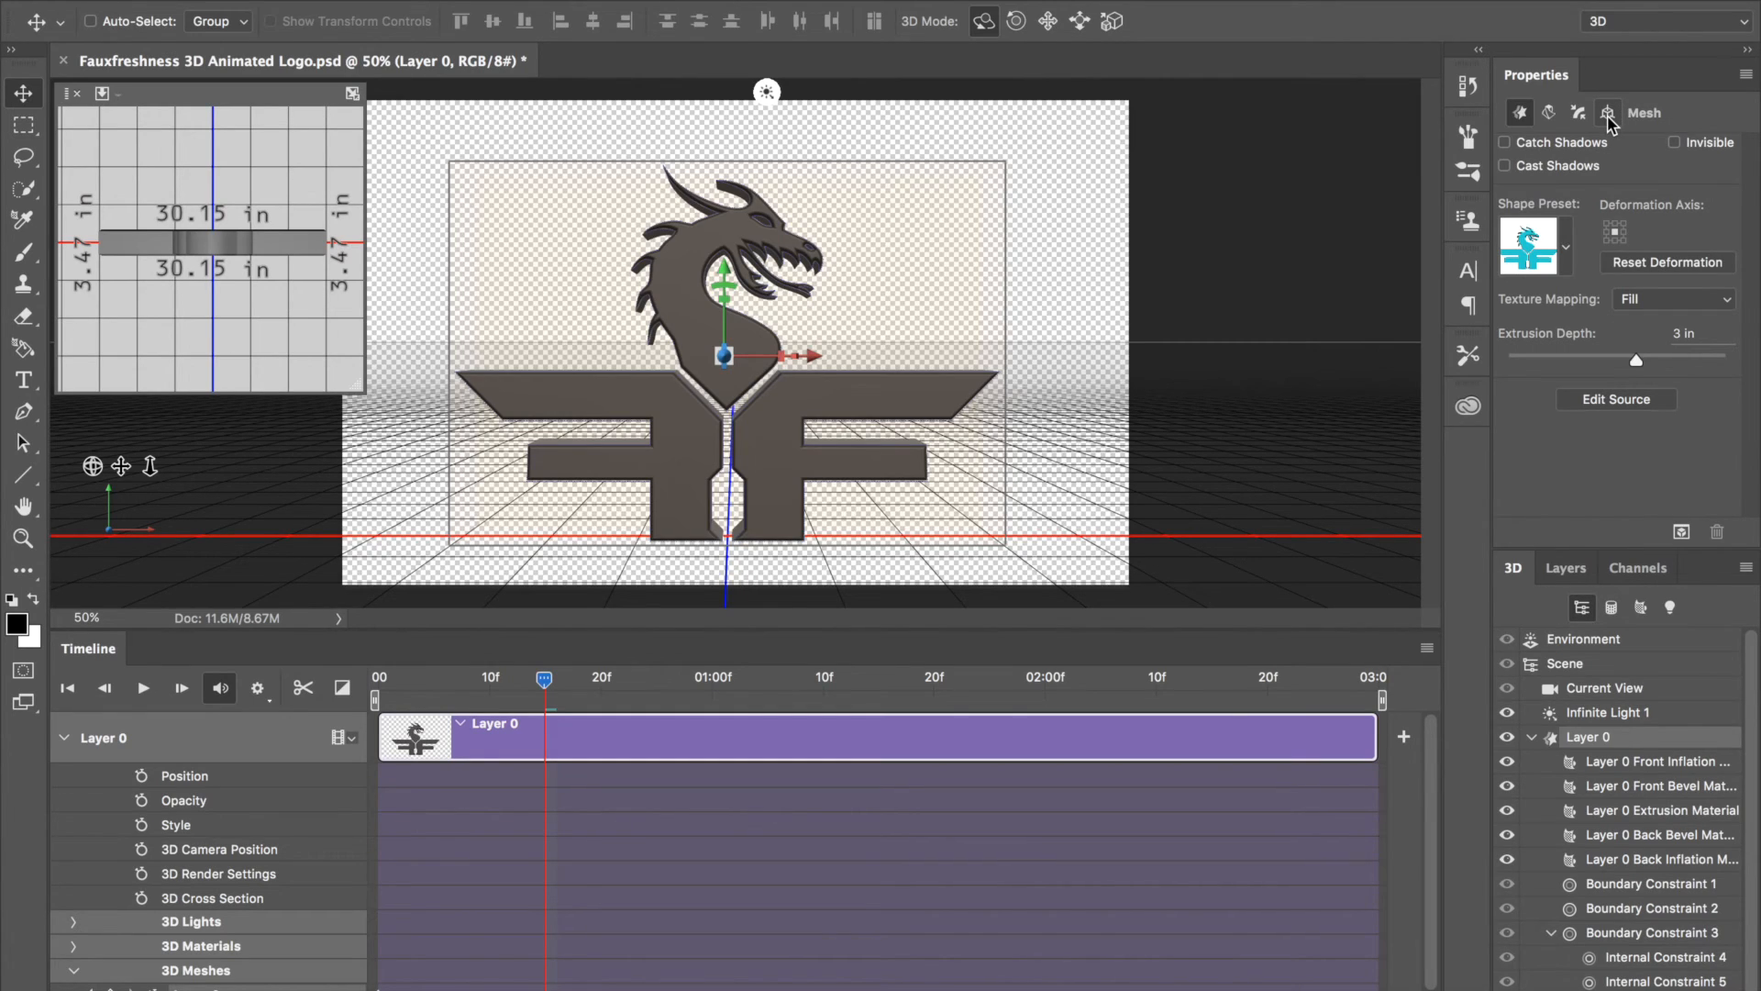
Step: Give the logo a Y rotation of 18 in Coordinates at the one-second mark
click(1607, 112)
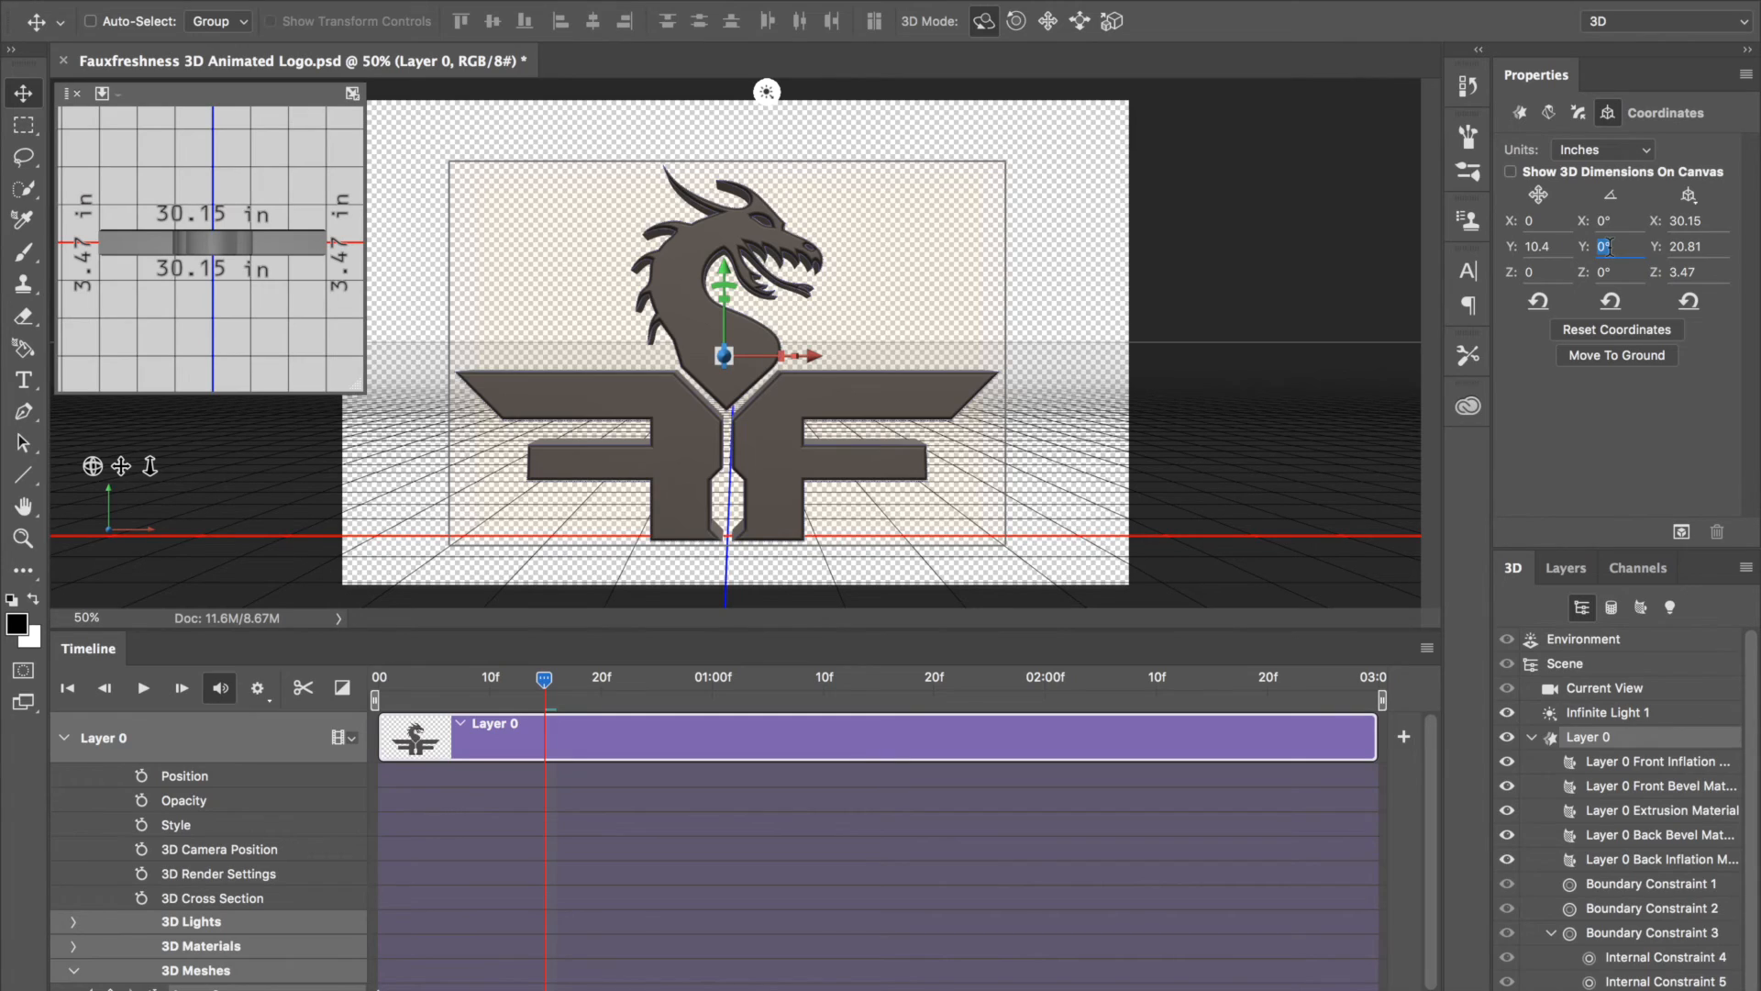
mouse_move(1605, 246)
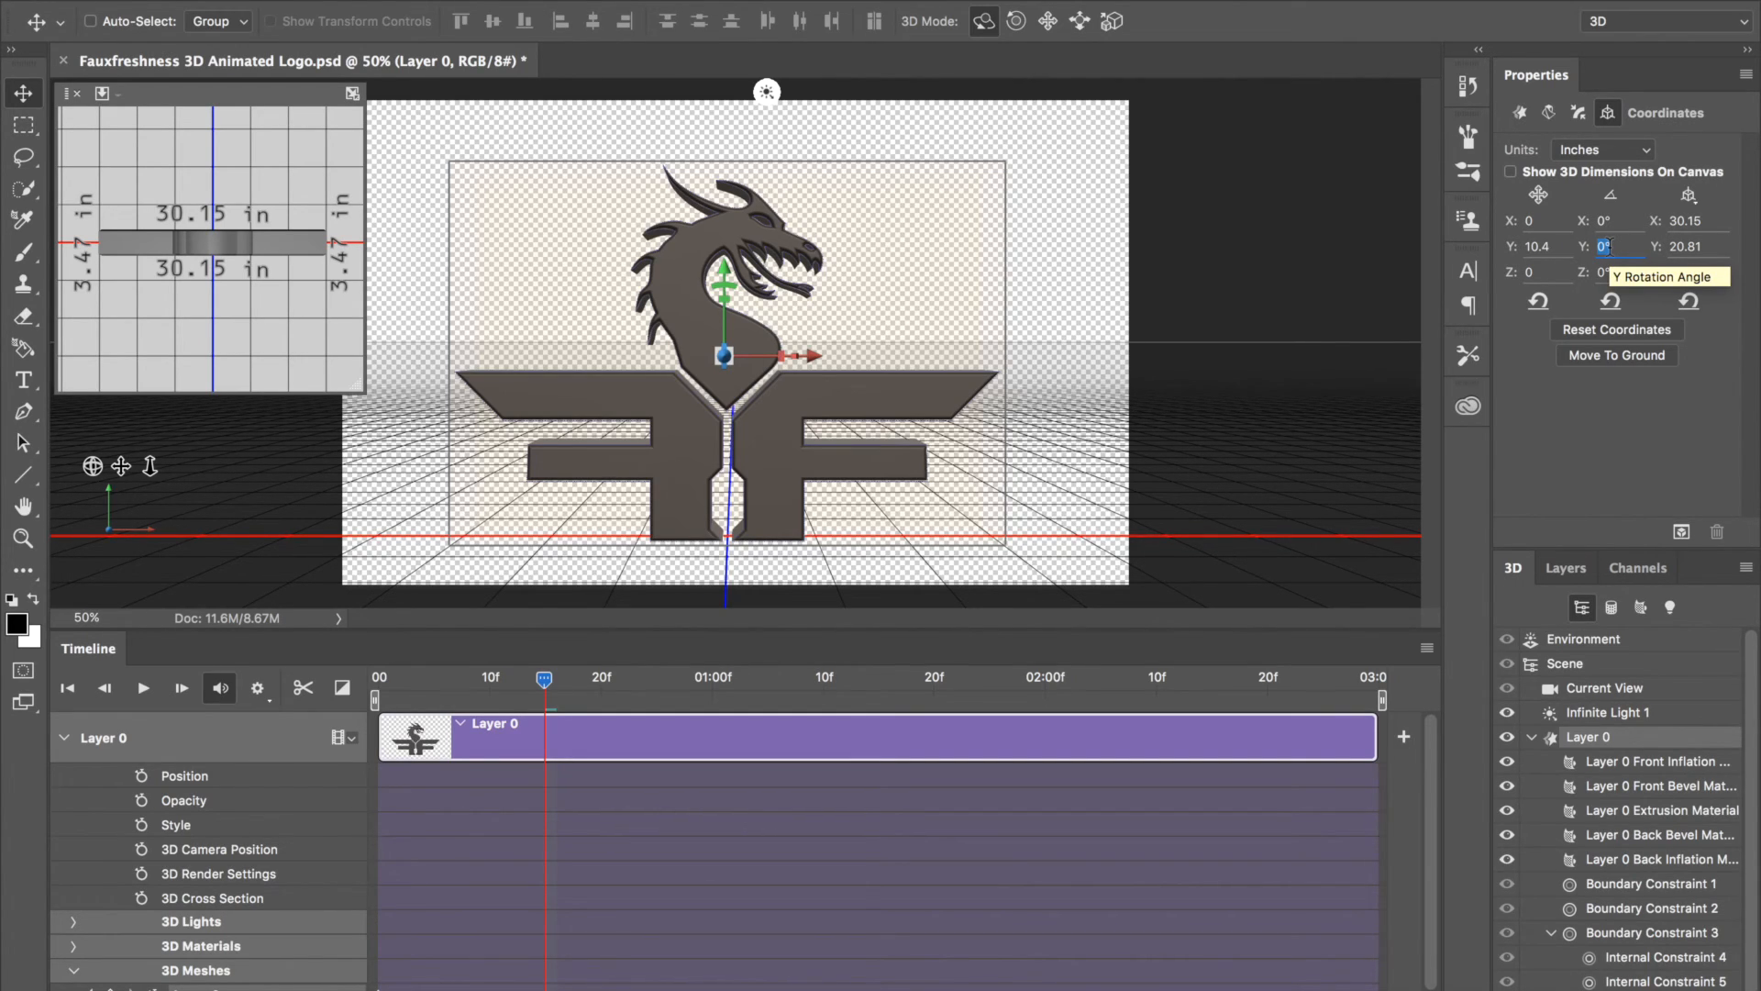
text(18)
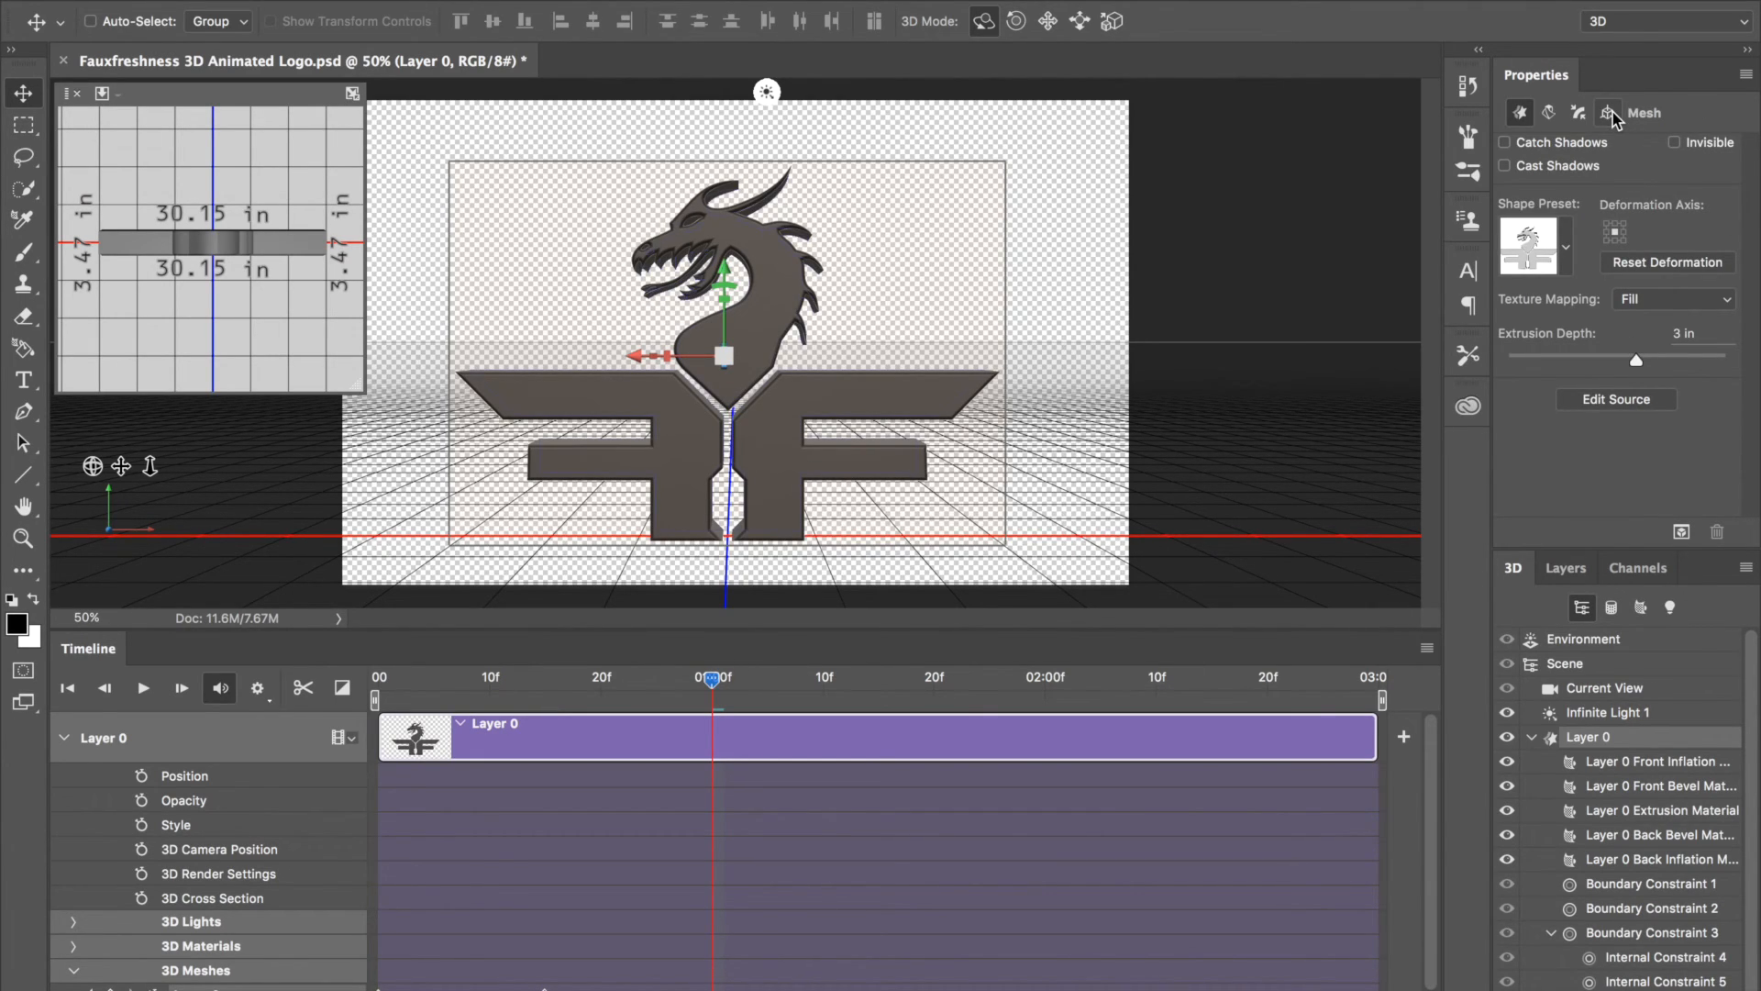
mouse_move(1577, 112)
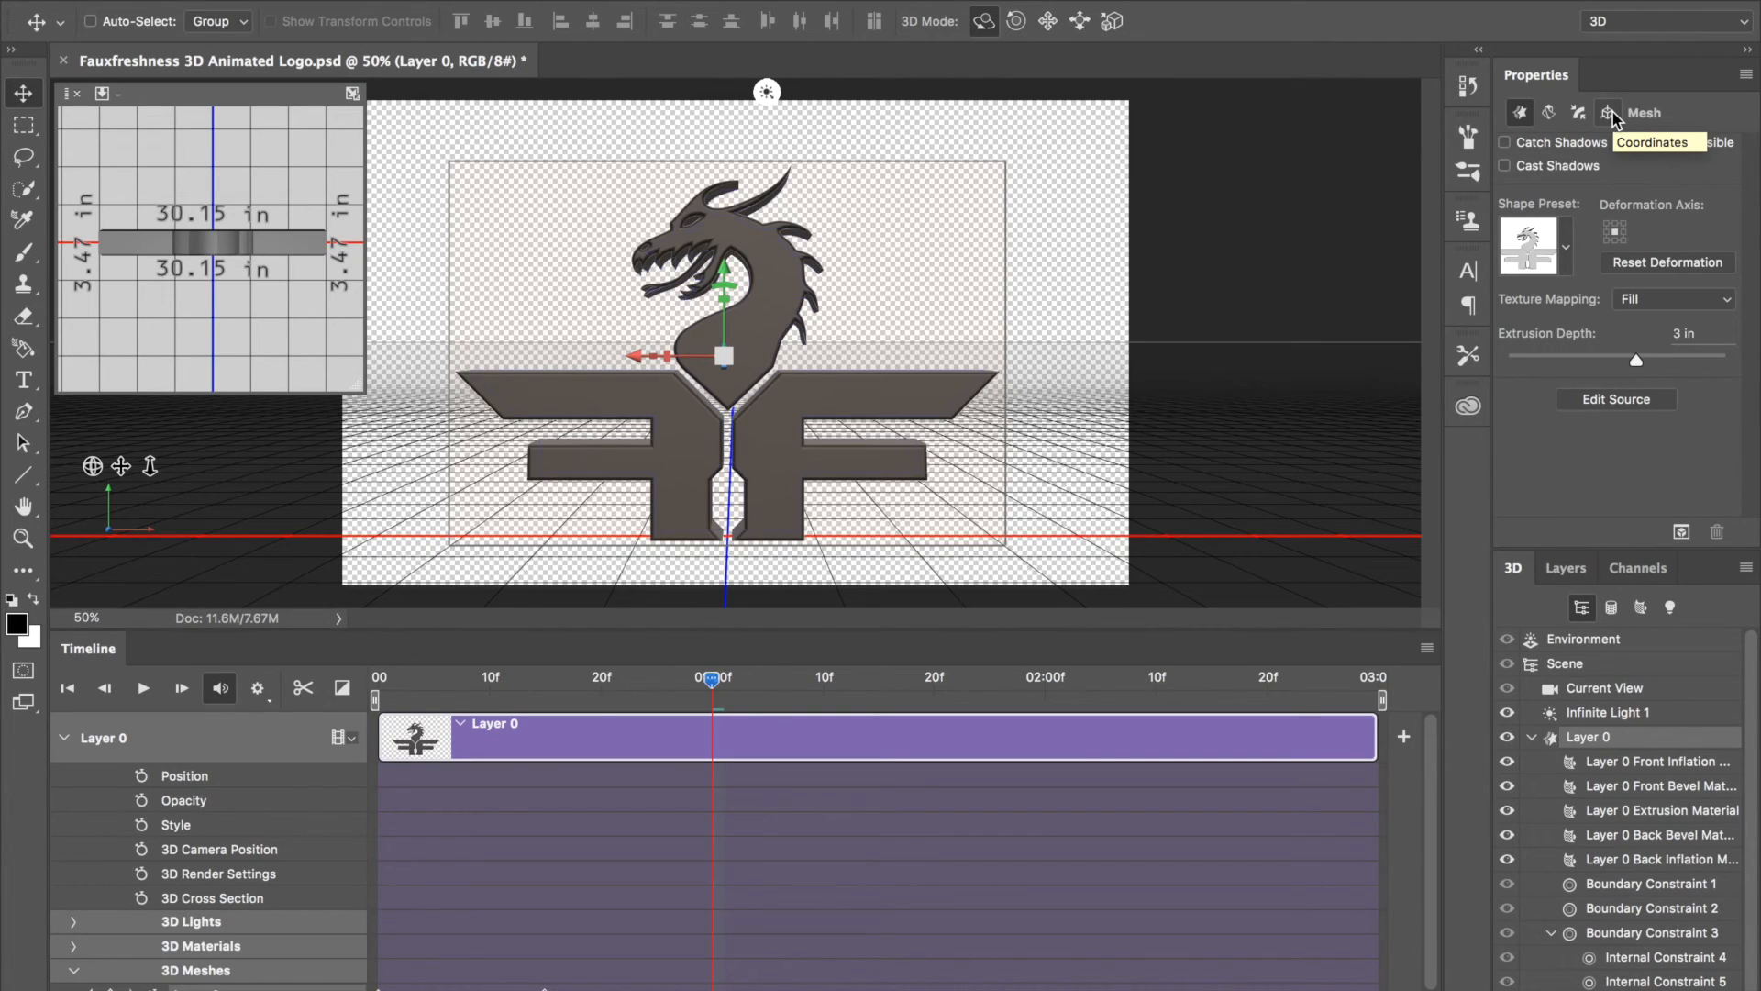
Step: Set the logo's Y rotation to 360 in Coordinates, then return to frame 0
click(1577, 112)
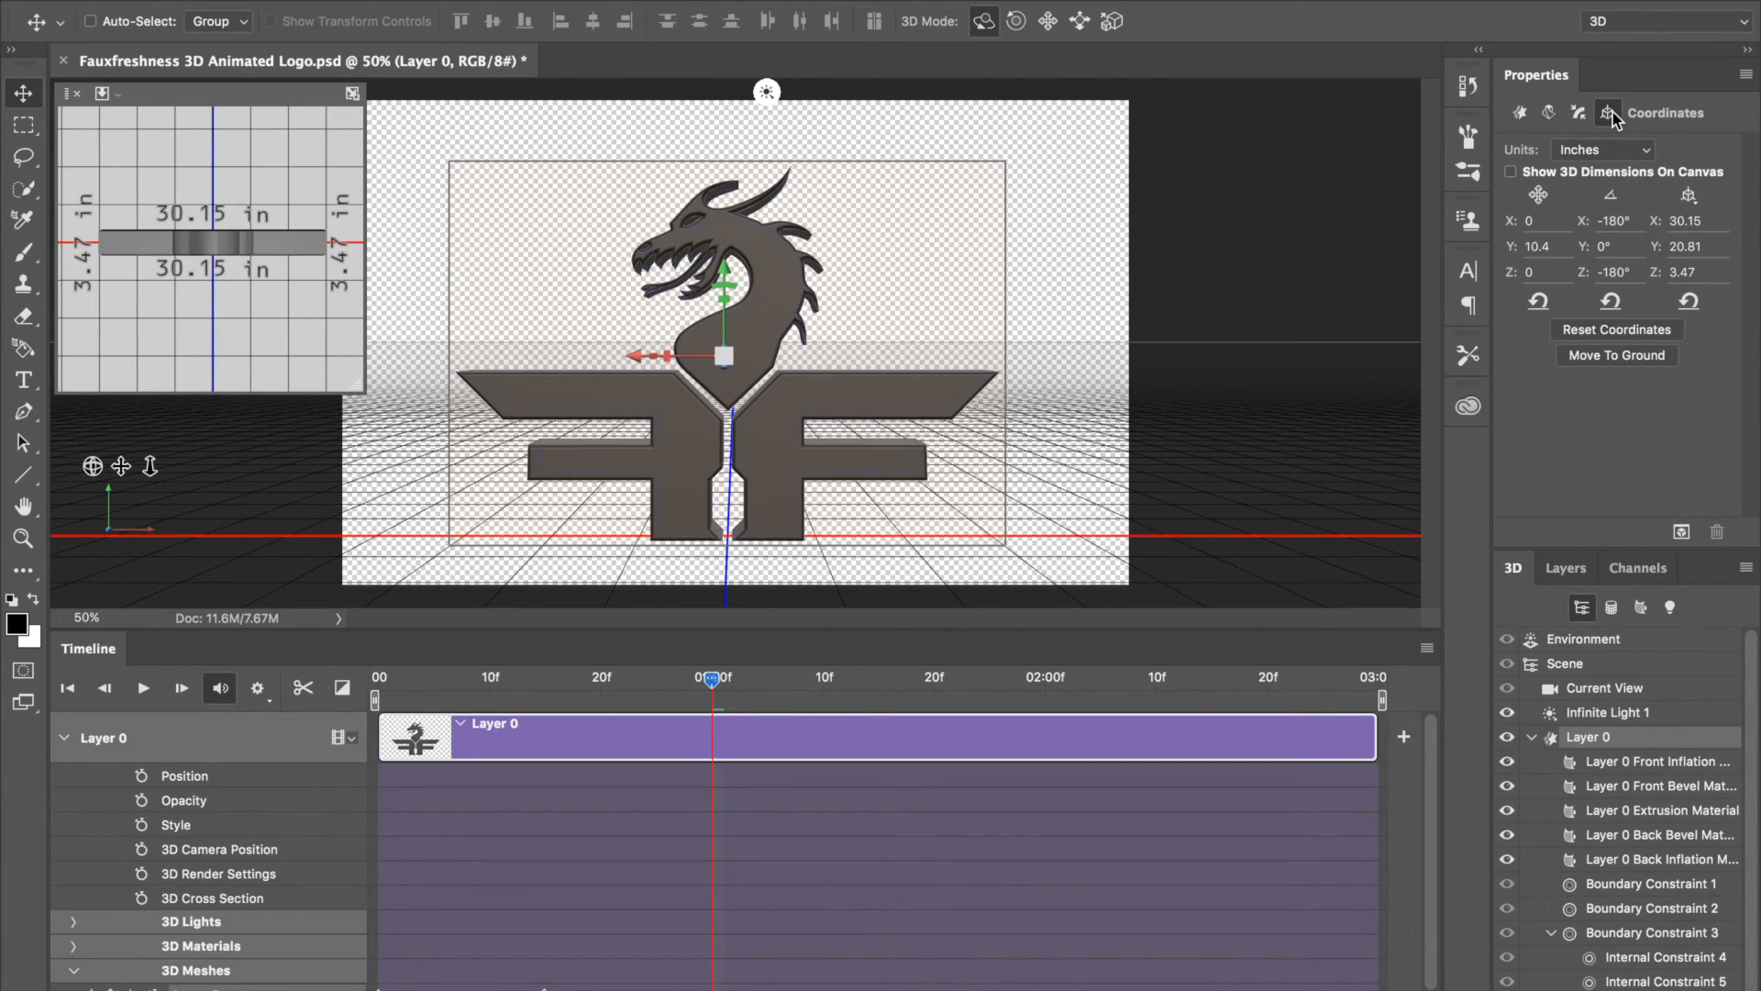
mouse_move(1639, 412)
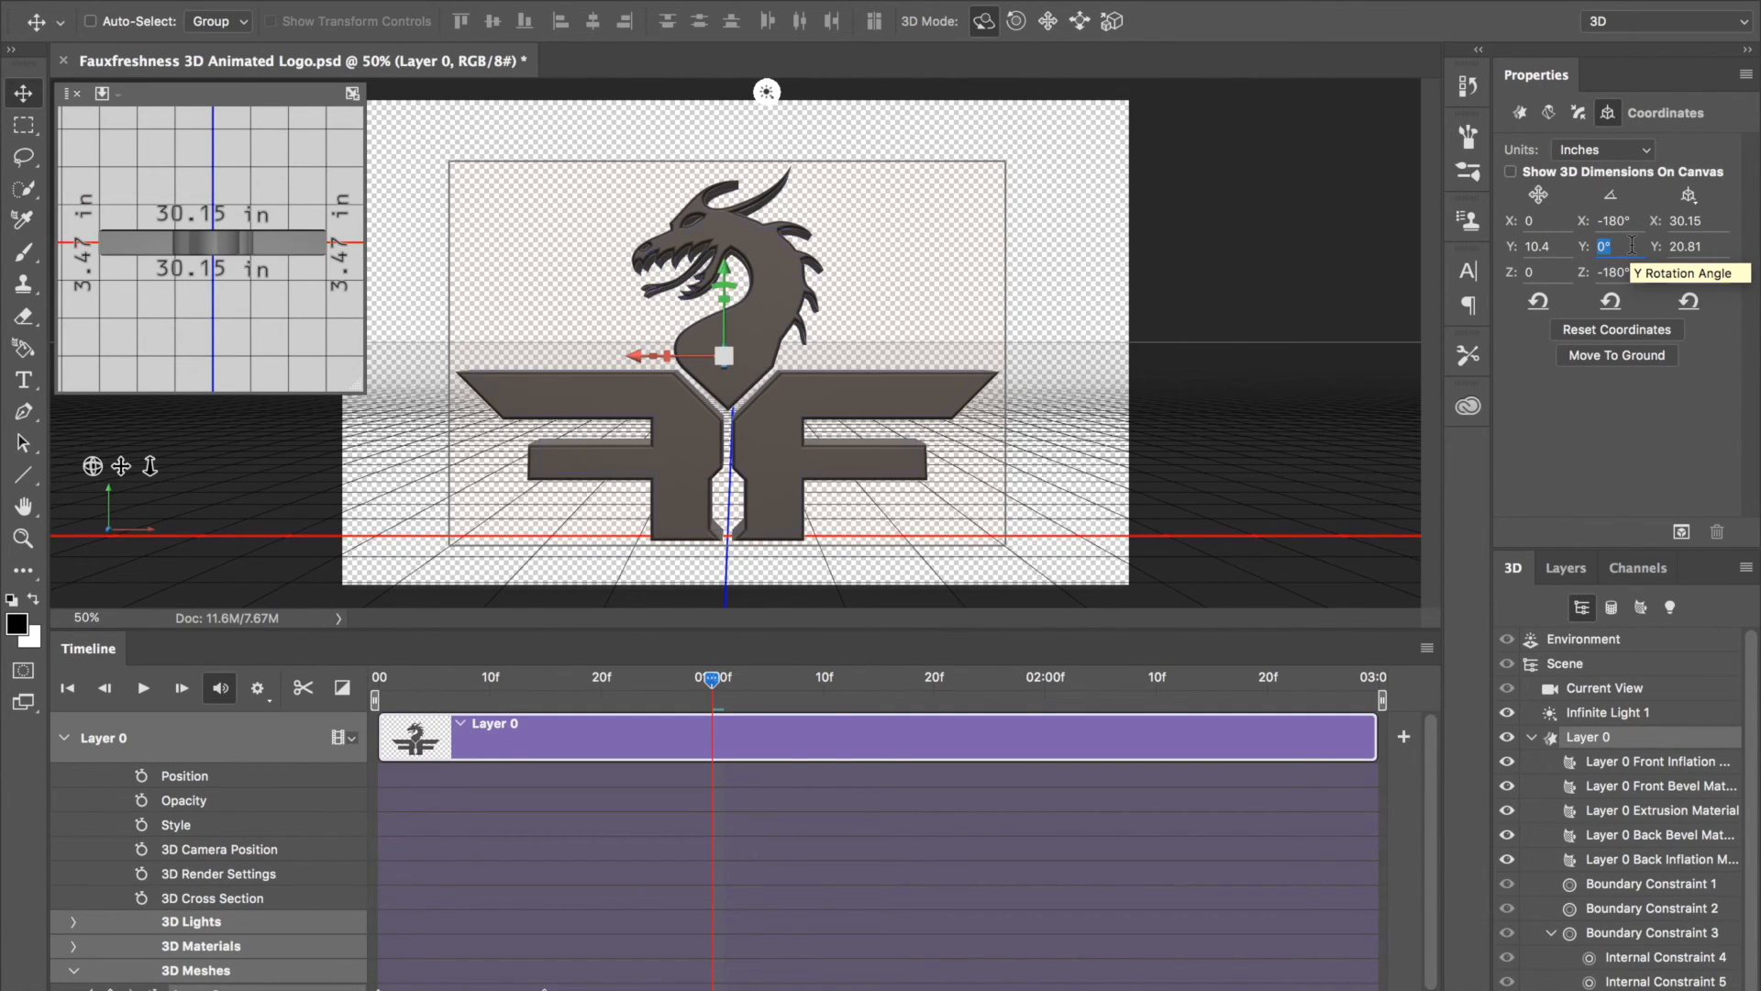
text(360)
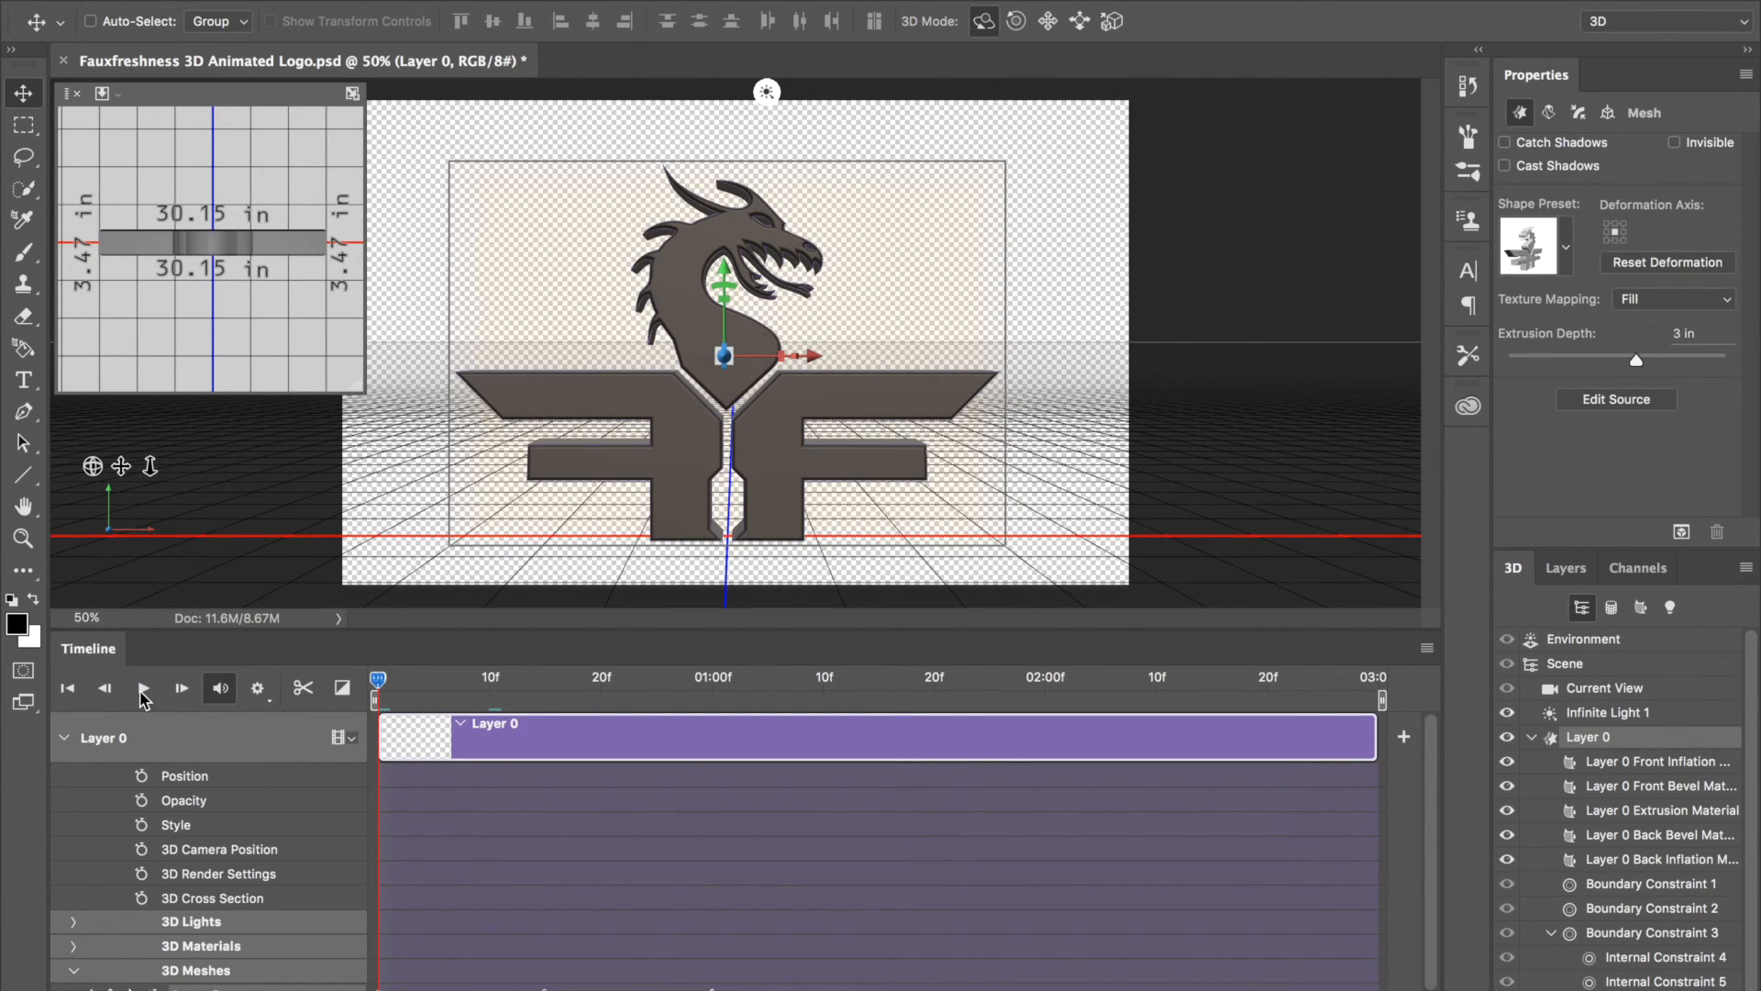
Step: Play and stop the timeline several times to preview the logo's spin
click(145, 687)
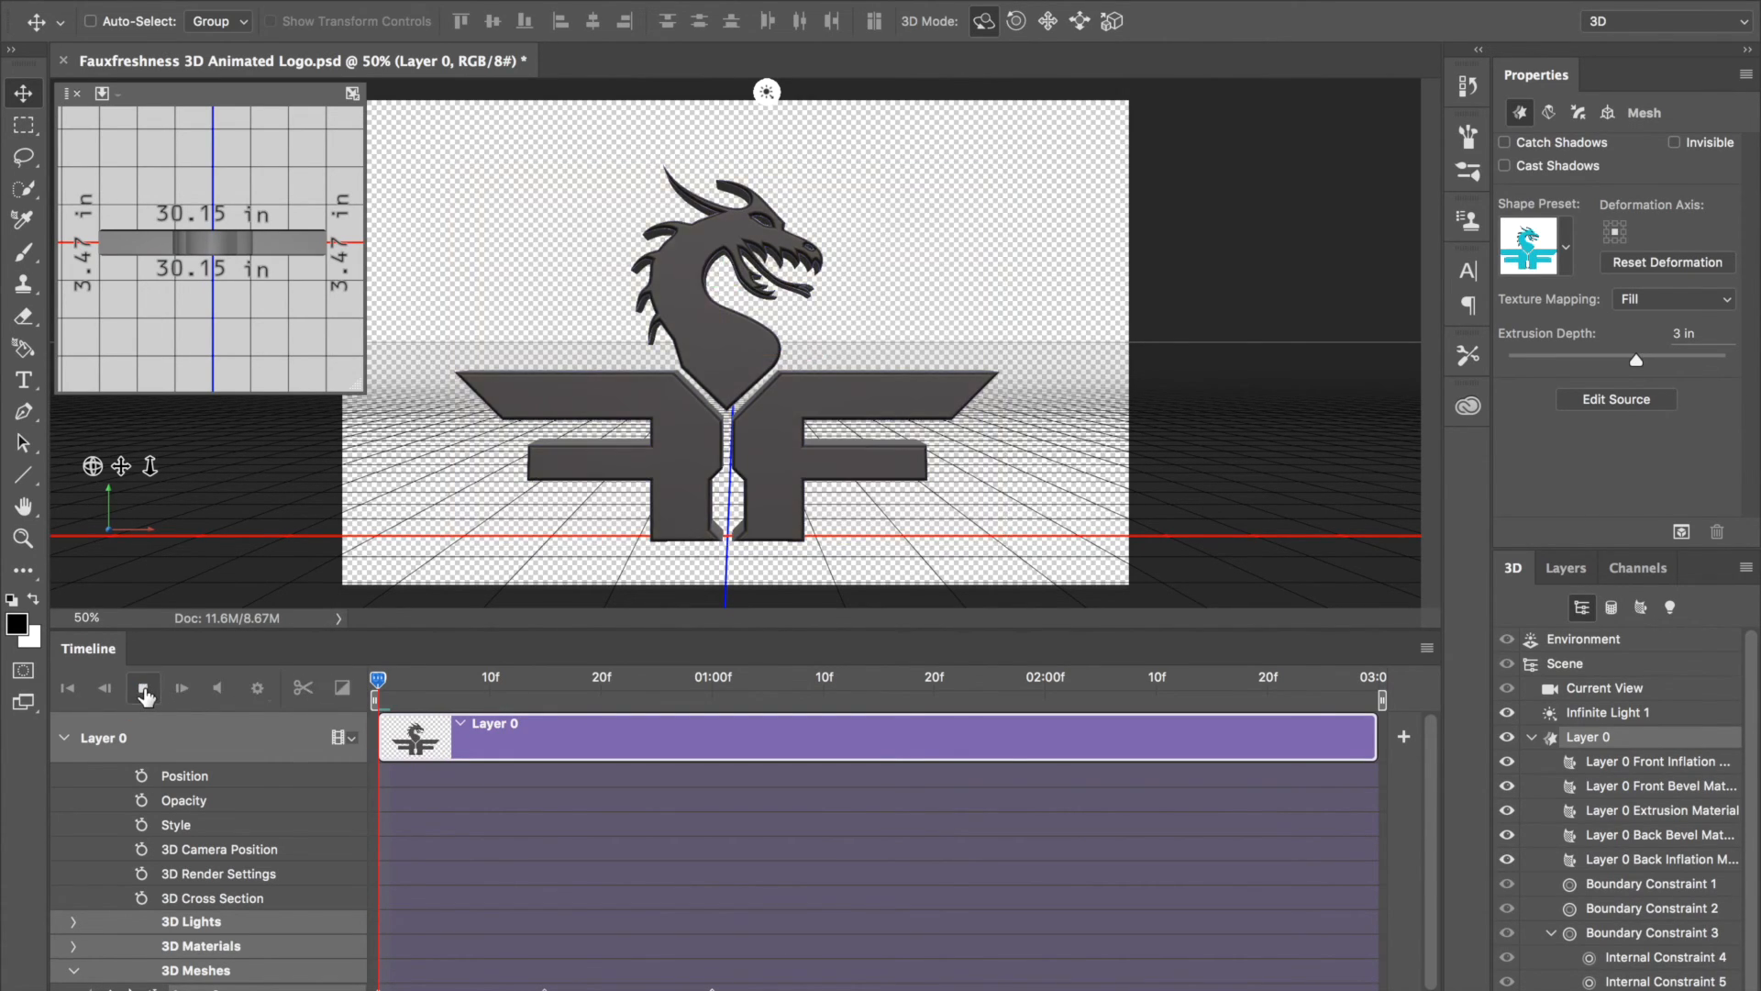
click(144, 689)
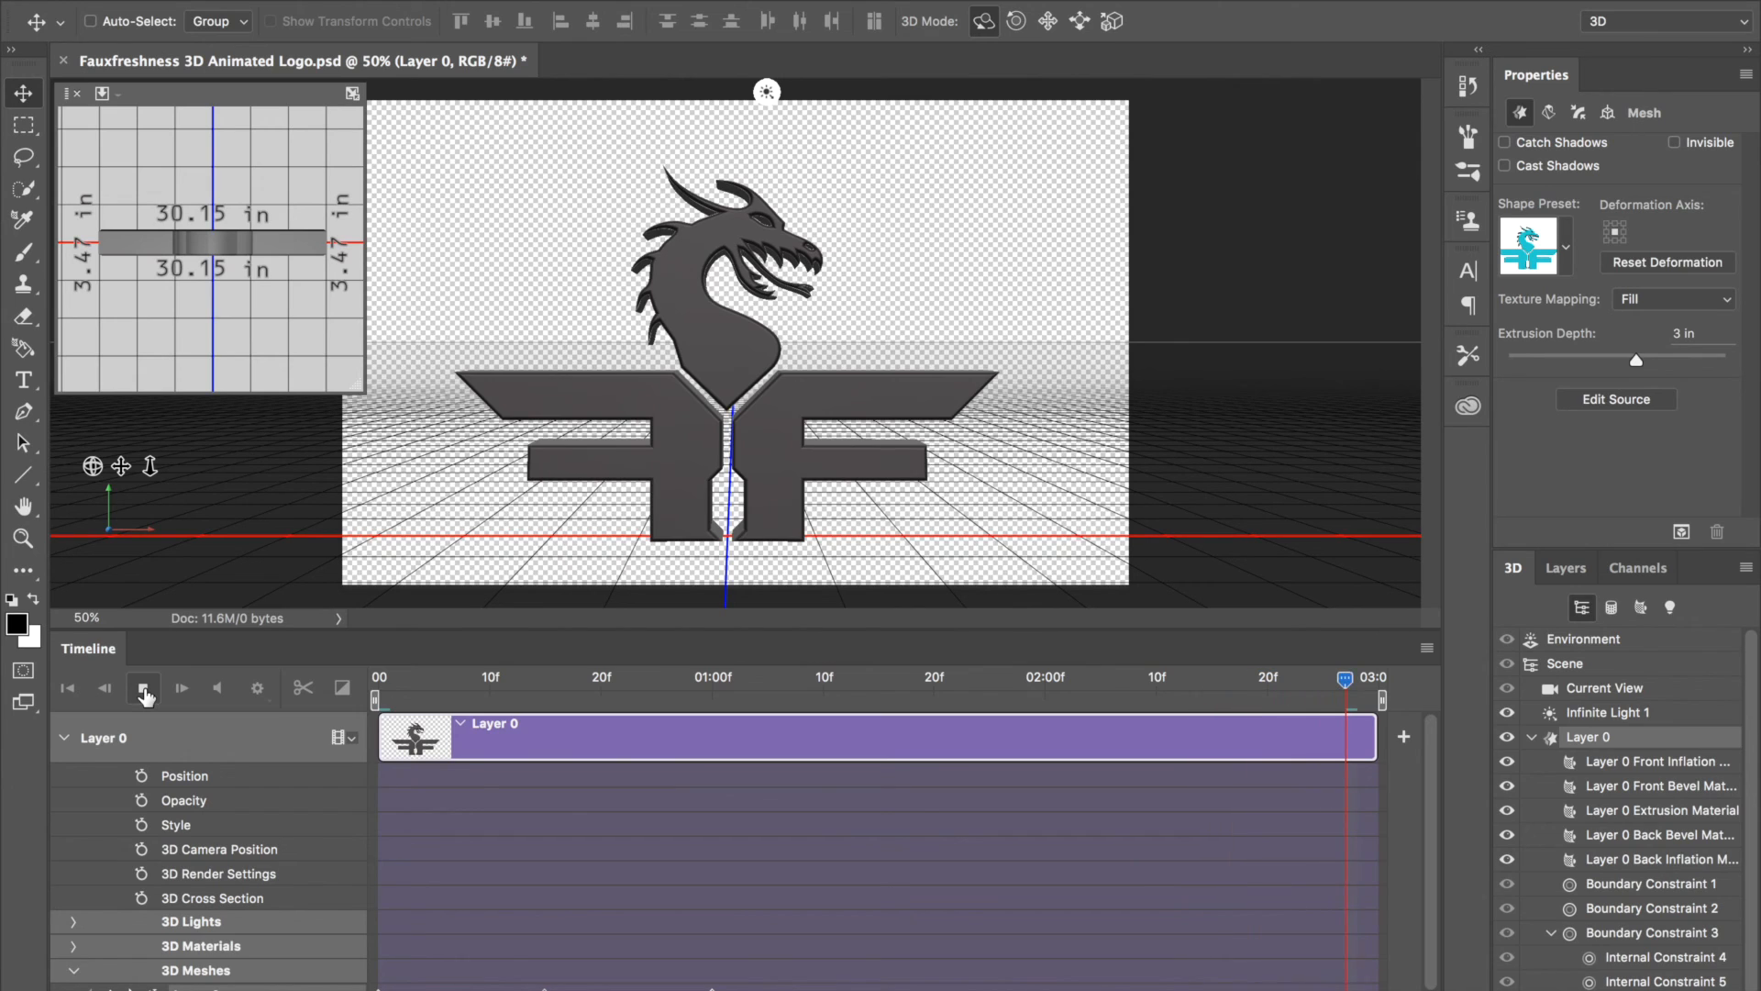
click(145, 687)
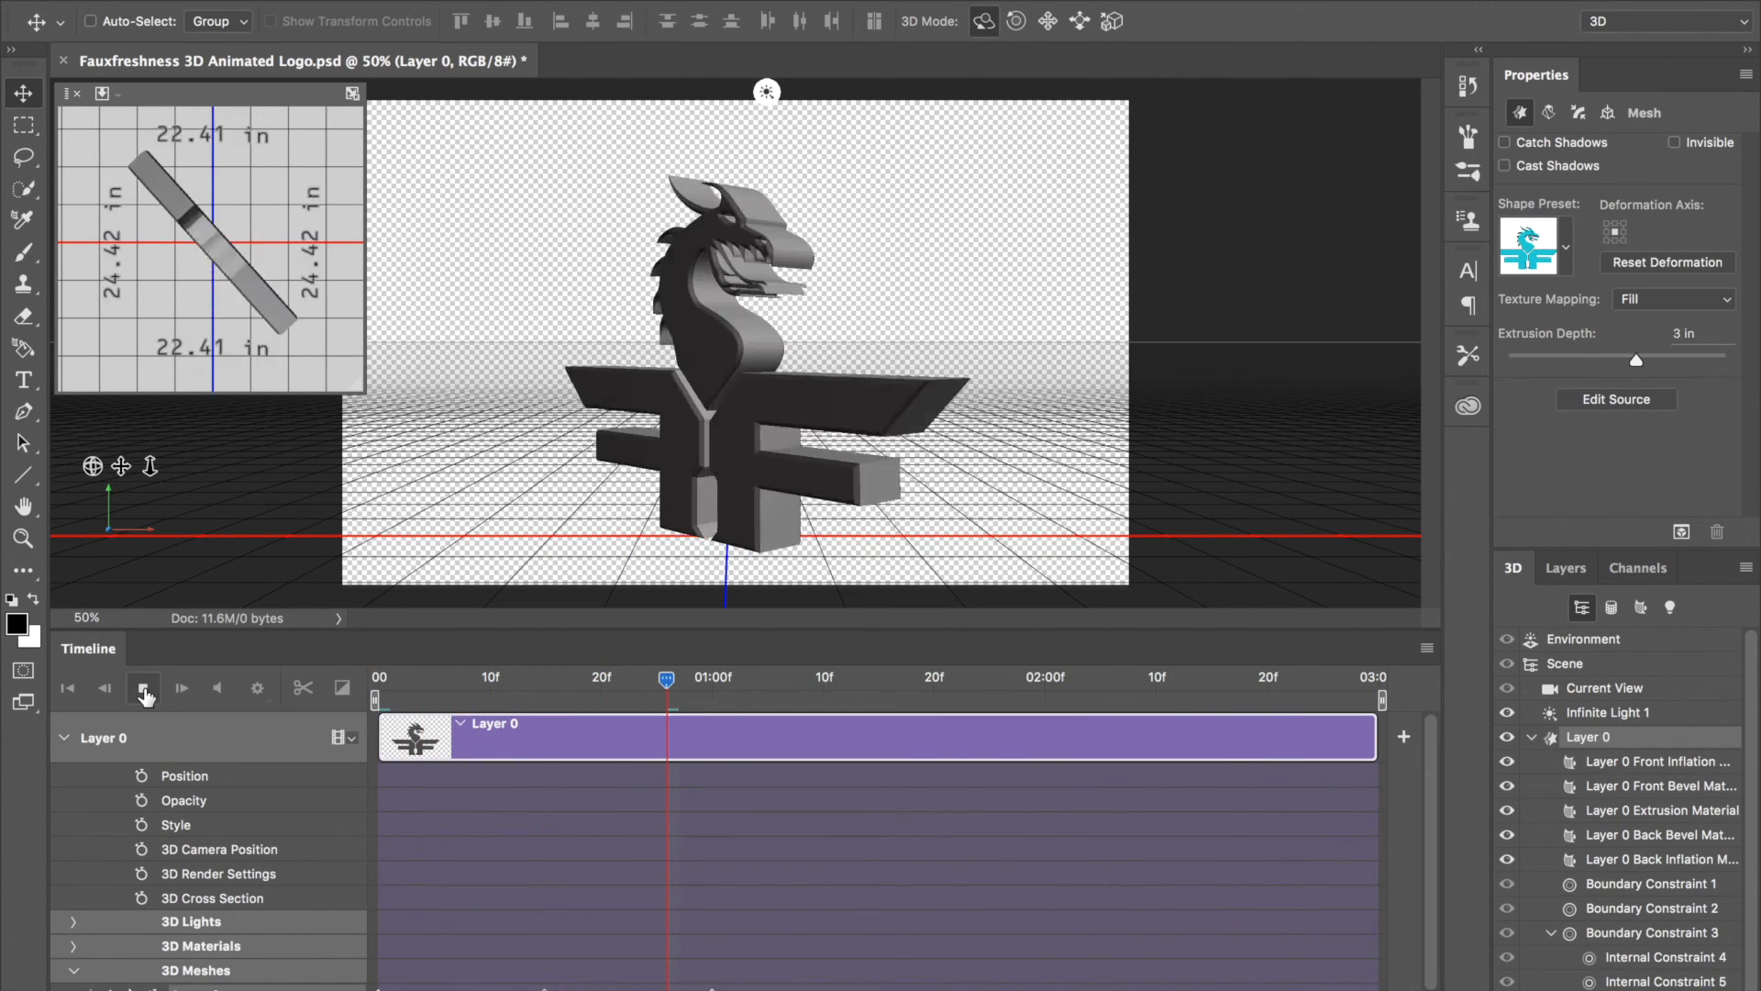
click(144, 689)
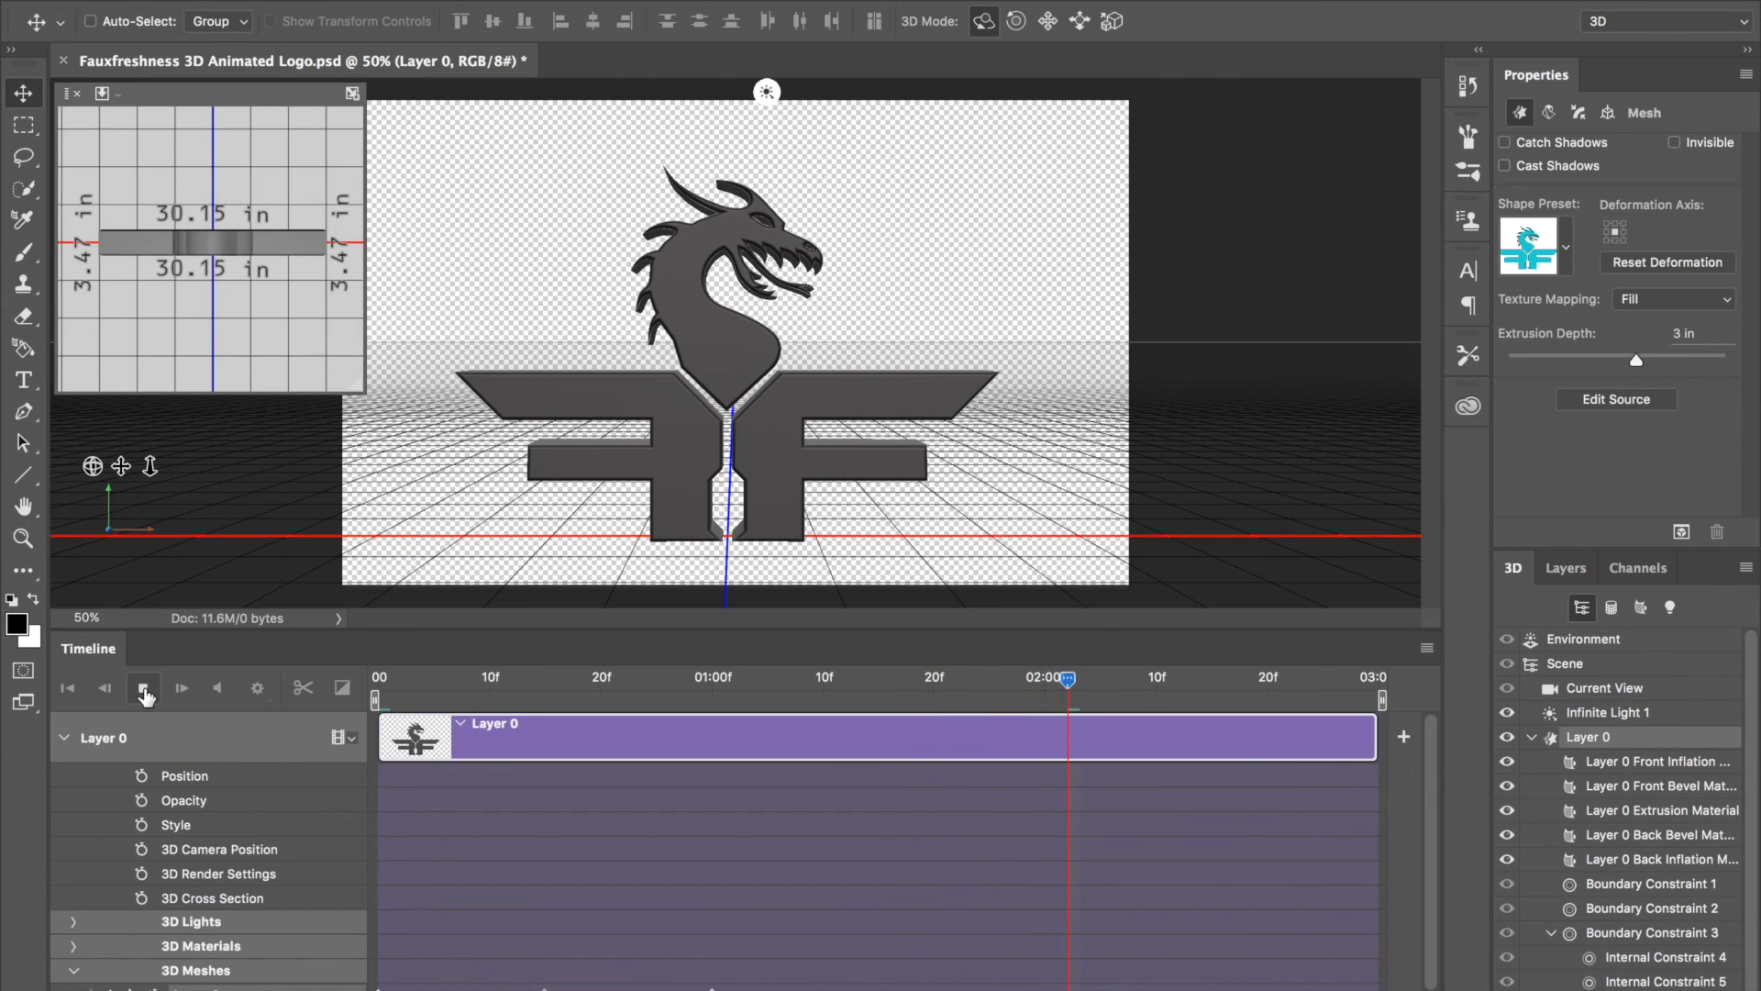
click(144, 687)
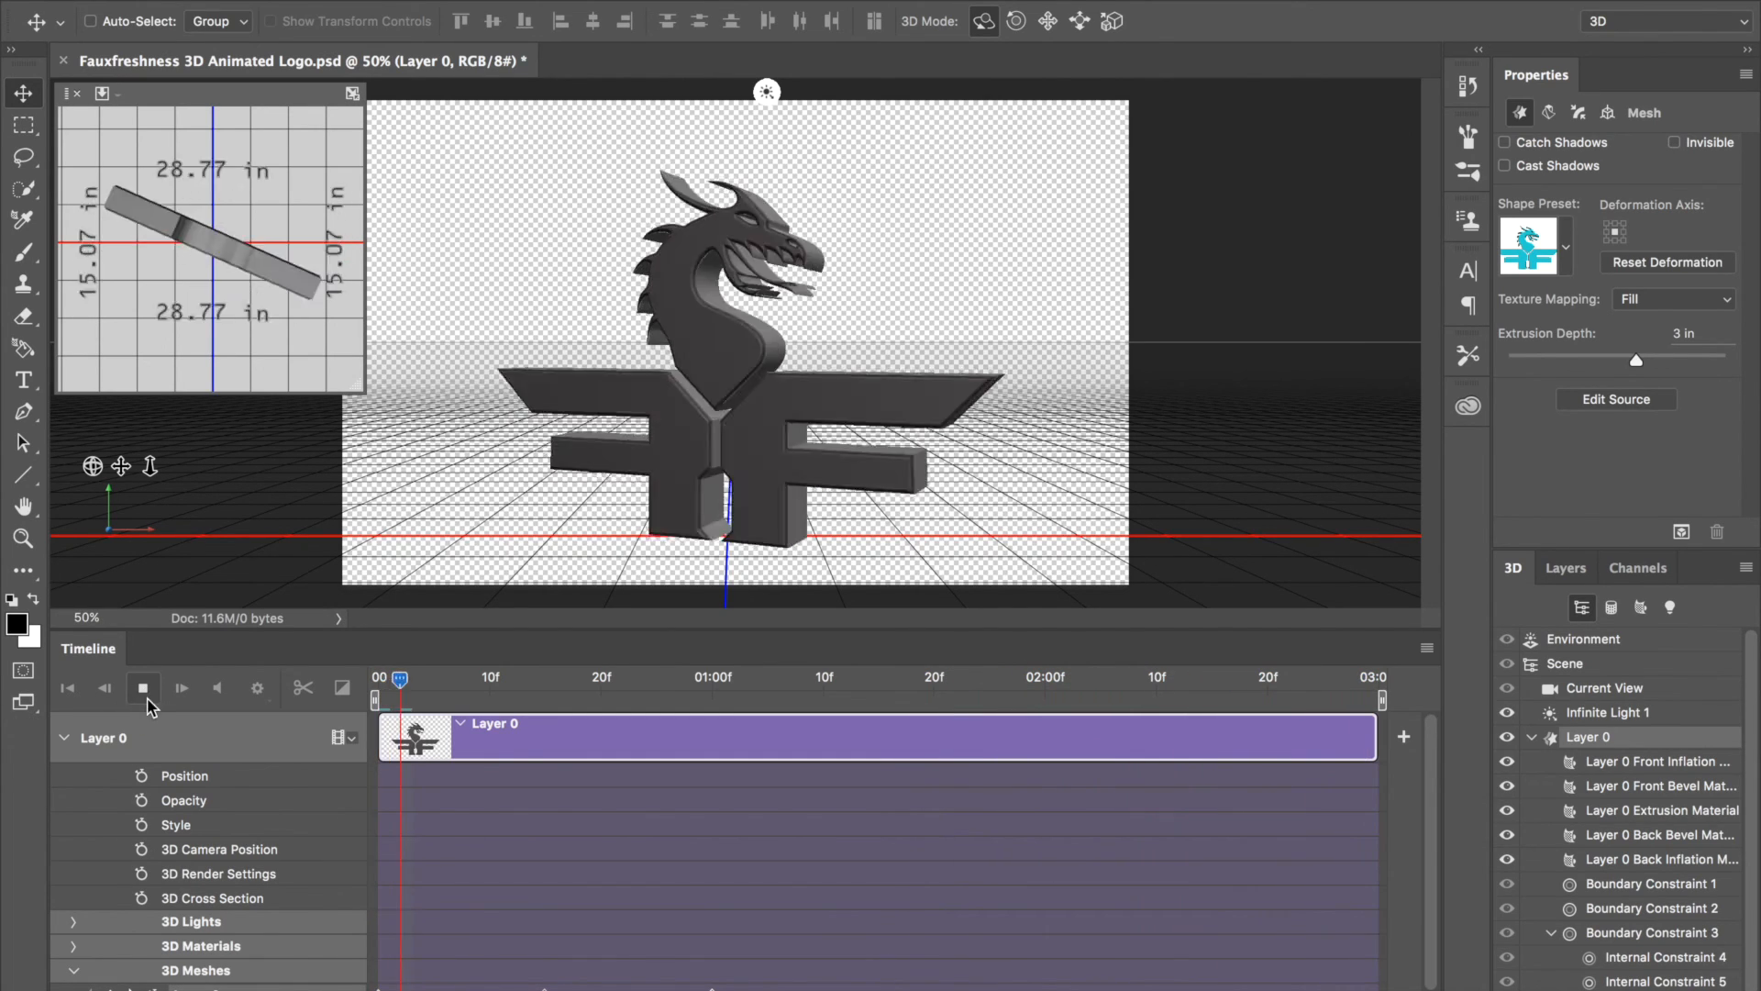
click(144, 687)
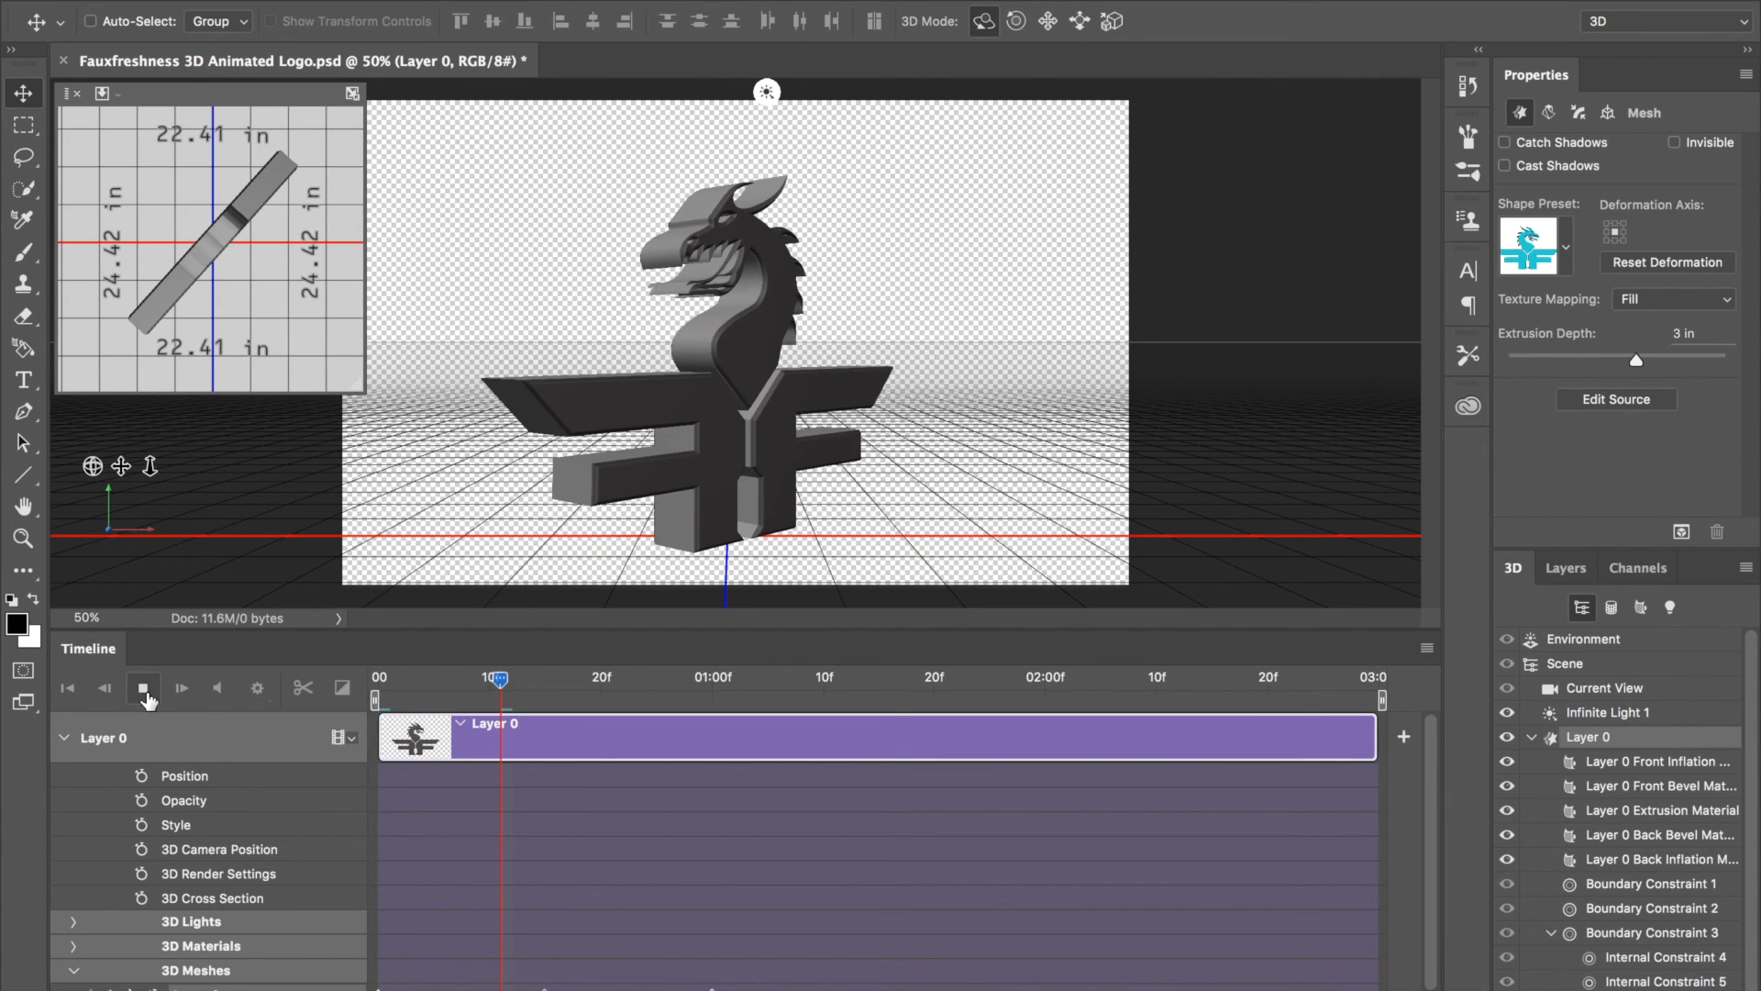
click(143, 687)
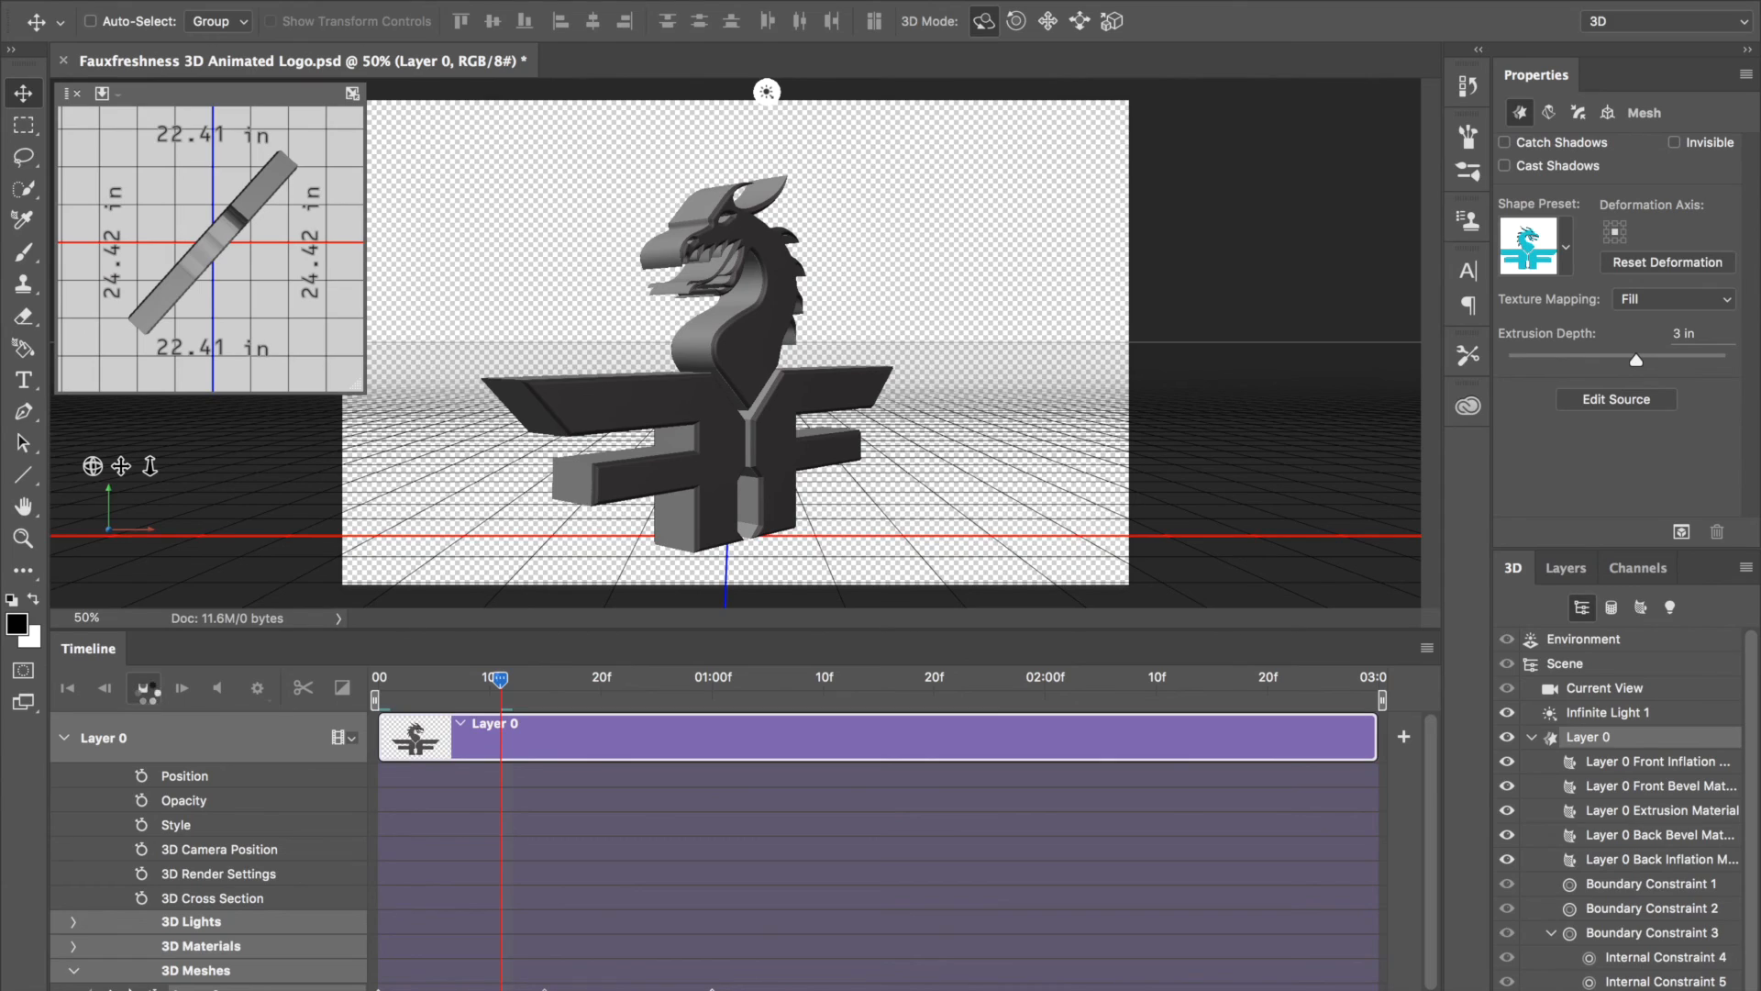
Step: Scrub to about frame 8 and read the logo's roughly -84° Y rotation in Coordinates
click(219, 687)
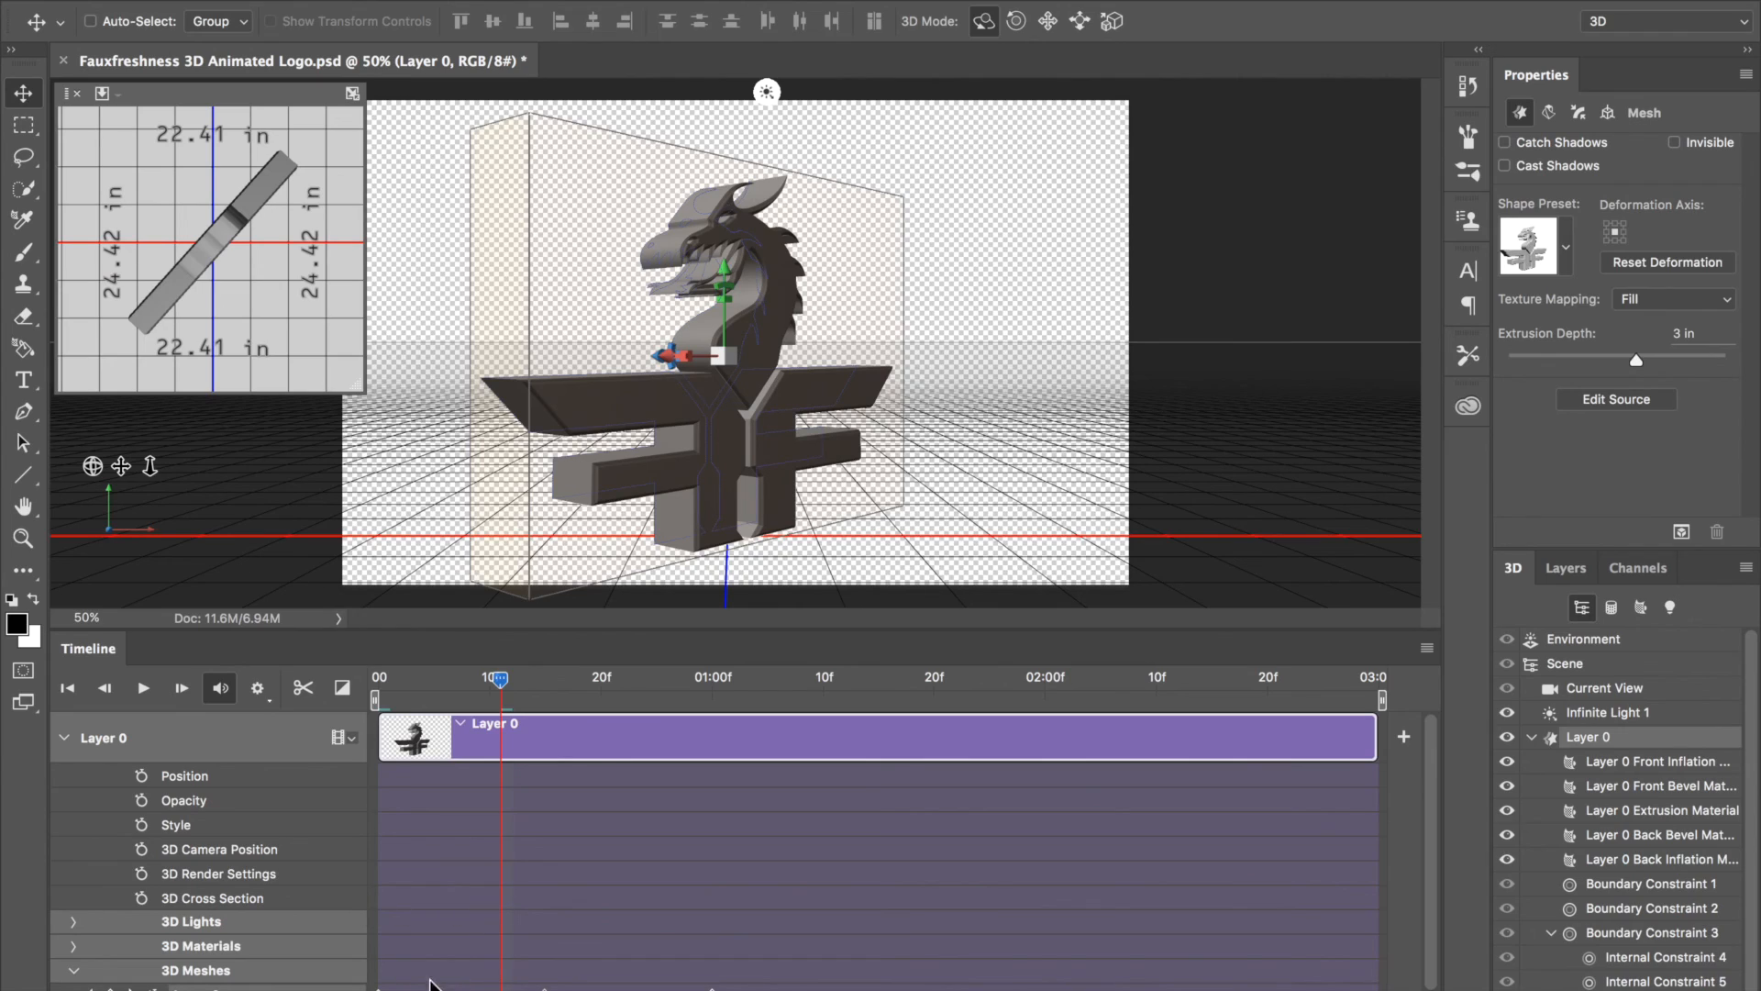
mouse_move(560, 941)
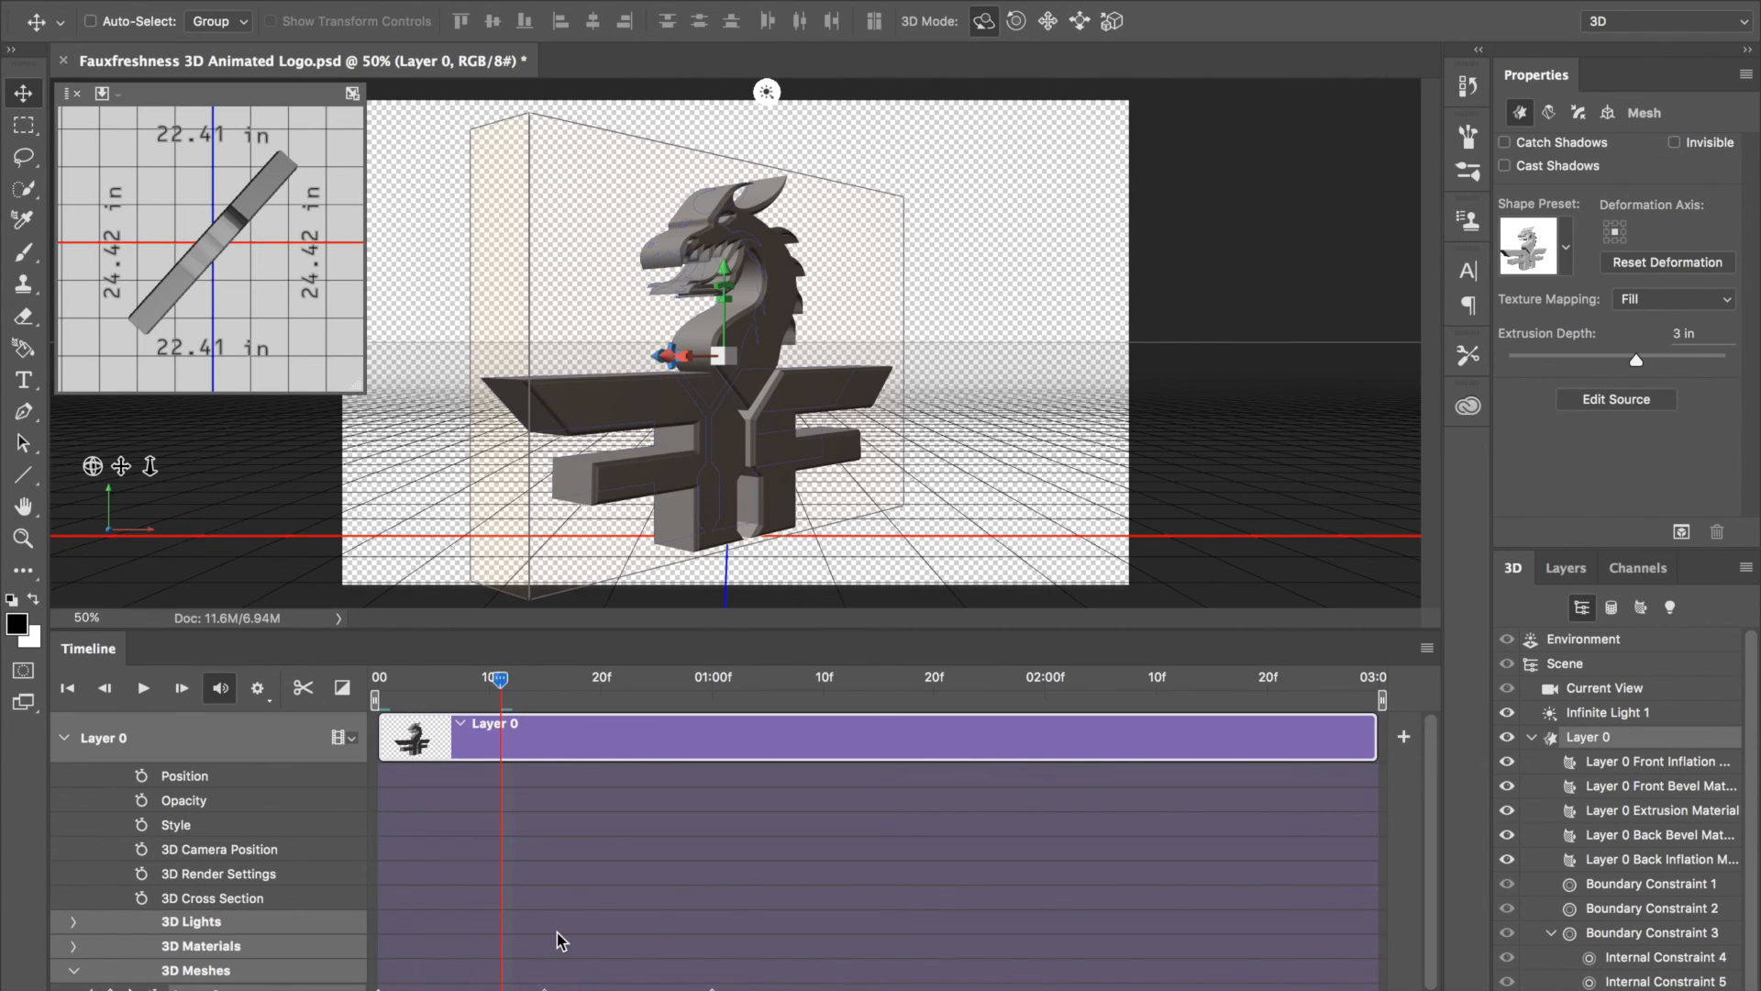
click(1607, 112)
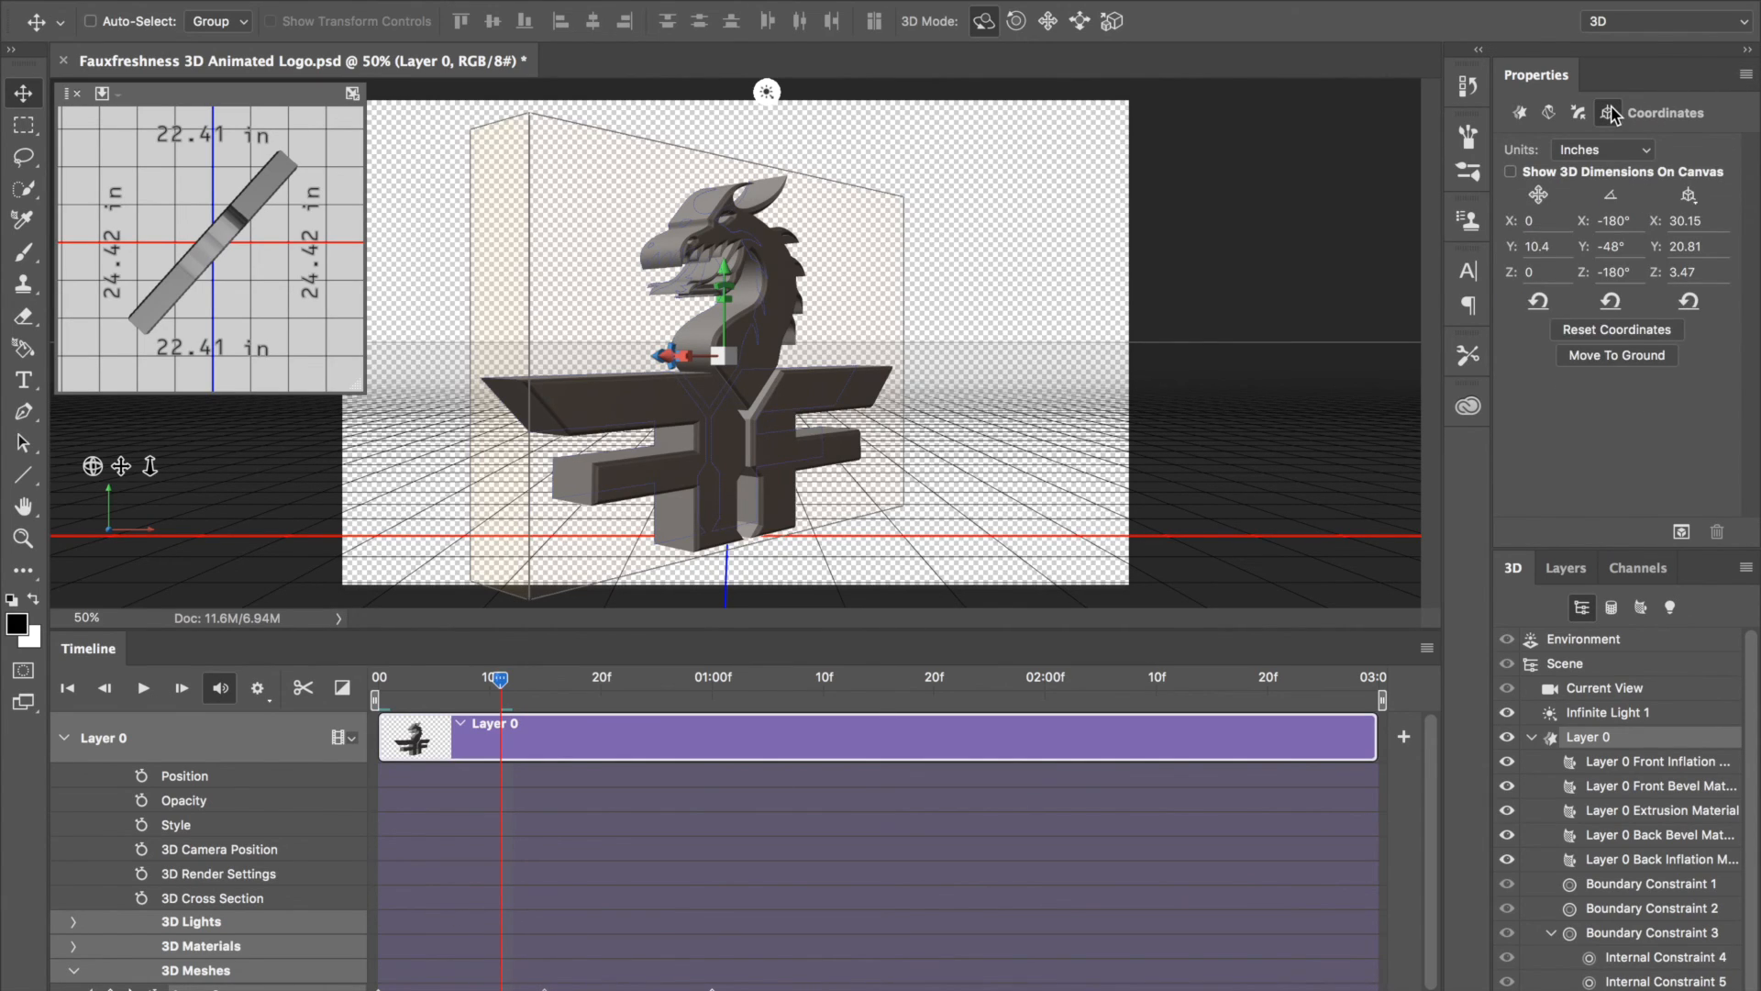
mouse_move(1608, 246)
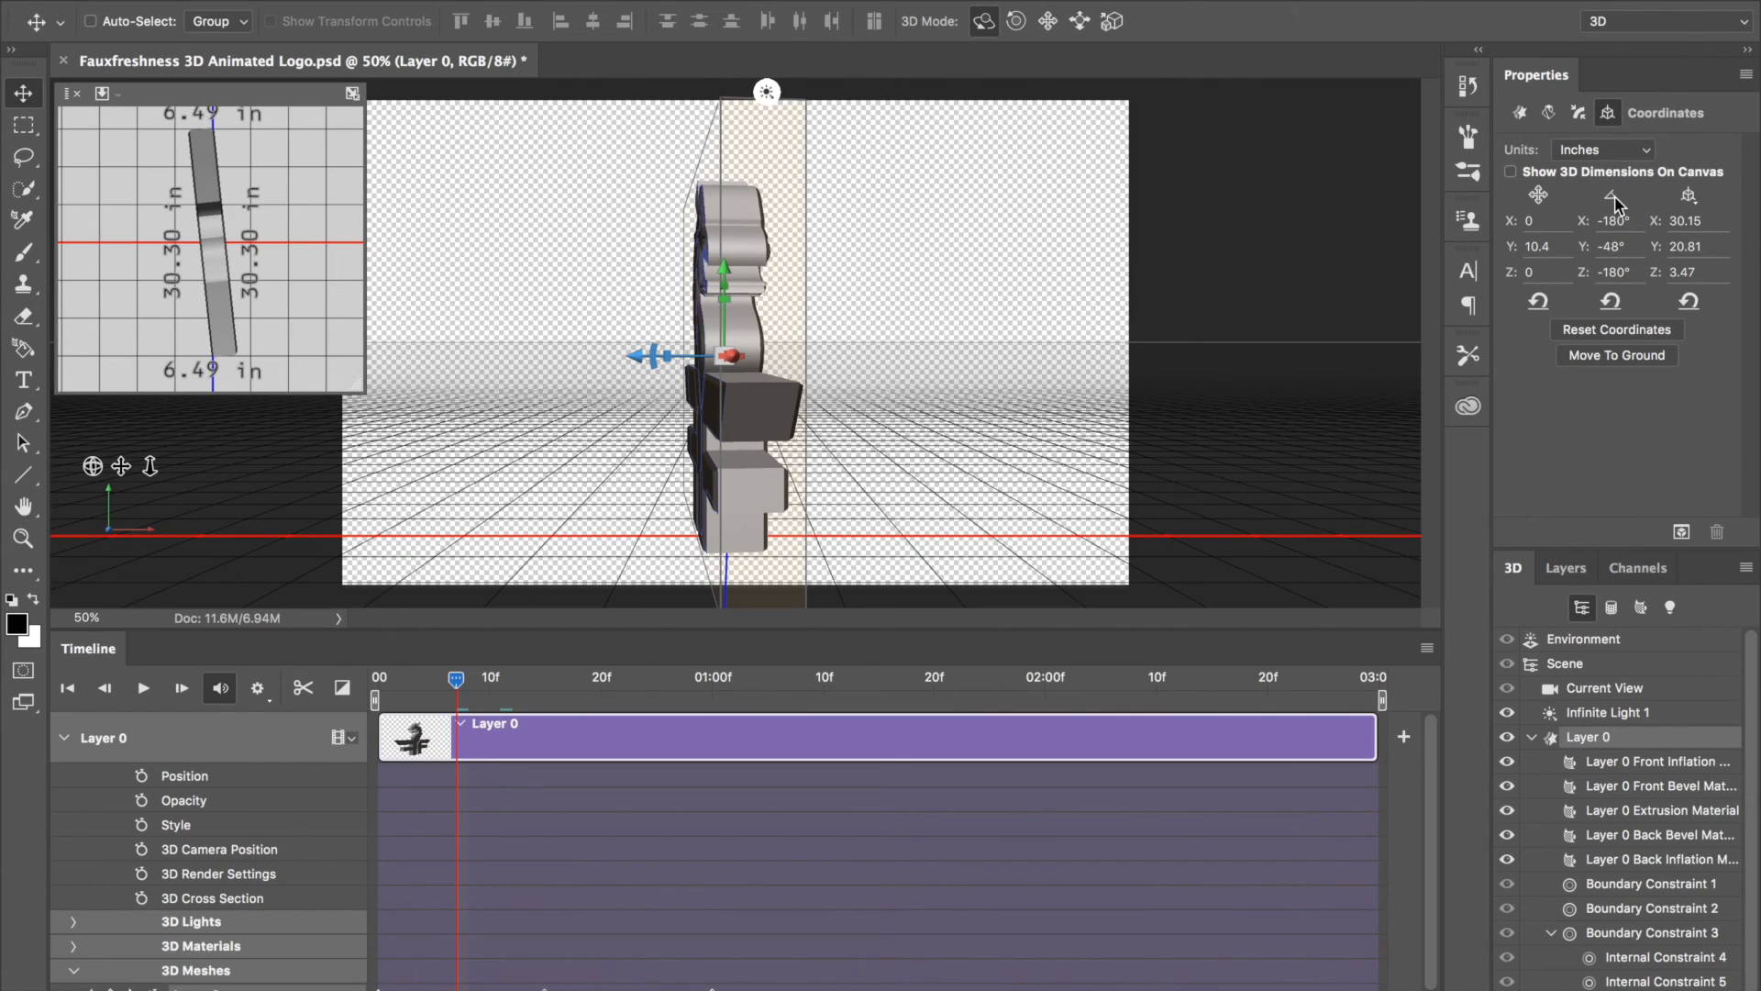
click(1608, 111)
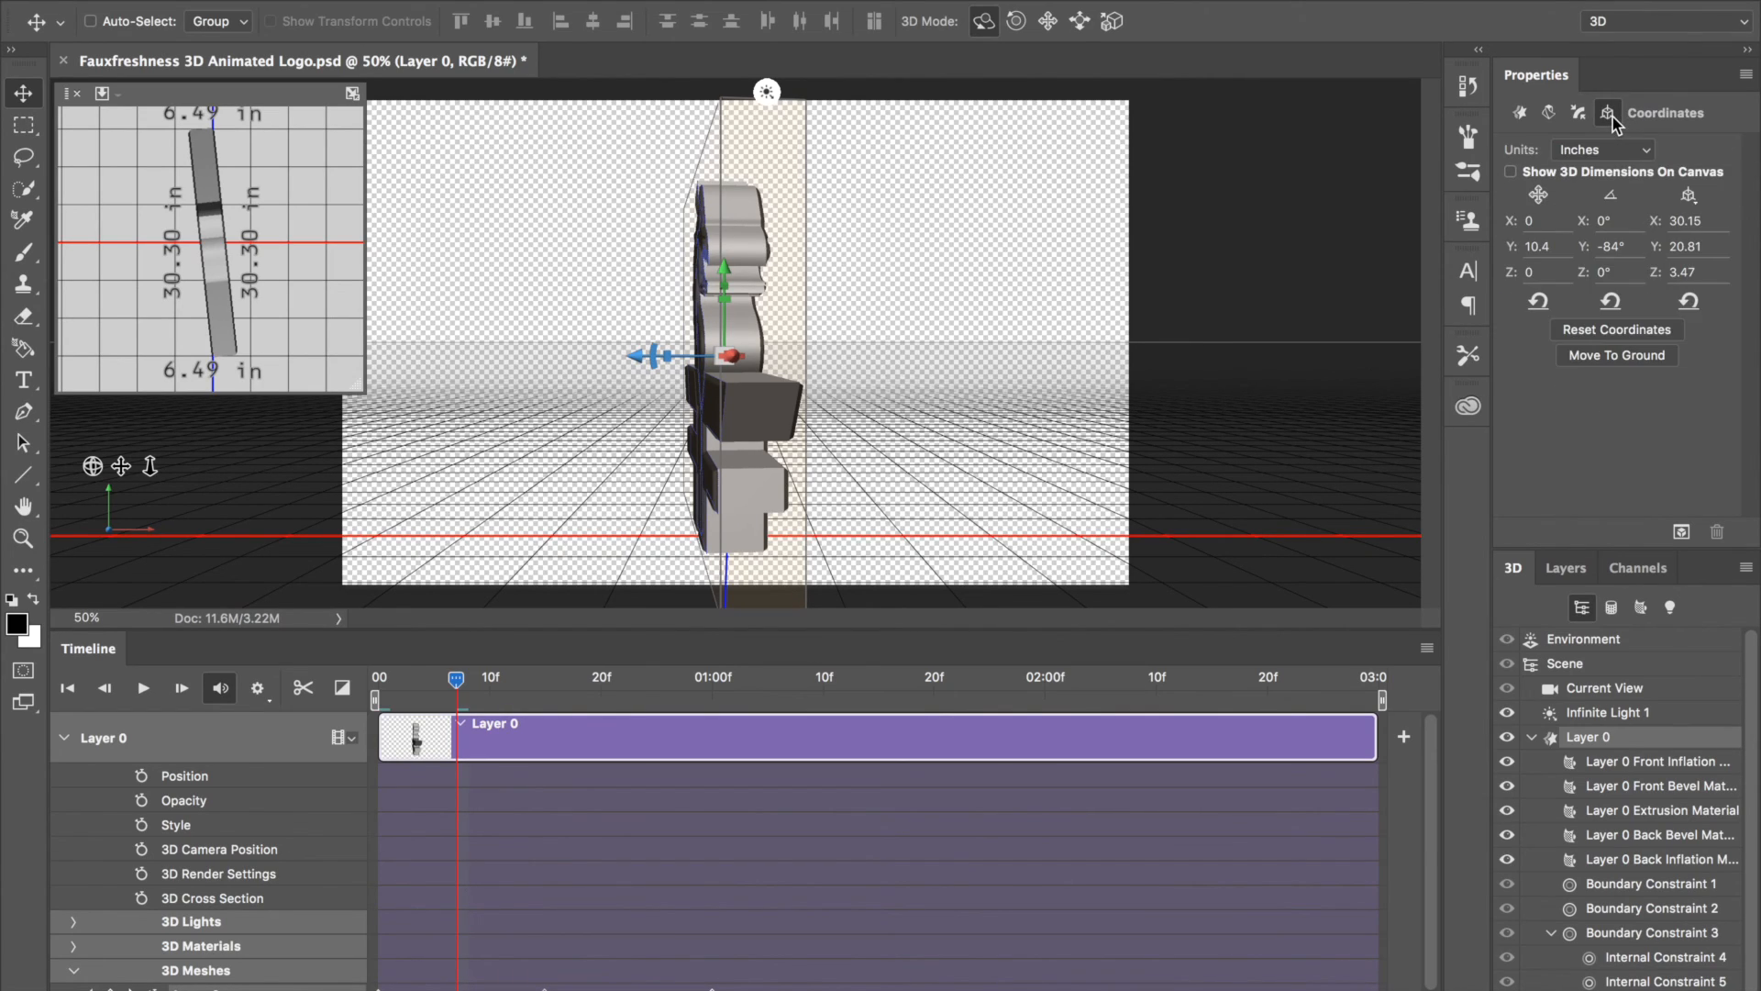
mouse_move(1581, 417)
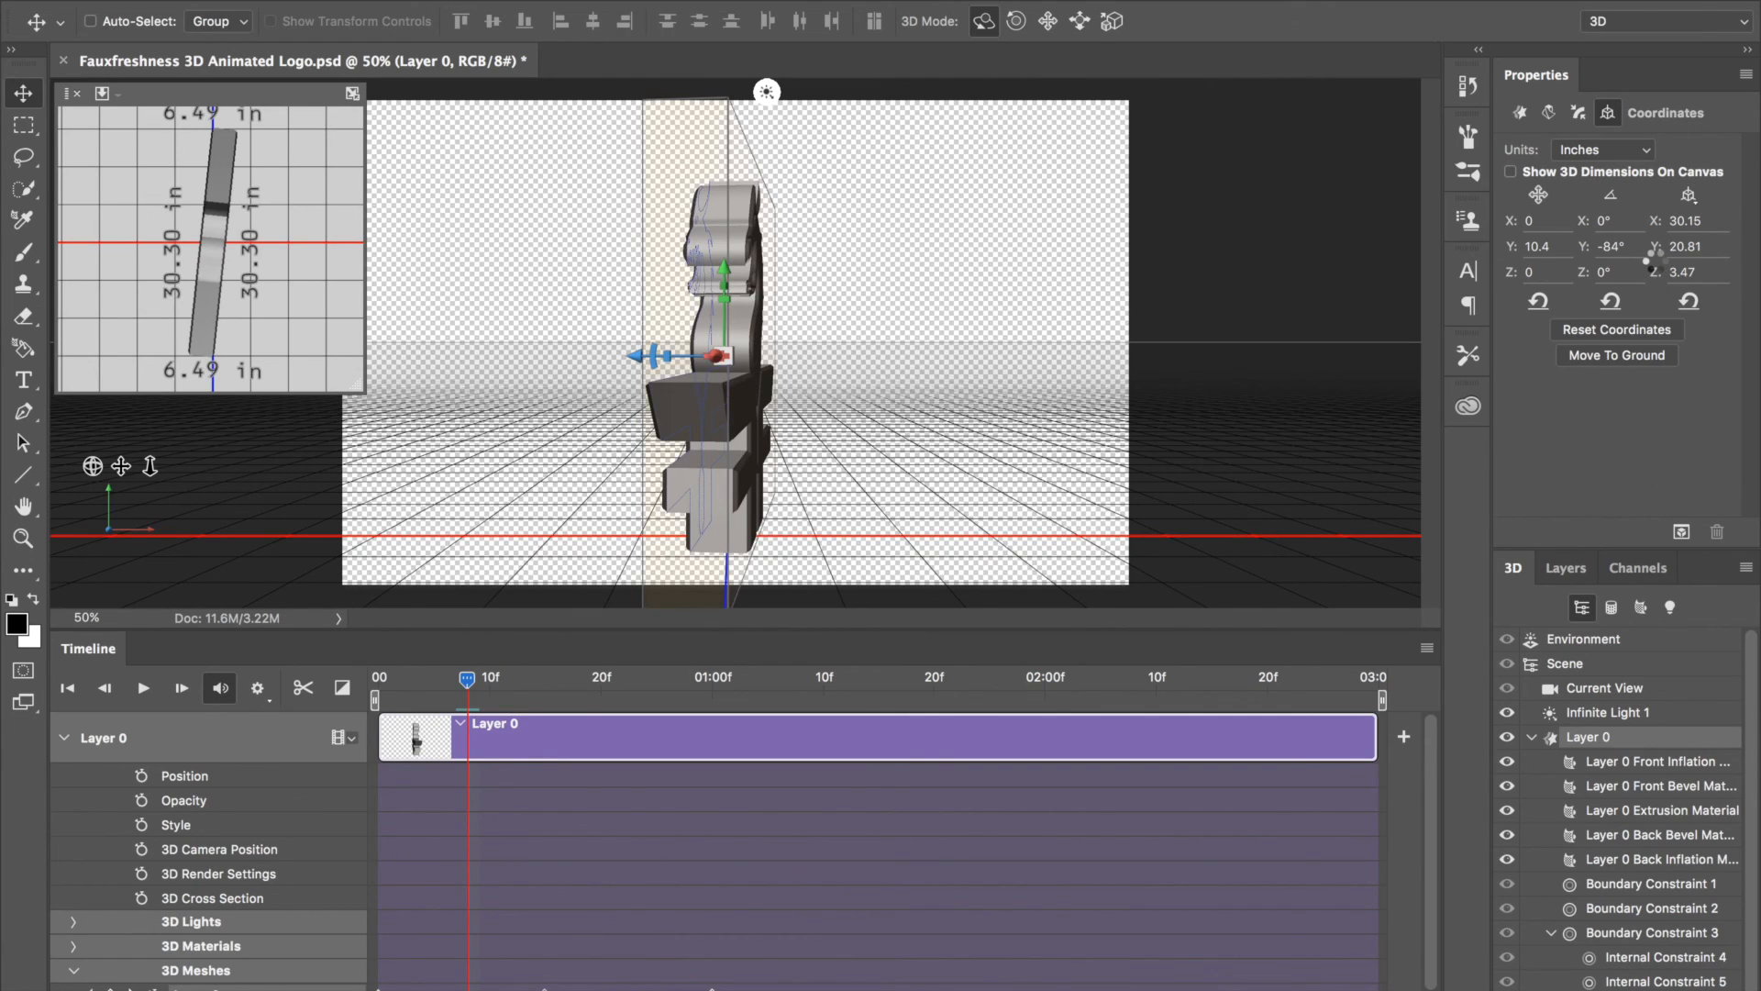
click(1607, 112)
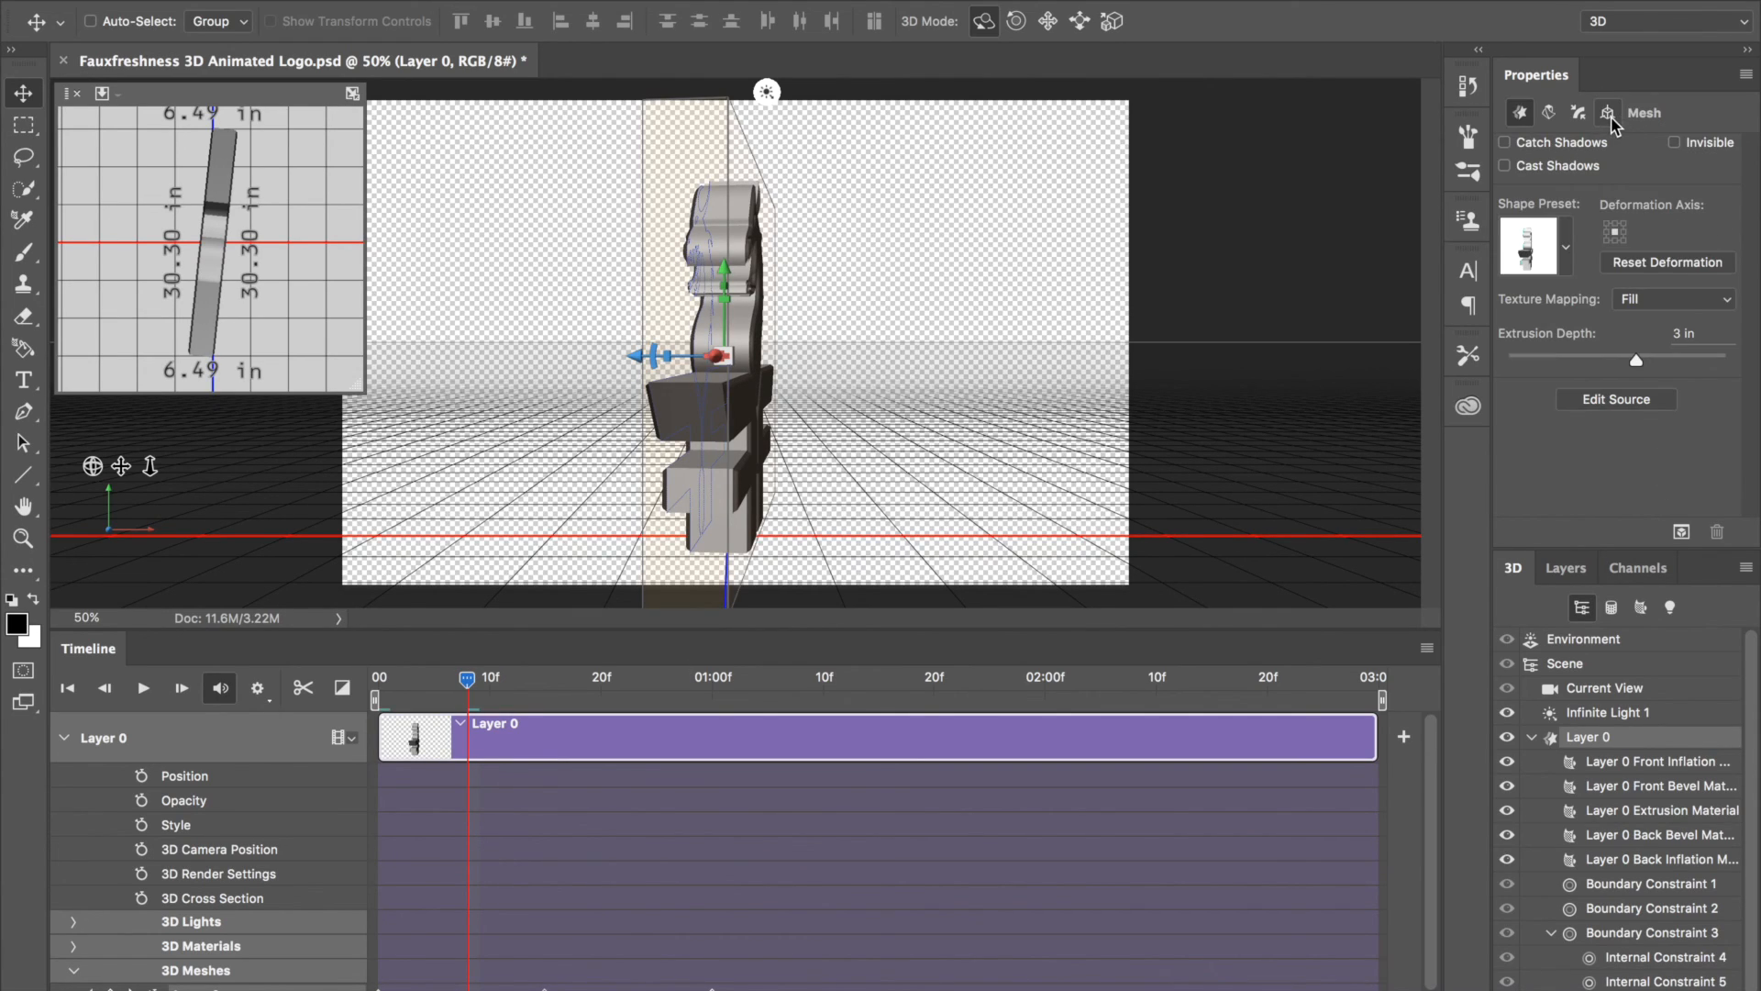
click(1609, 111)
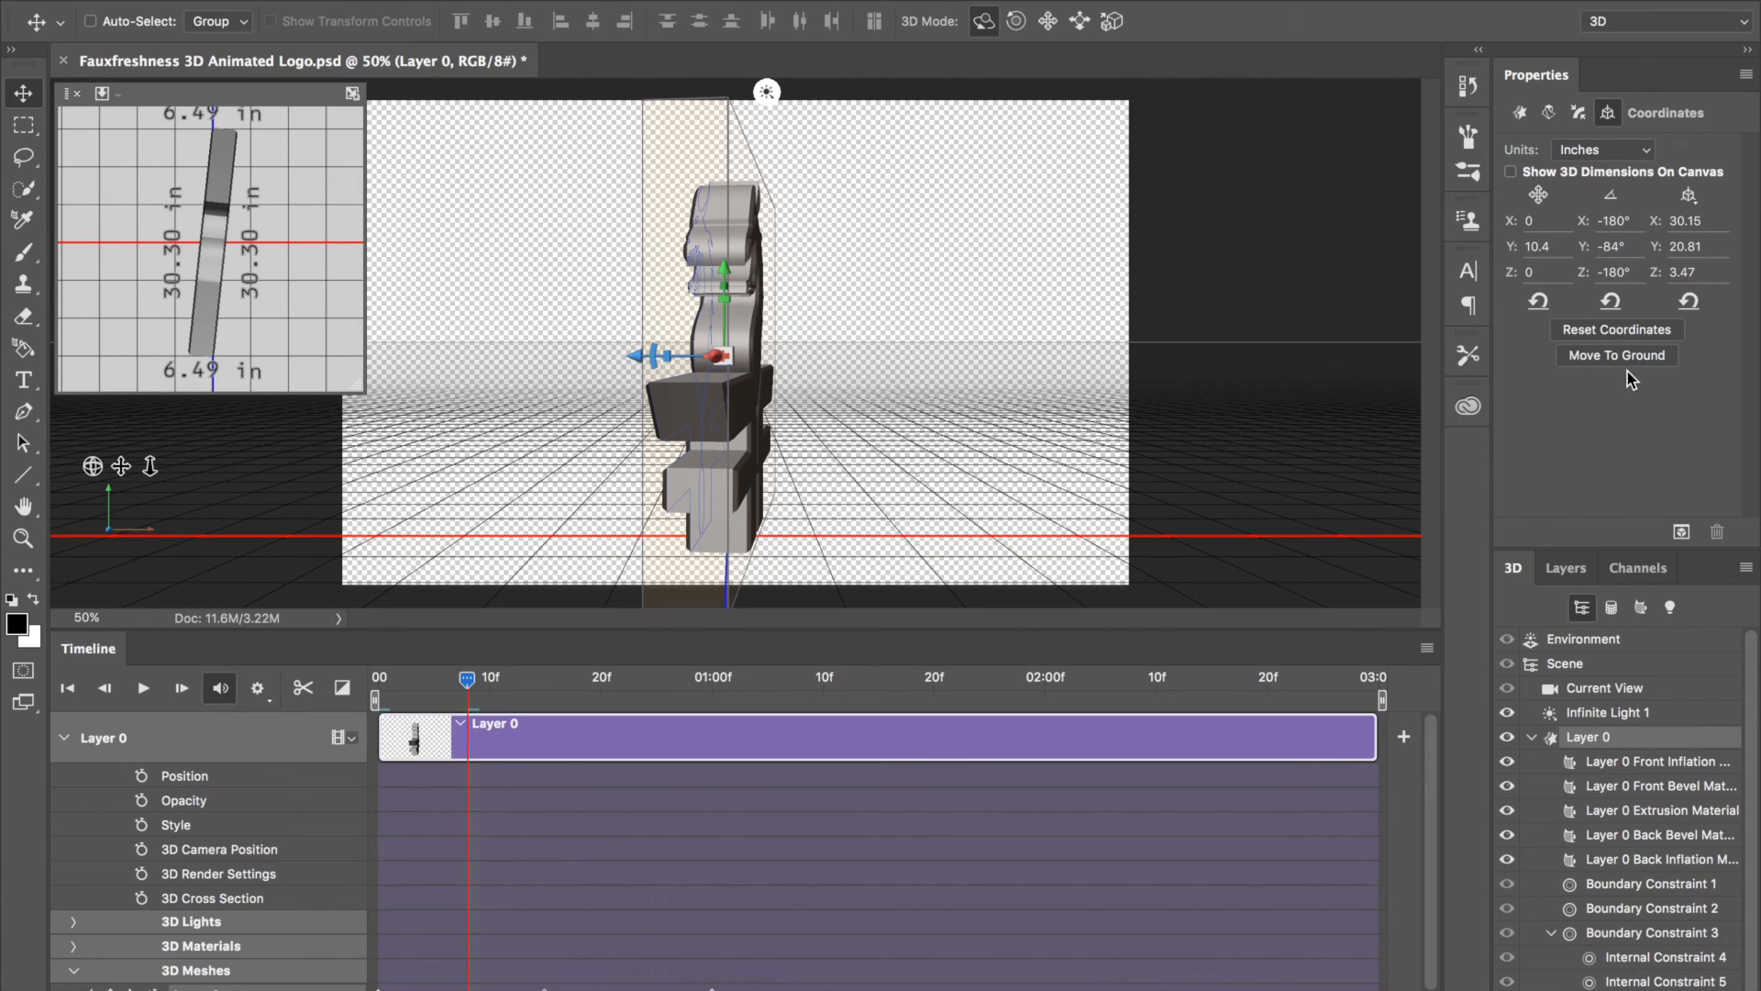
mouse_move(596, 936)
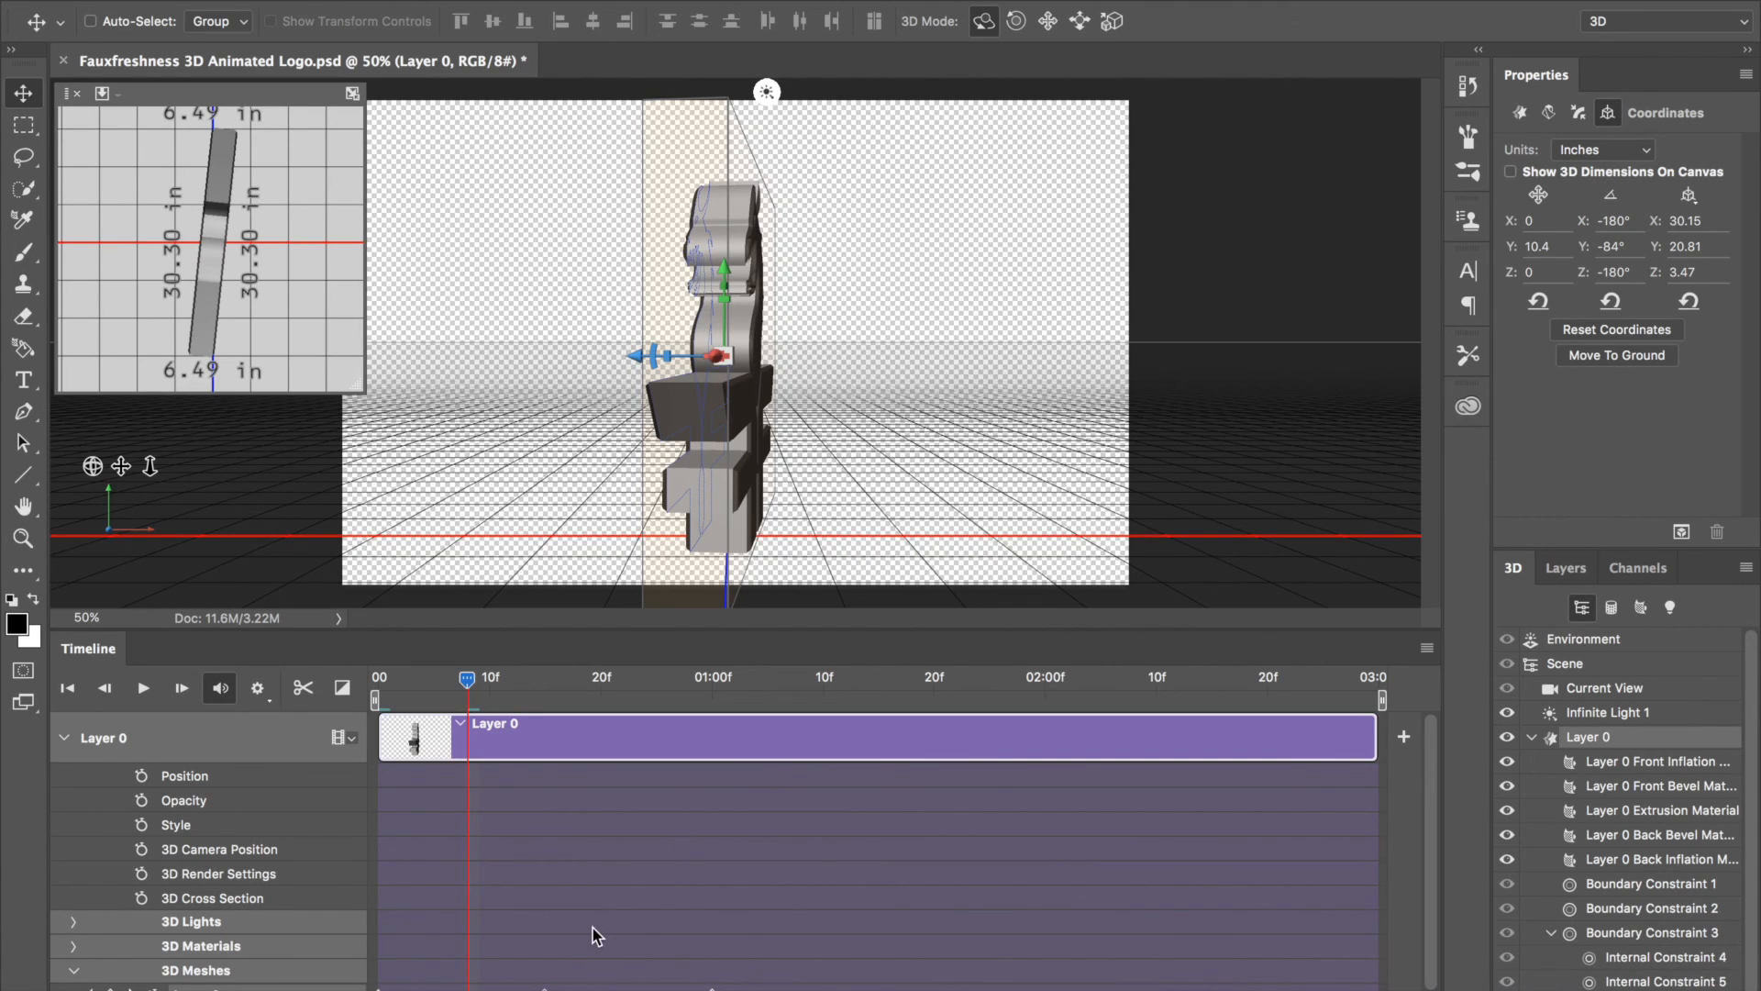
mouse_move(200, 985)
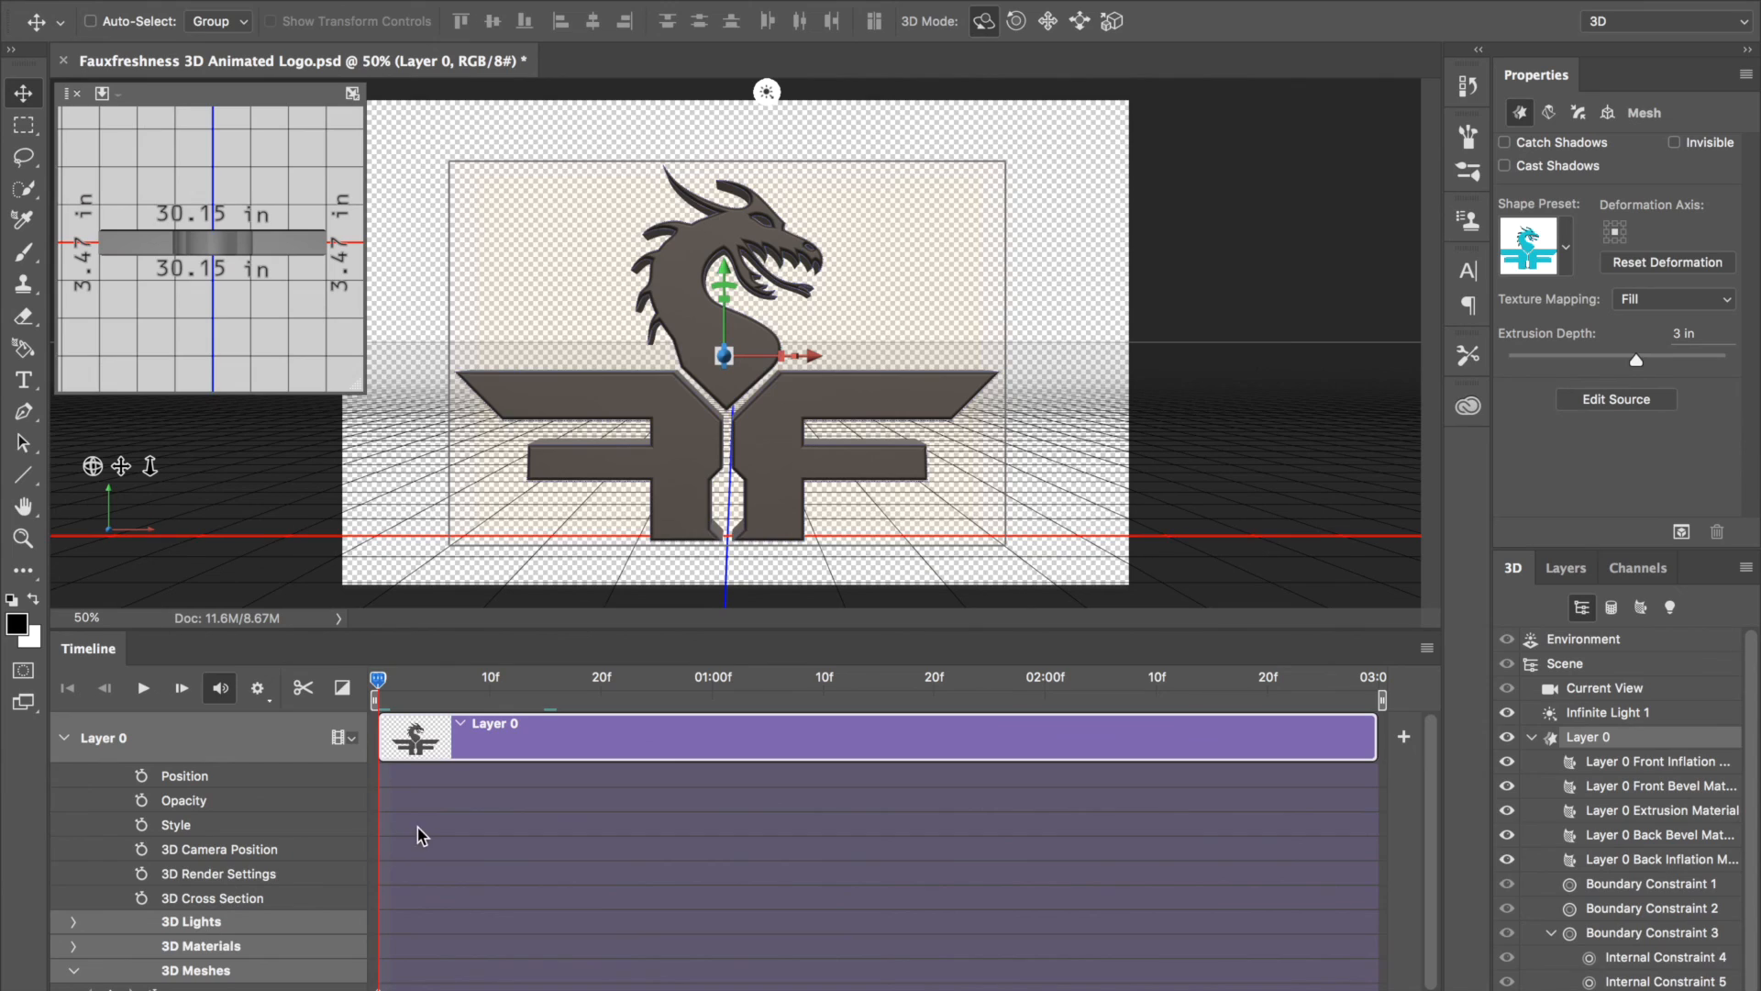
mouse_move(491, 685)
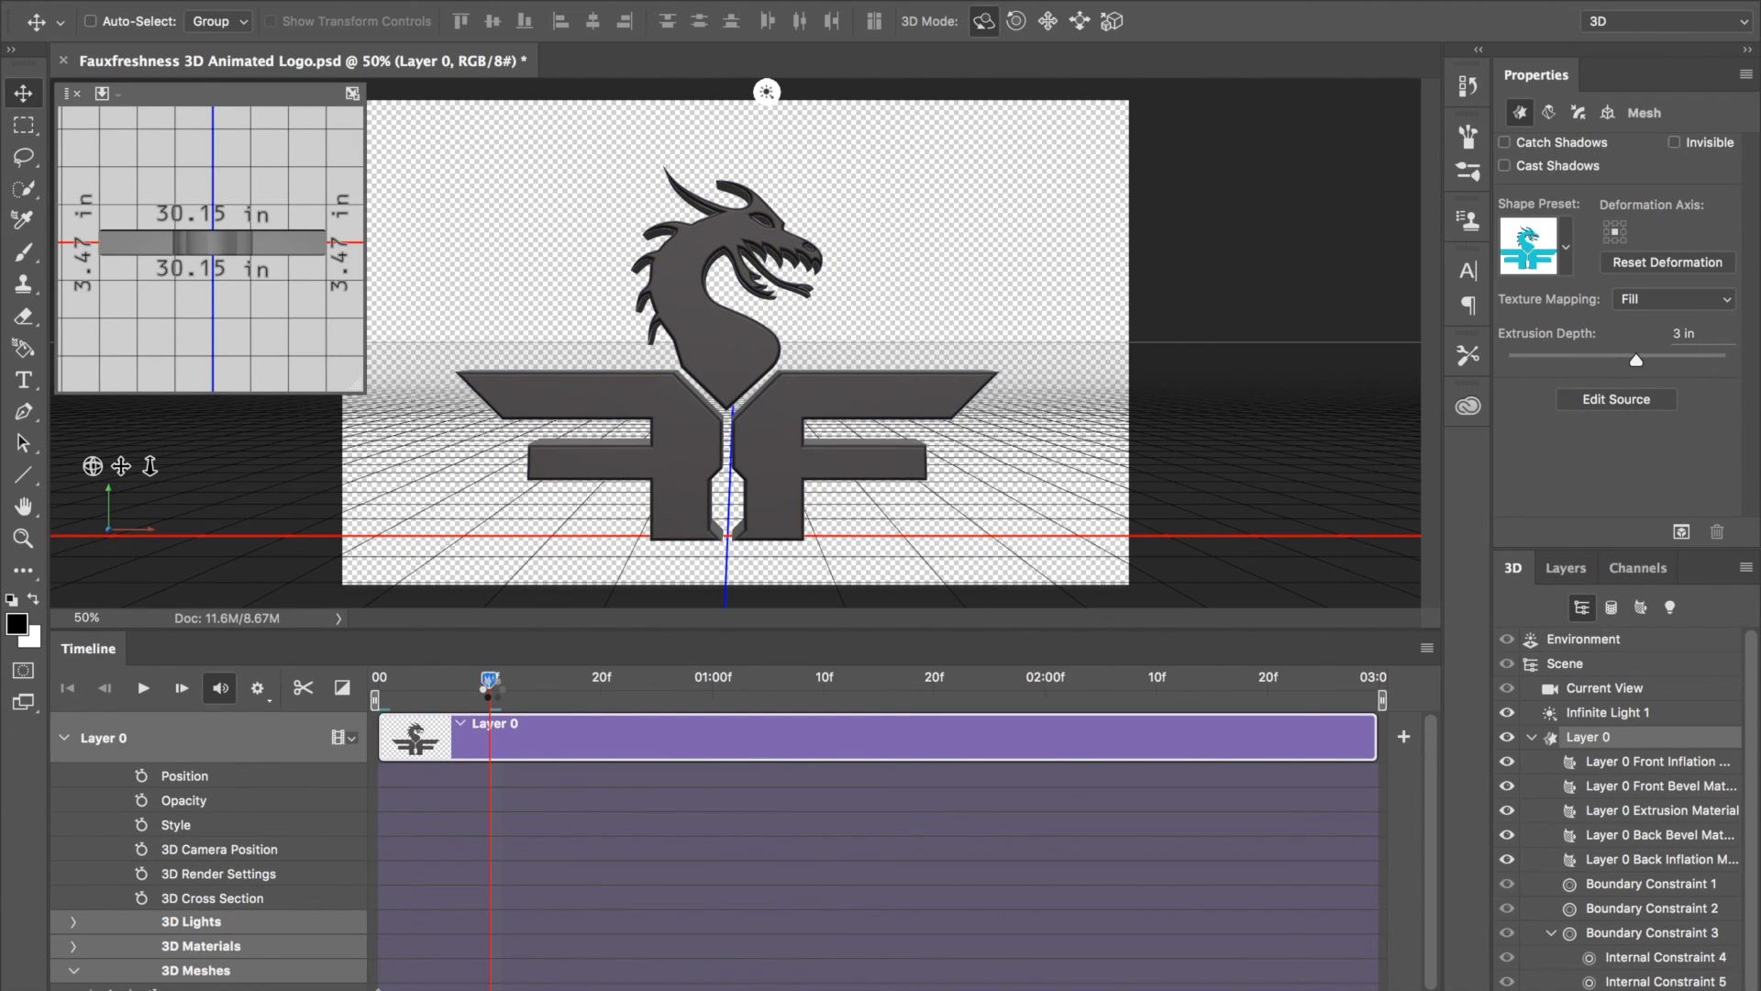
Step: Select the logo and enter -12 as its Y Rotation Angle at about twenty frames
click(727, 354)
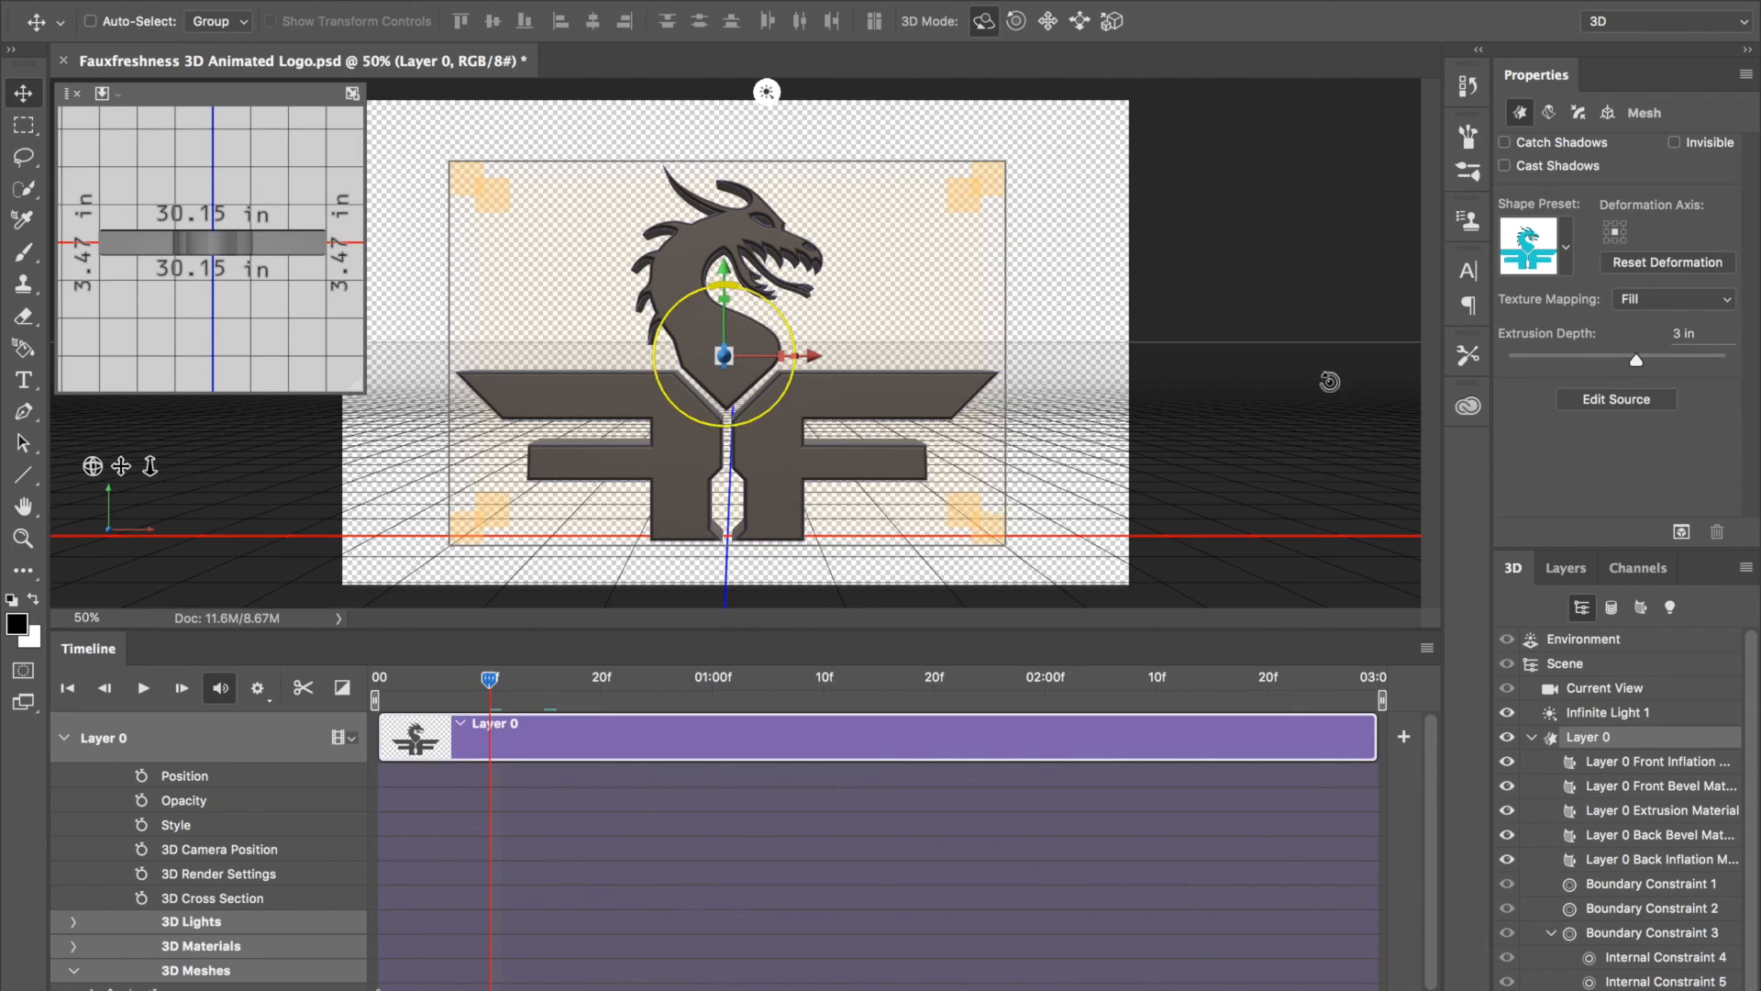
click(1607, 112)
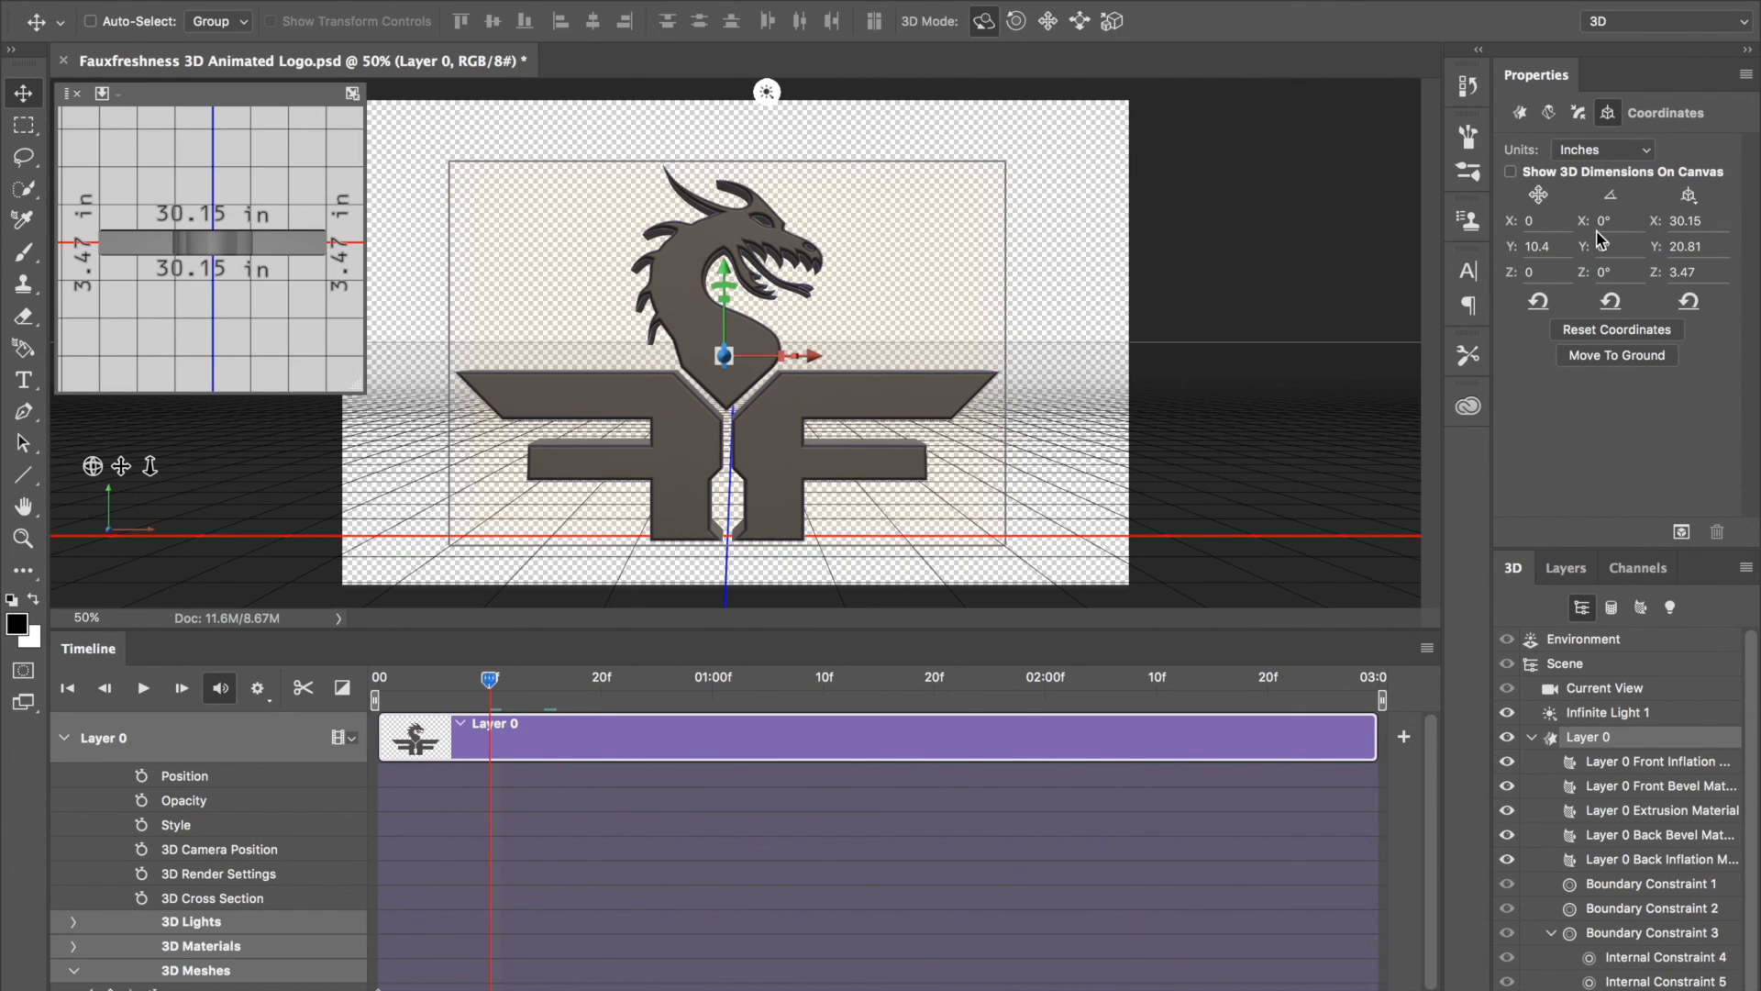
triple_click(1605, 246)
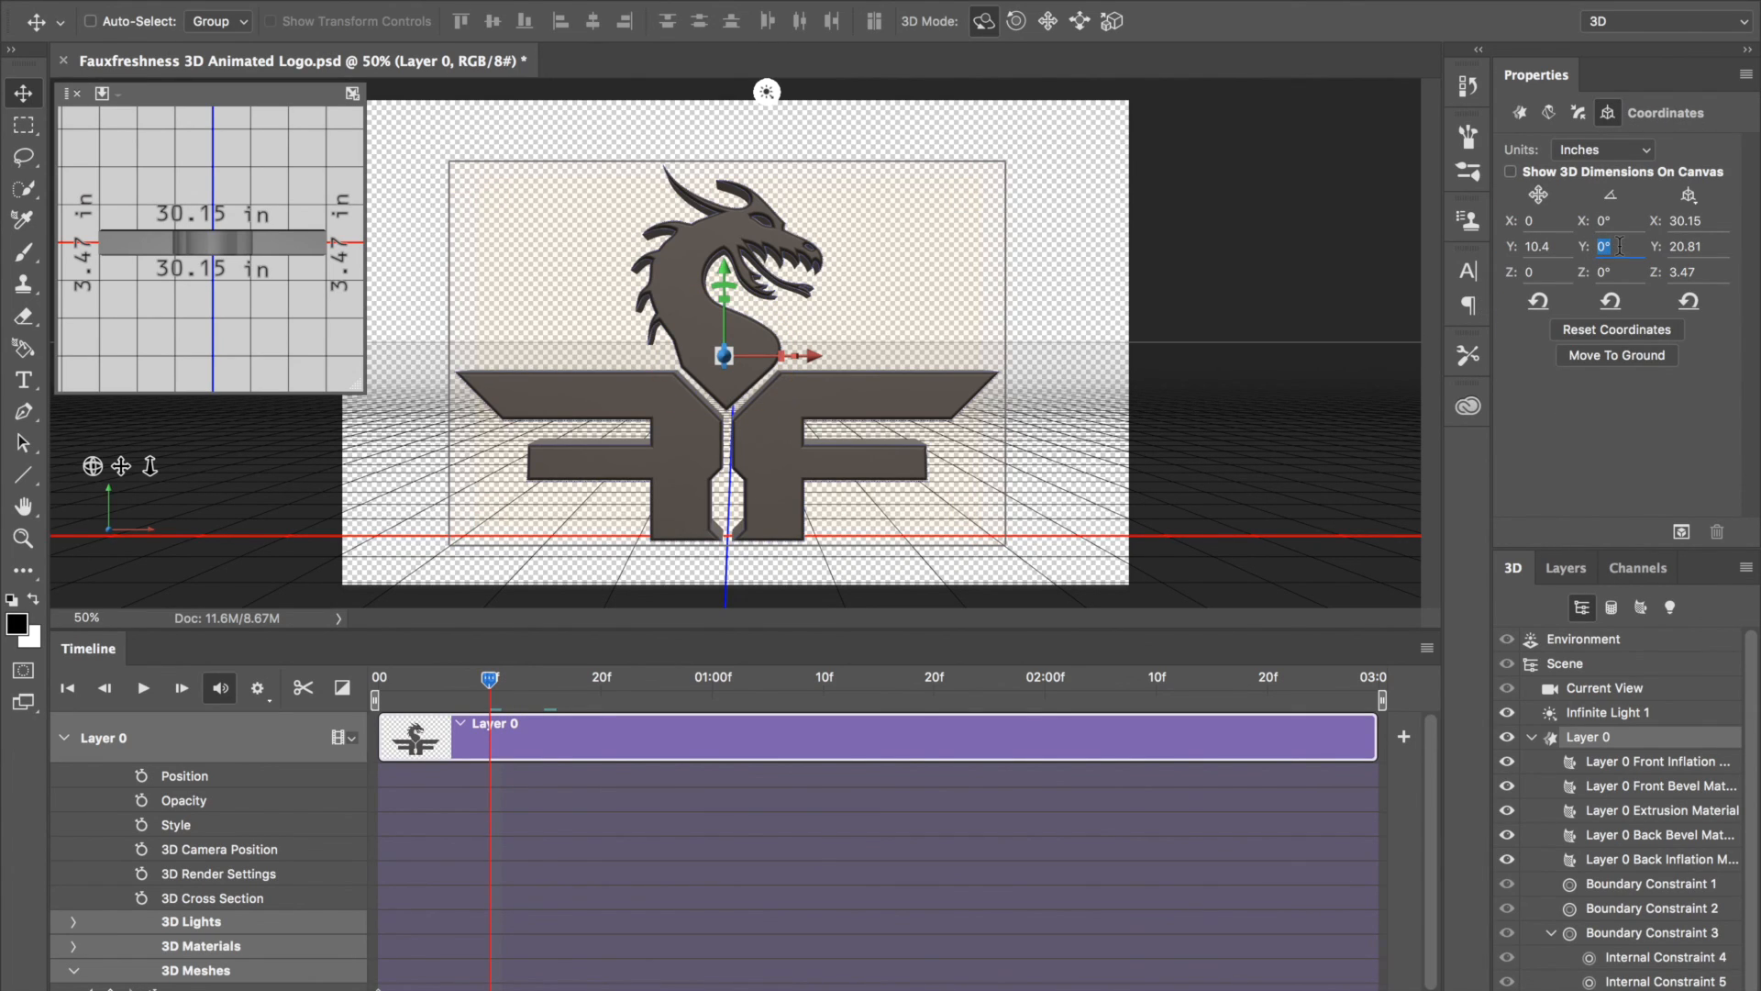
mouse_move(1601, 246)
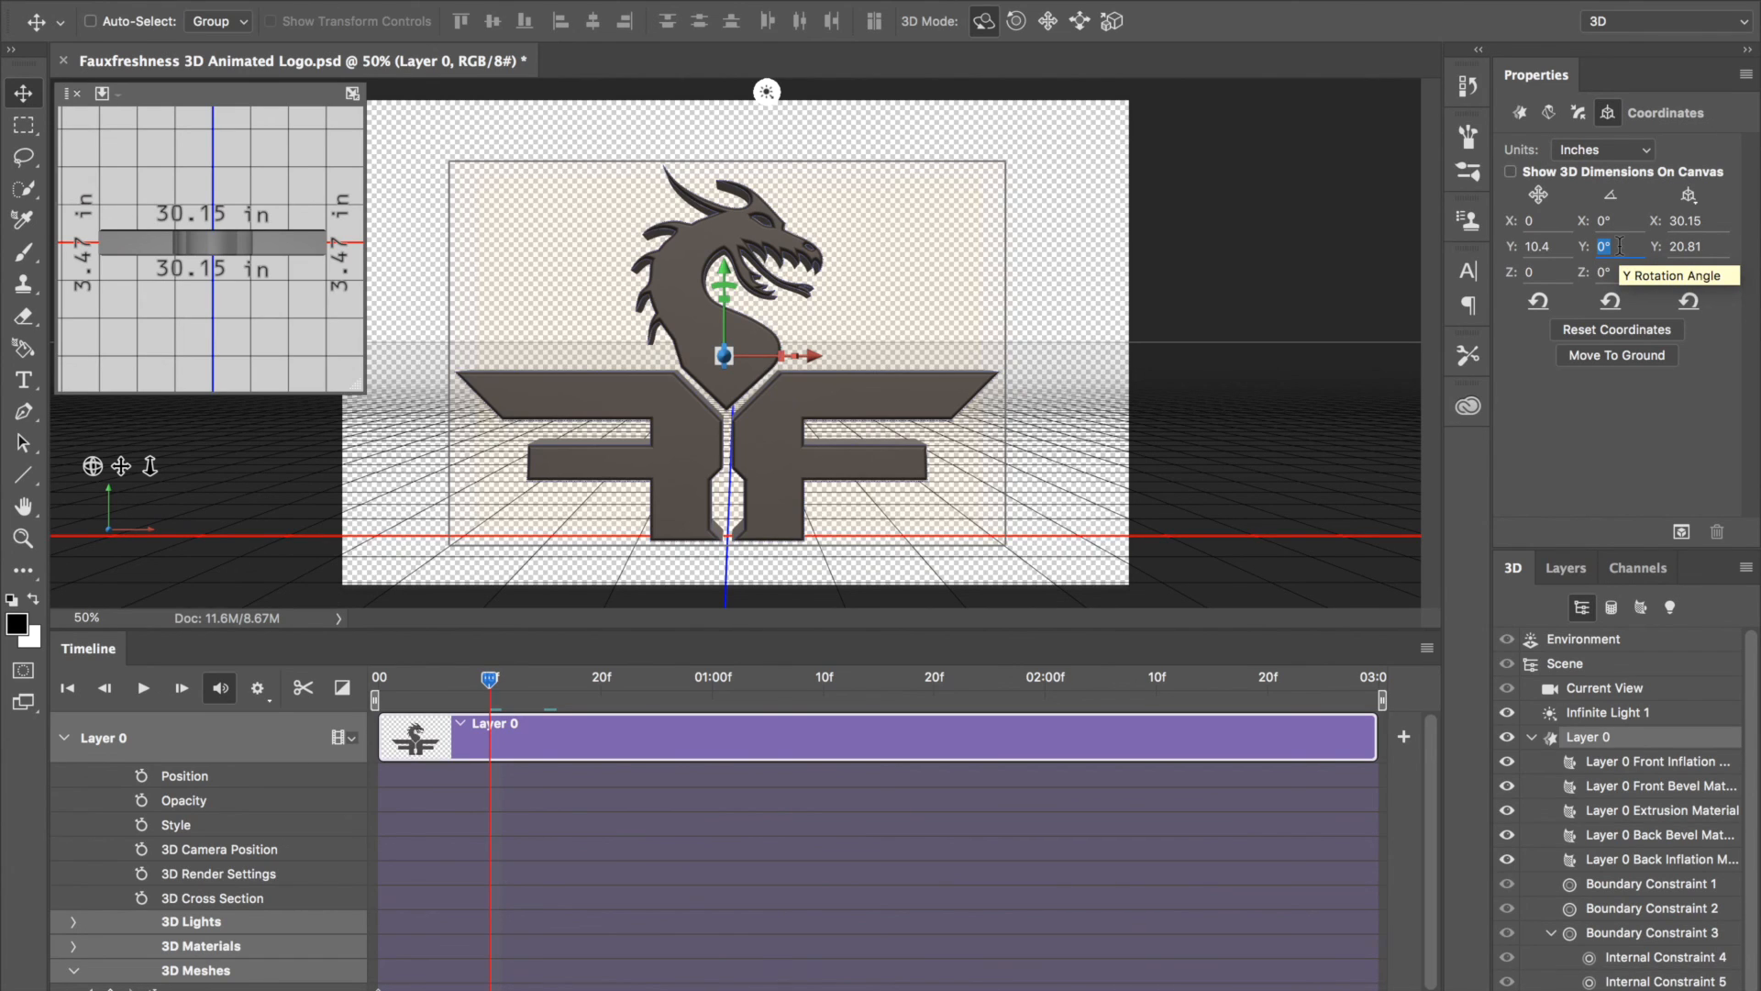
text(-12)
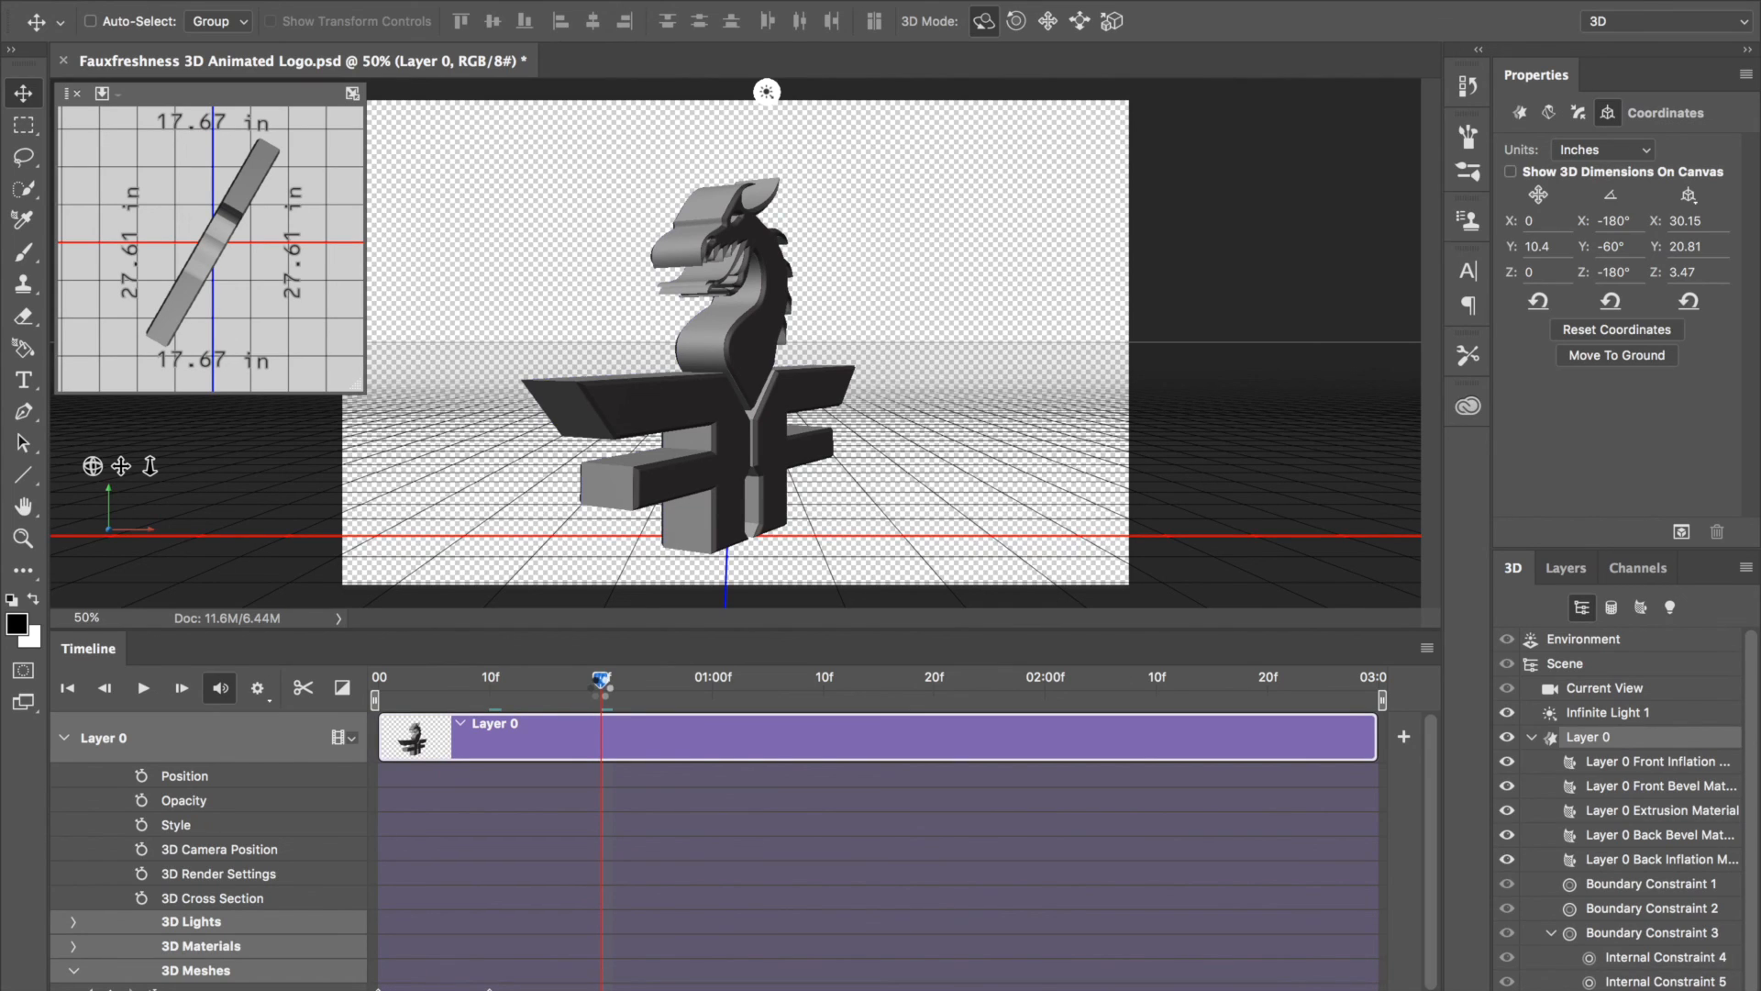
Step: Select the logo and enter -24 as its Y Rotation Angle at the one-second mark
click(725, 349)
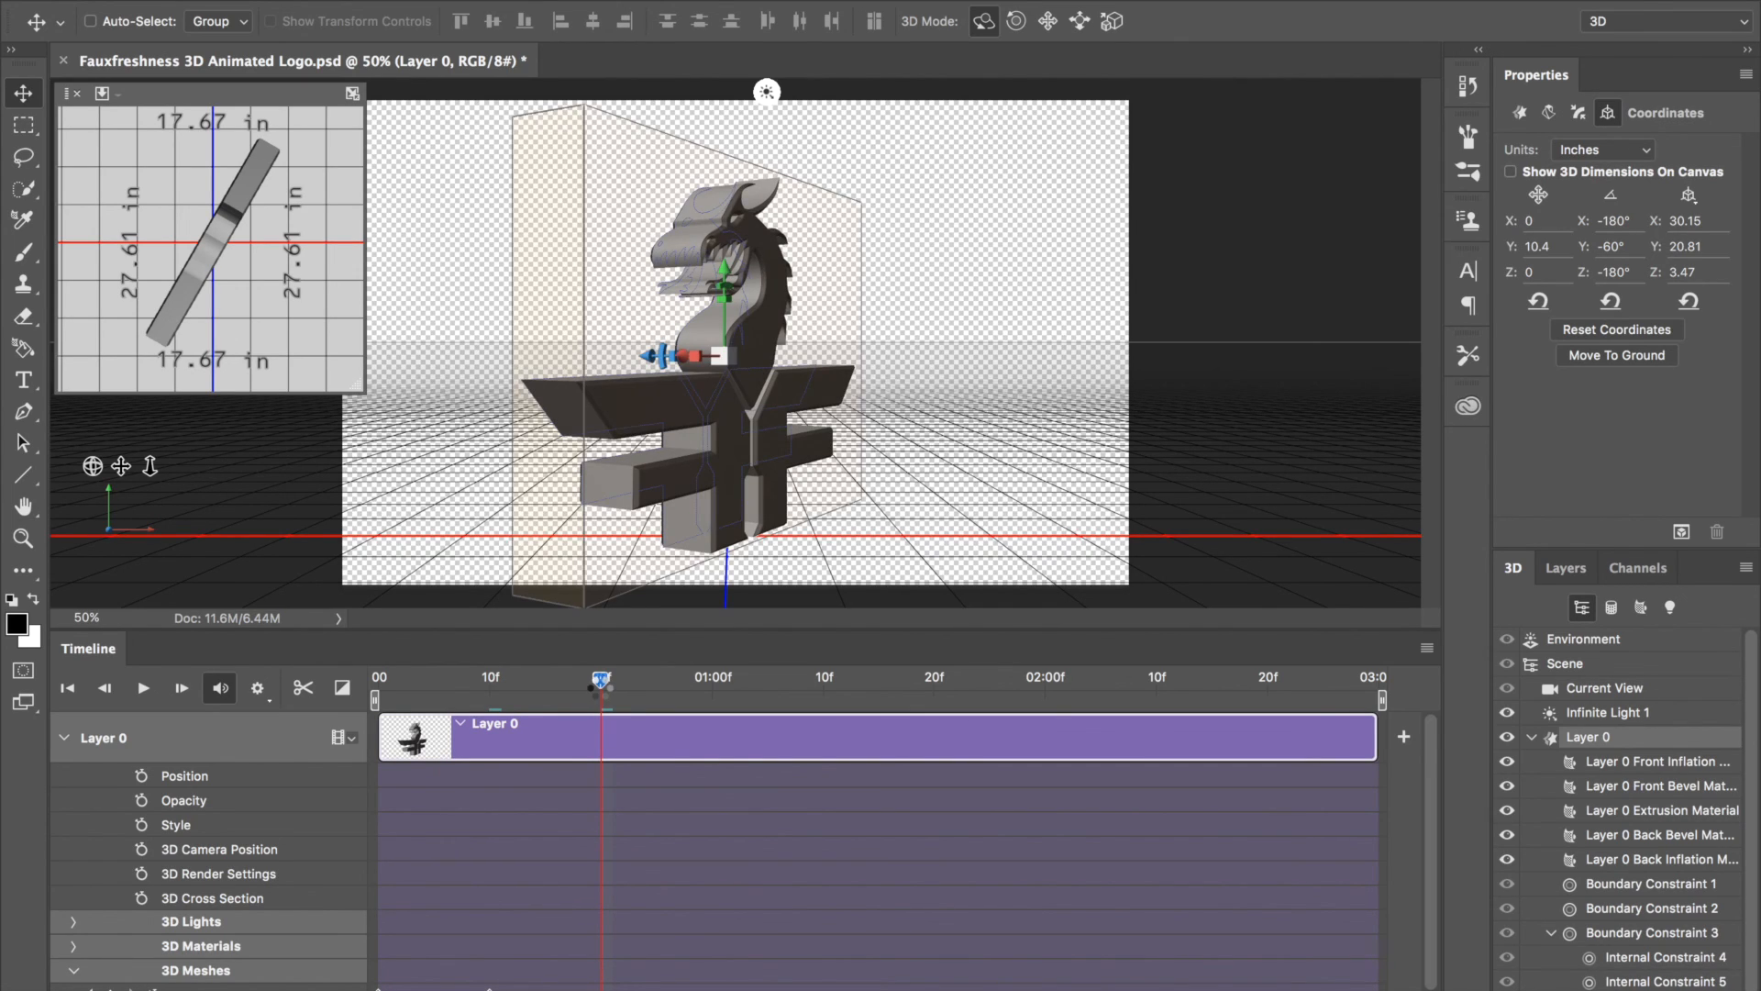
click(1519, 112)
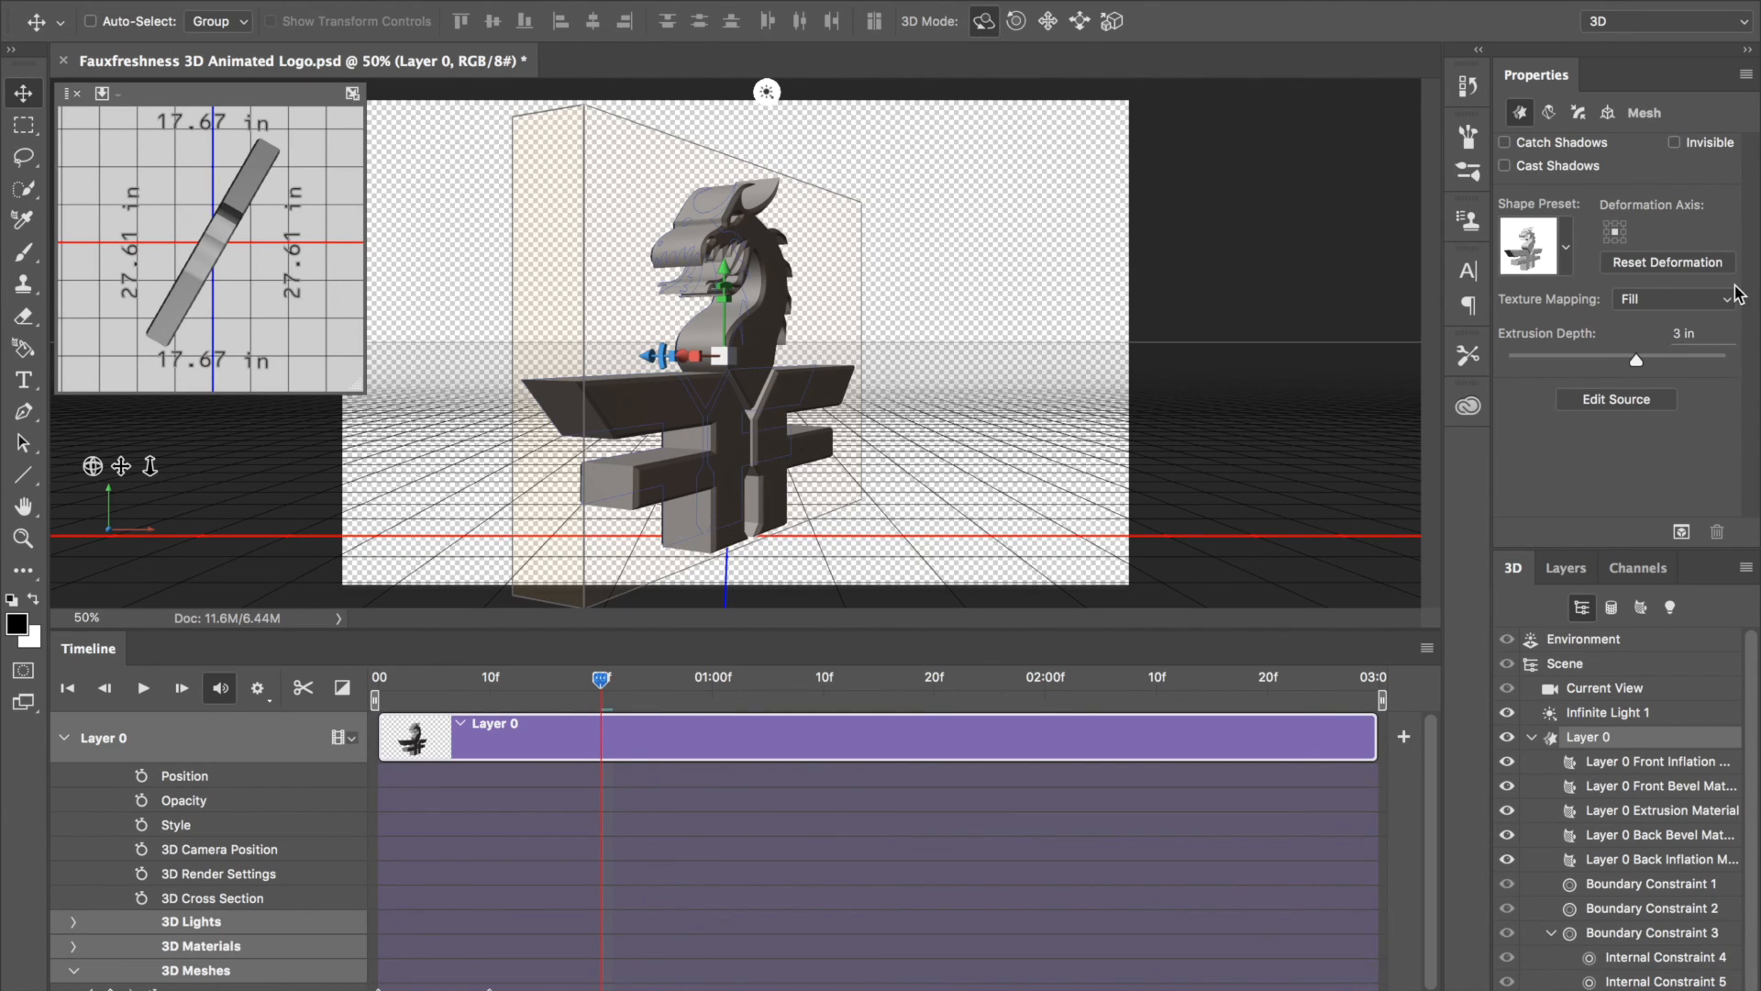
click(1607, 111)
text(-60)
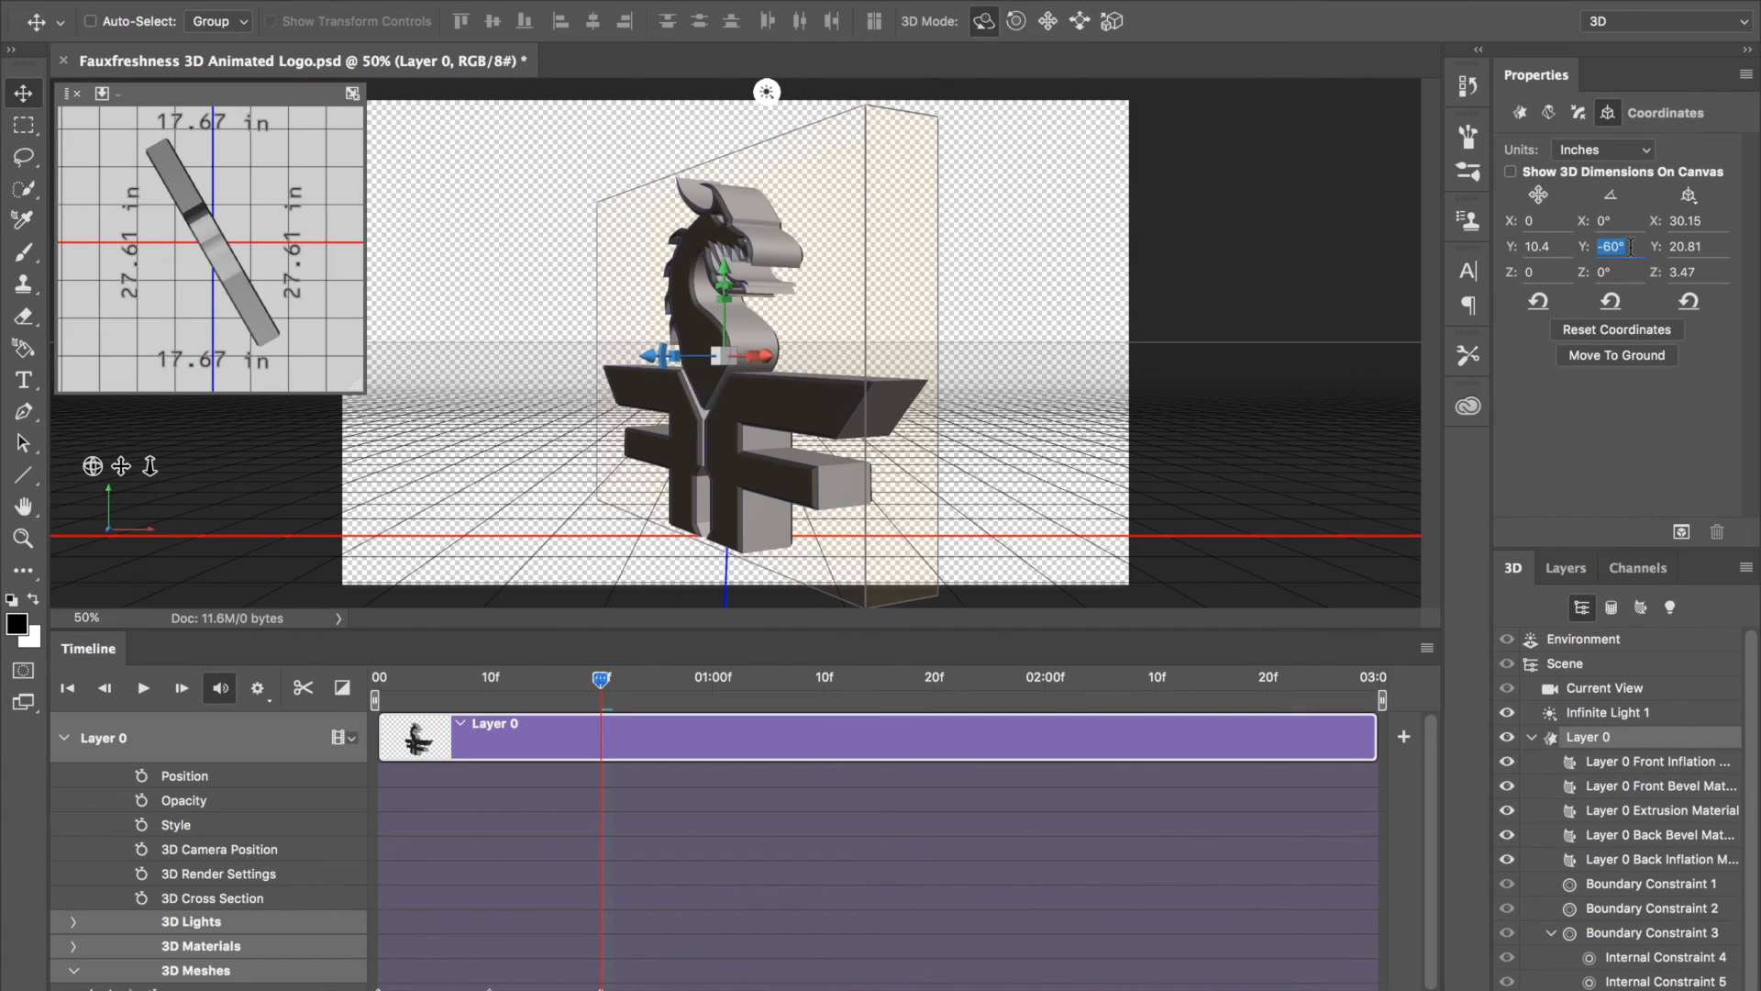
mouse_move(1612, 246)
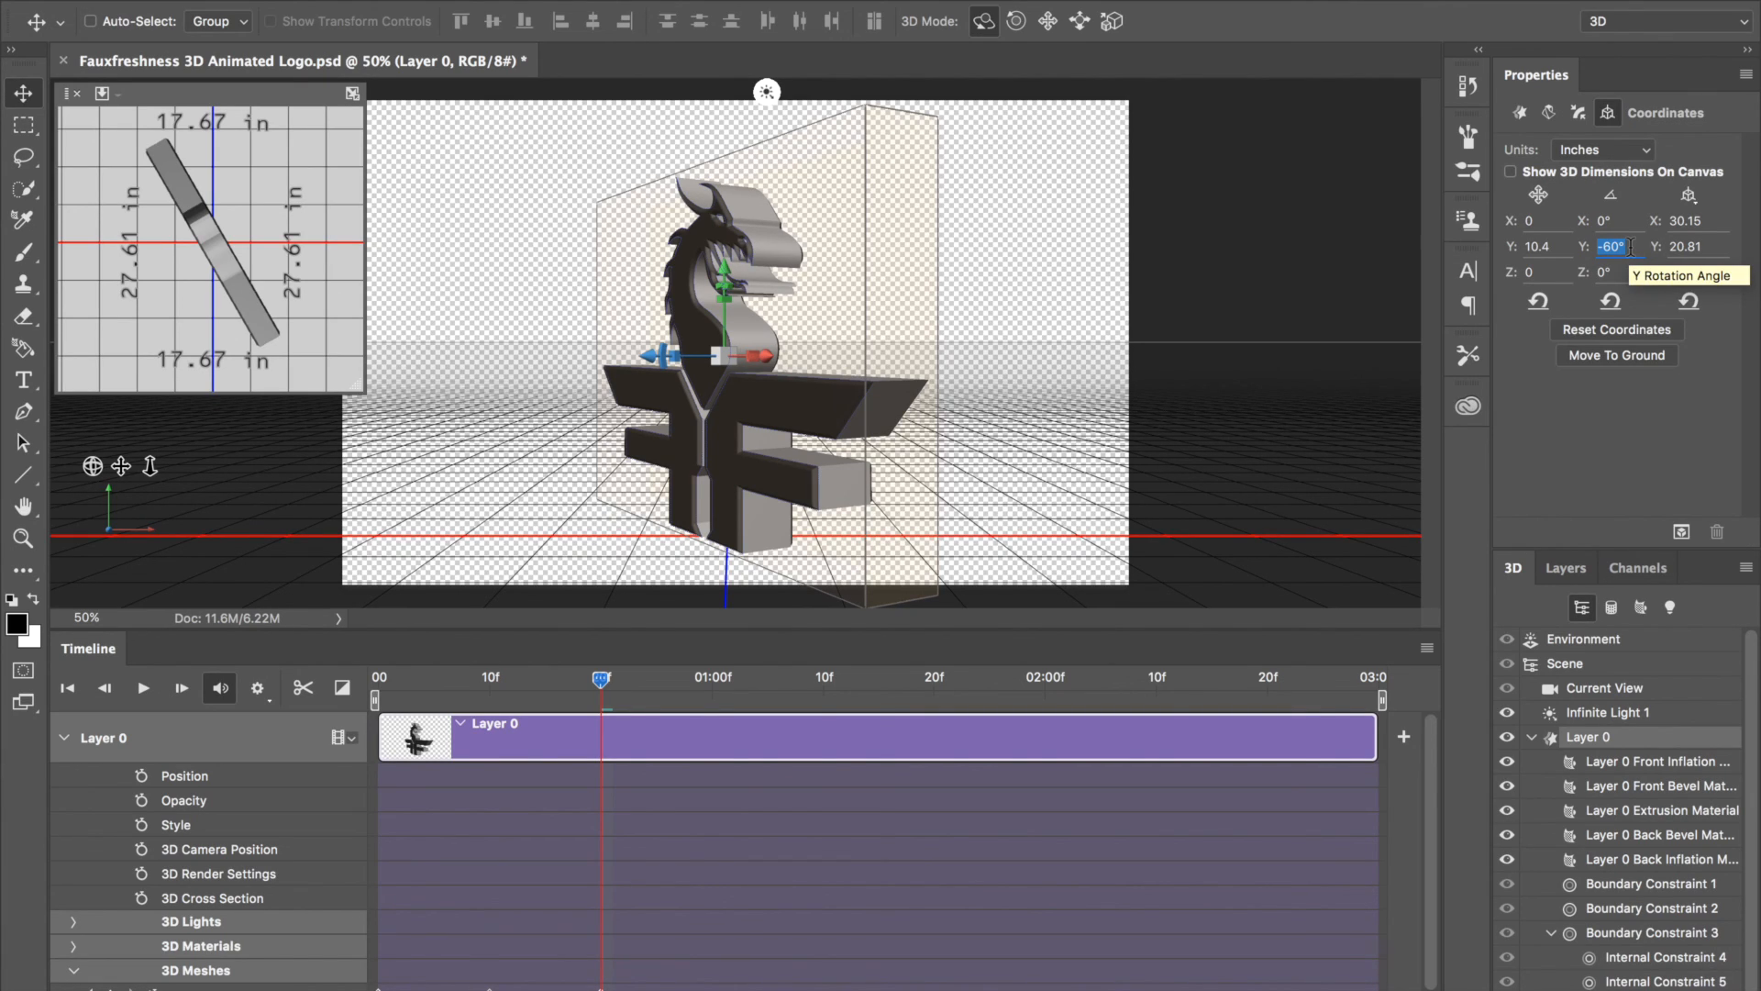
text(-24)
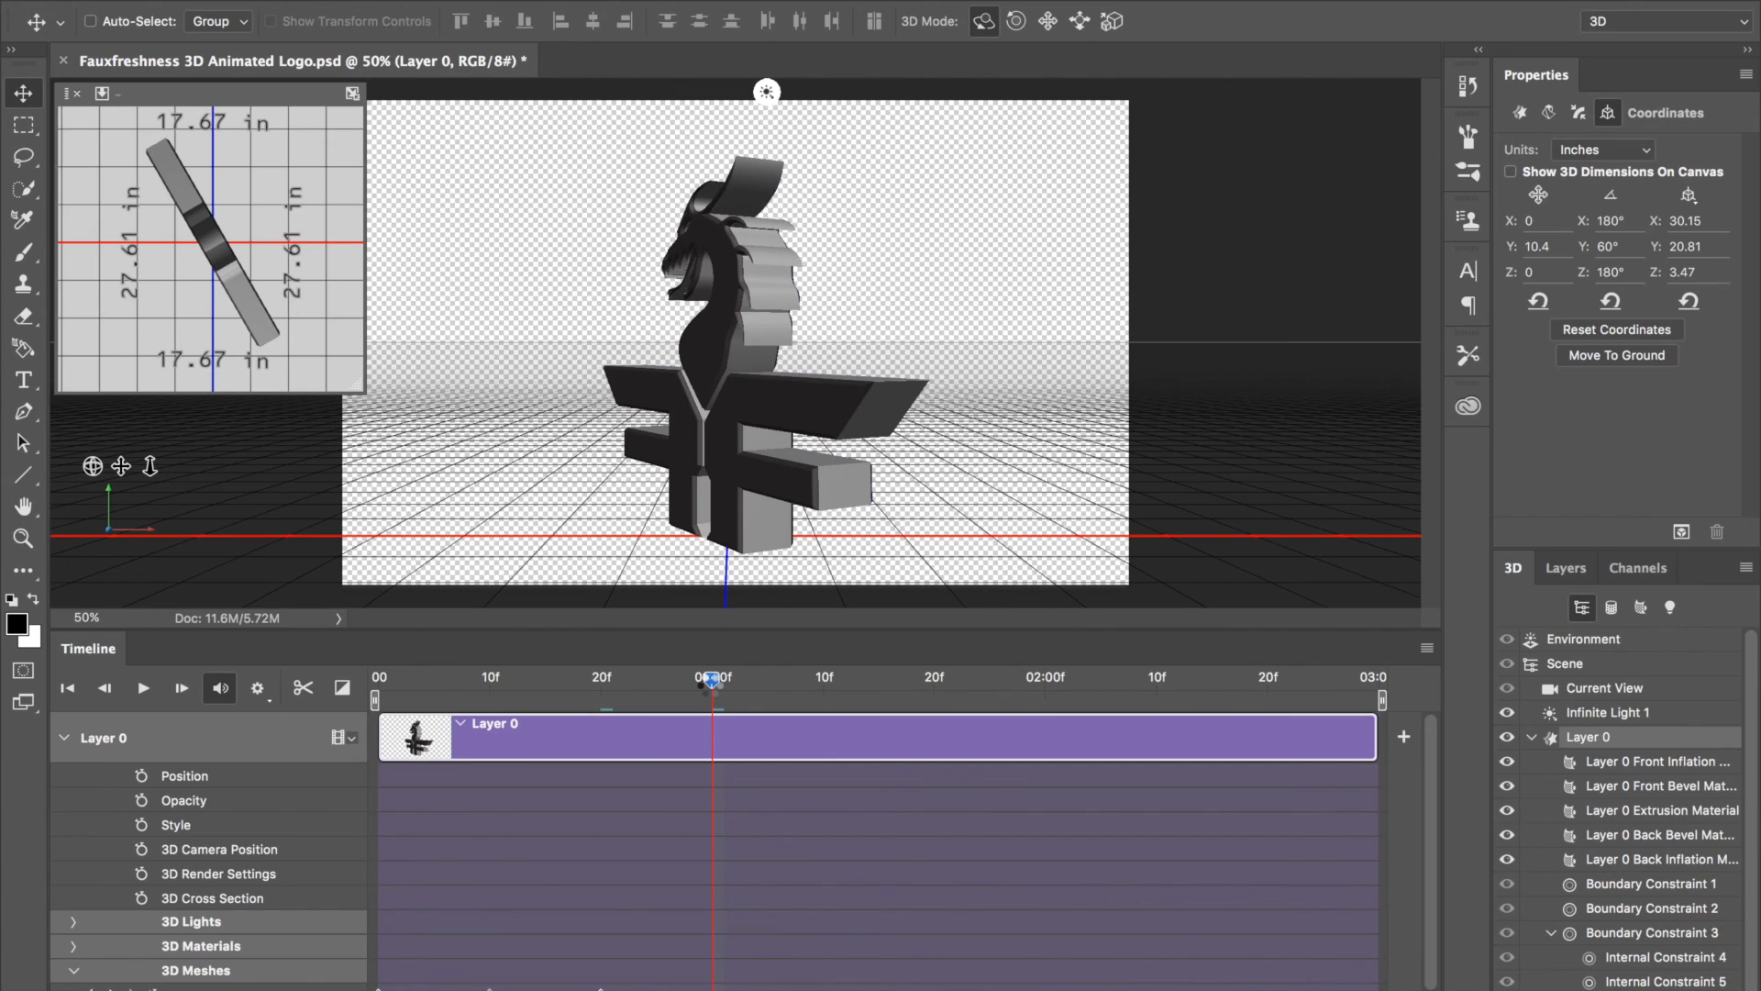
Step: Select the logo and reset its rotation angle to 0 in Coordinates
click(724, 337)
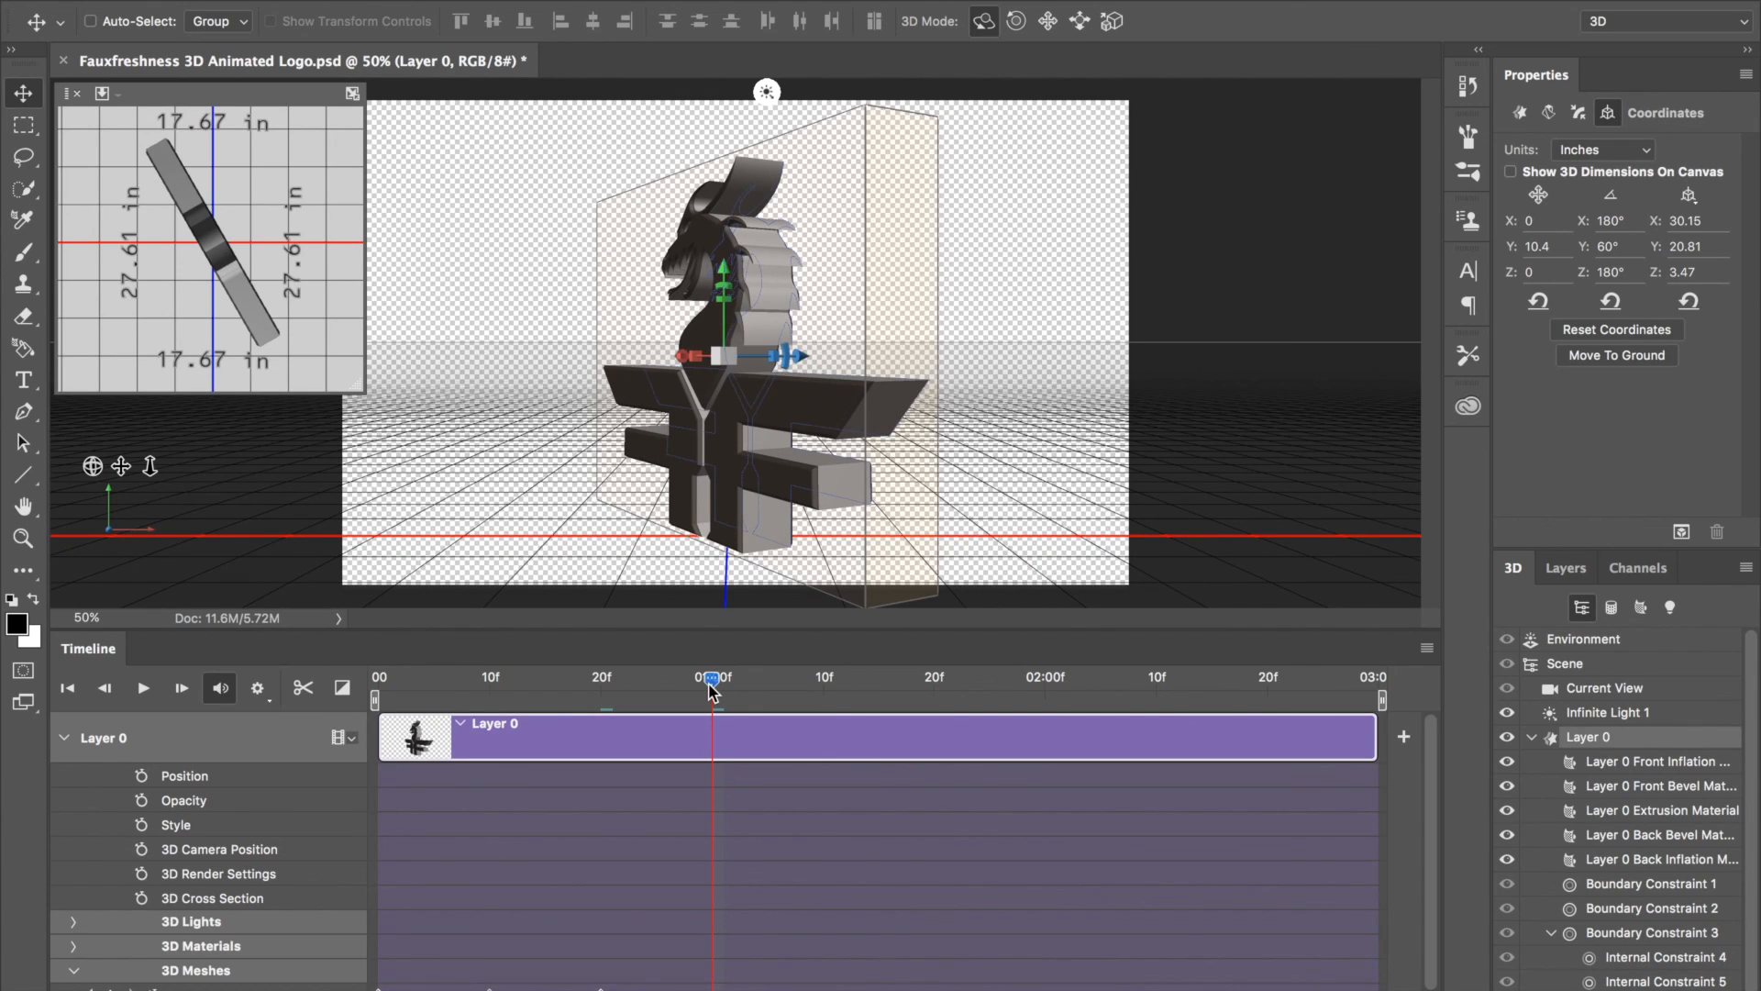
click(1520, 111)
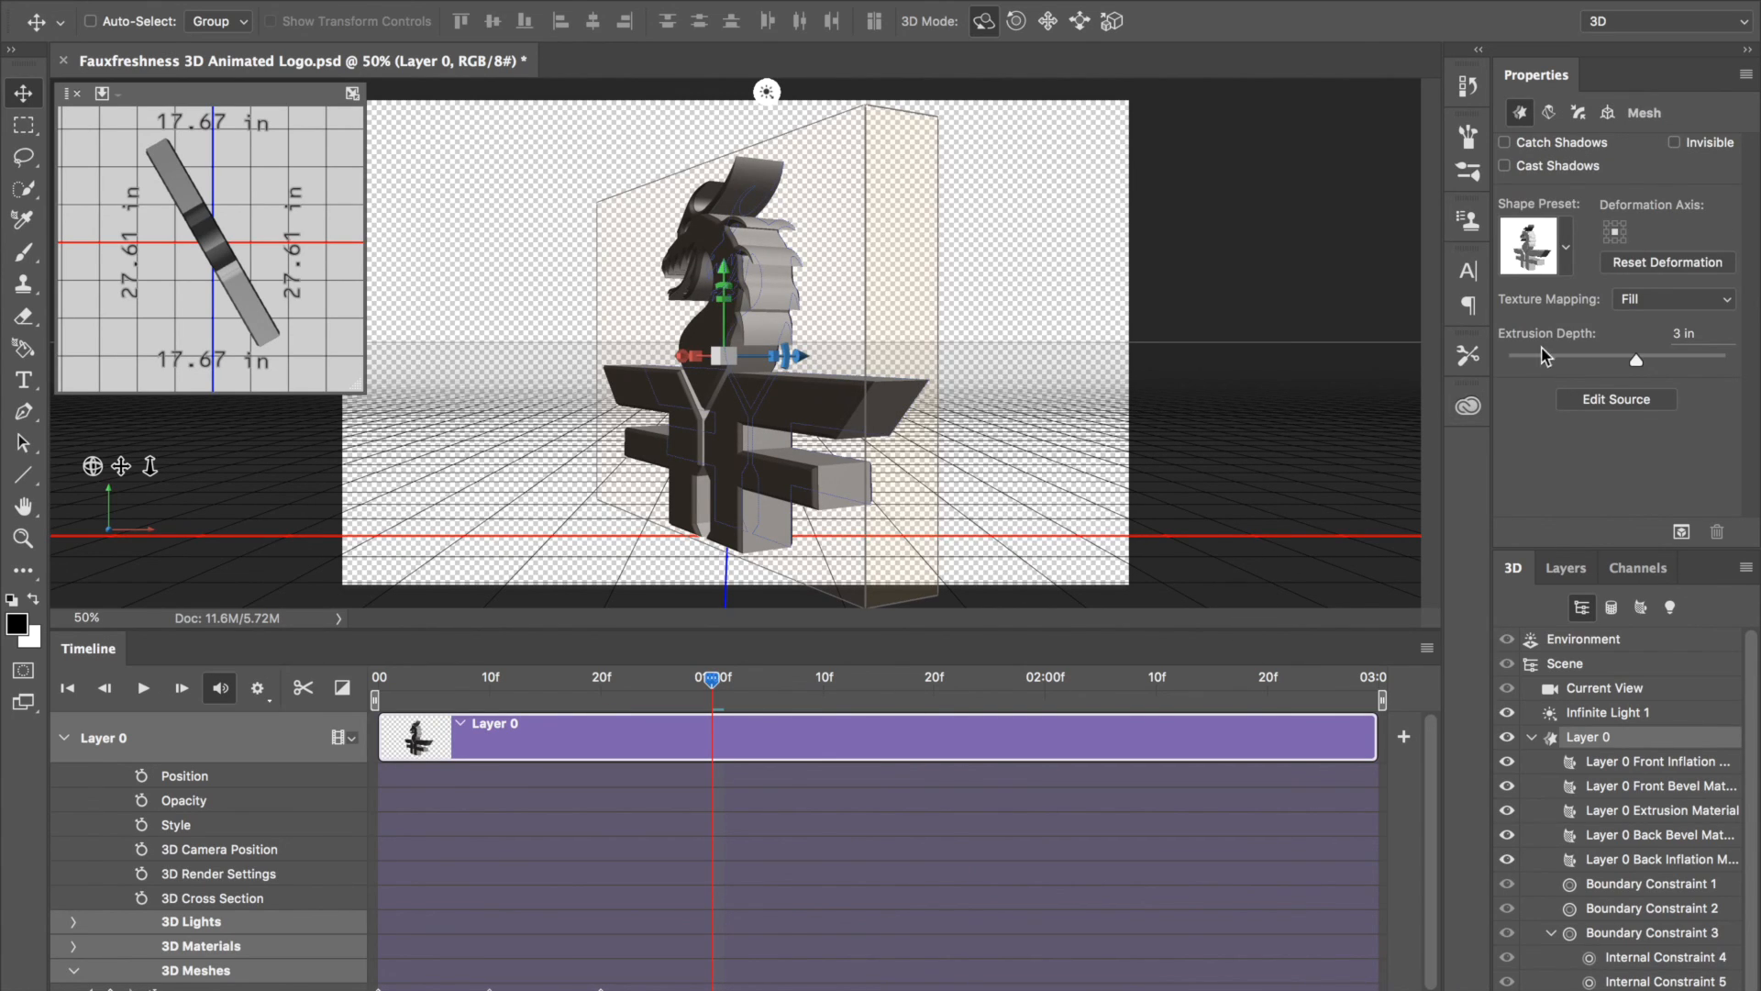
click(1607, 112)
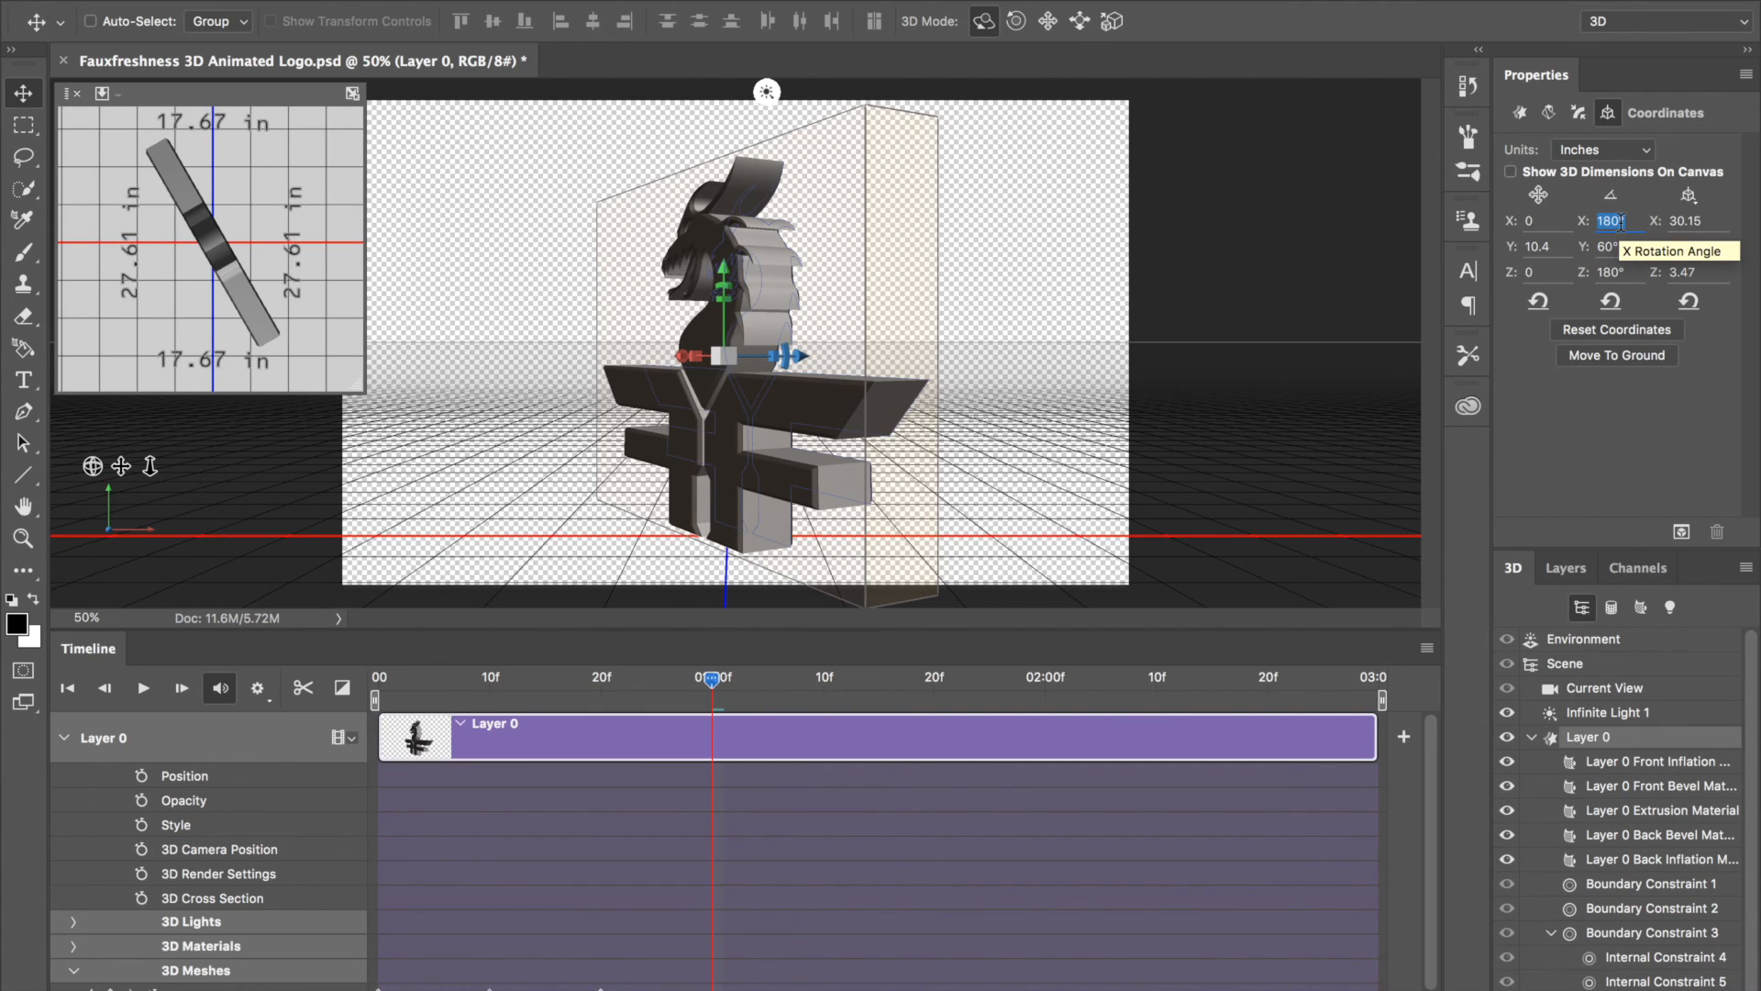
text(0)
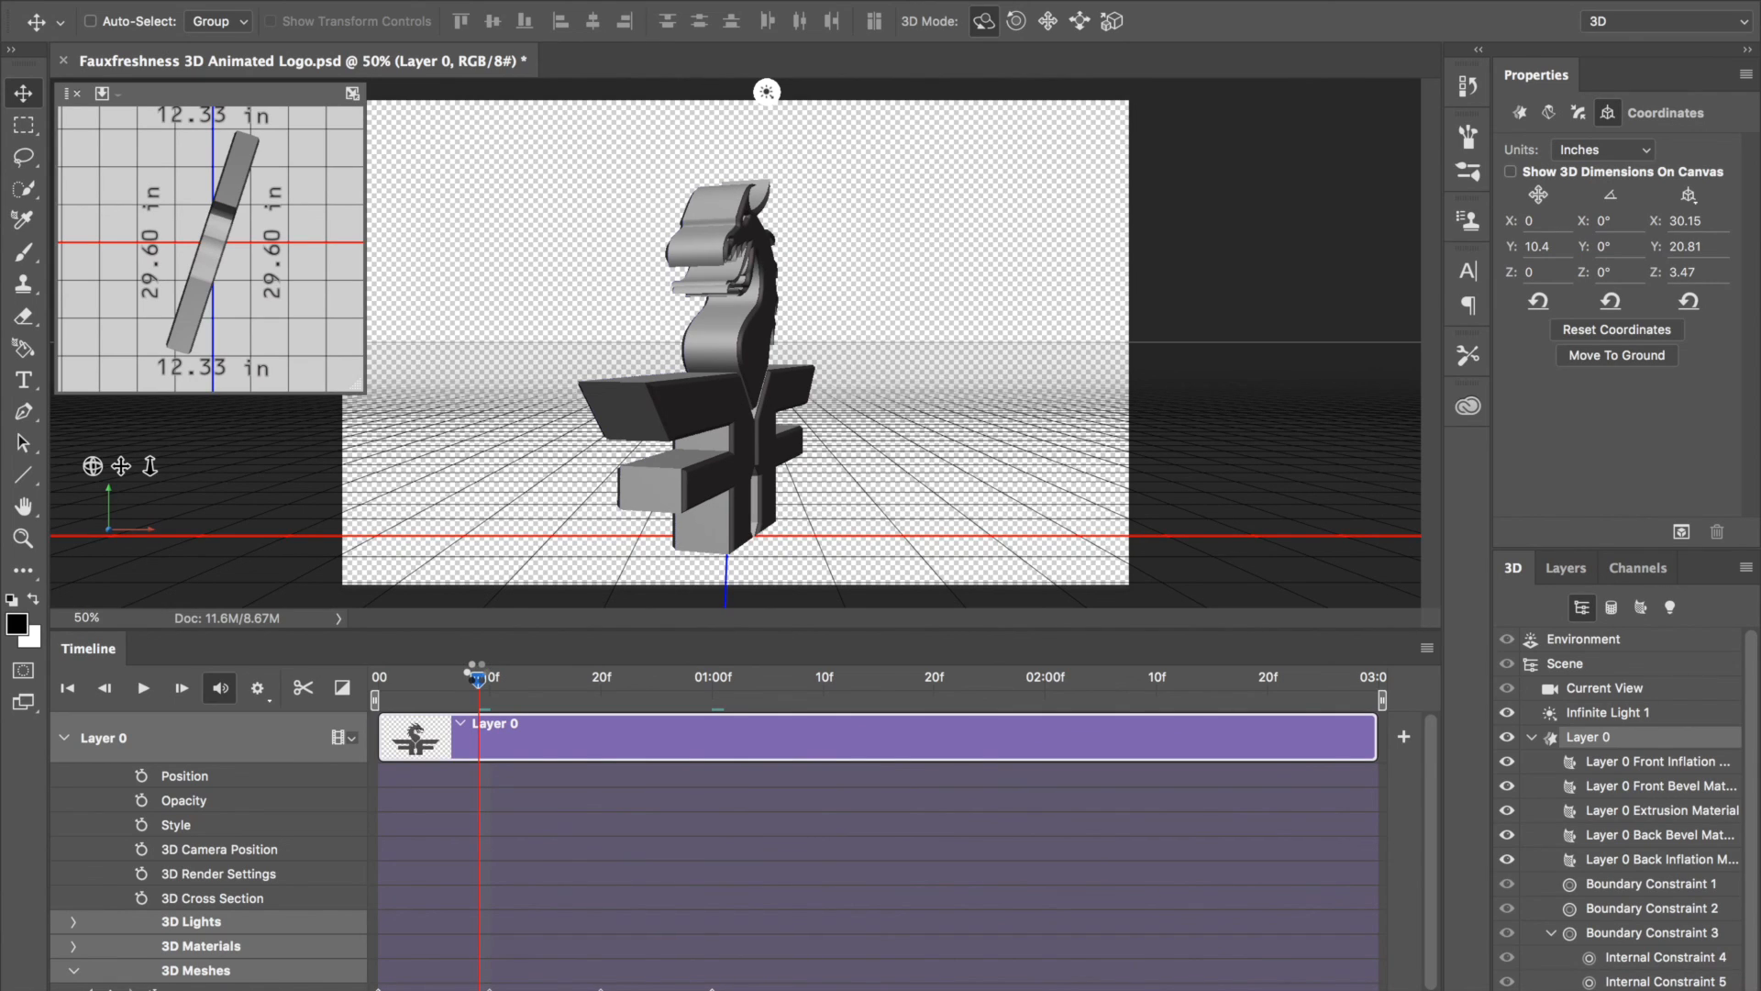
Step: Rewind to the first frame and start playing the spin animation
click(697, 336)
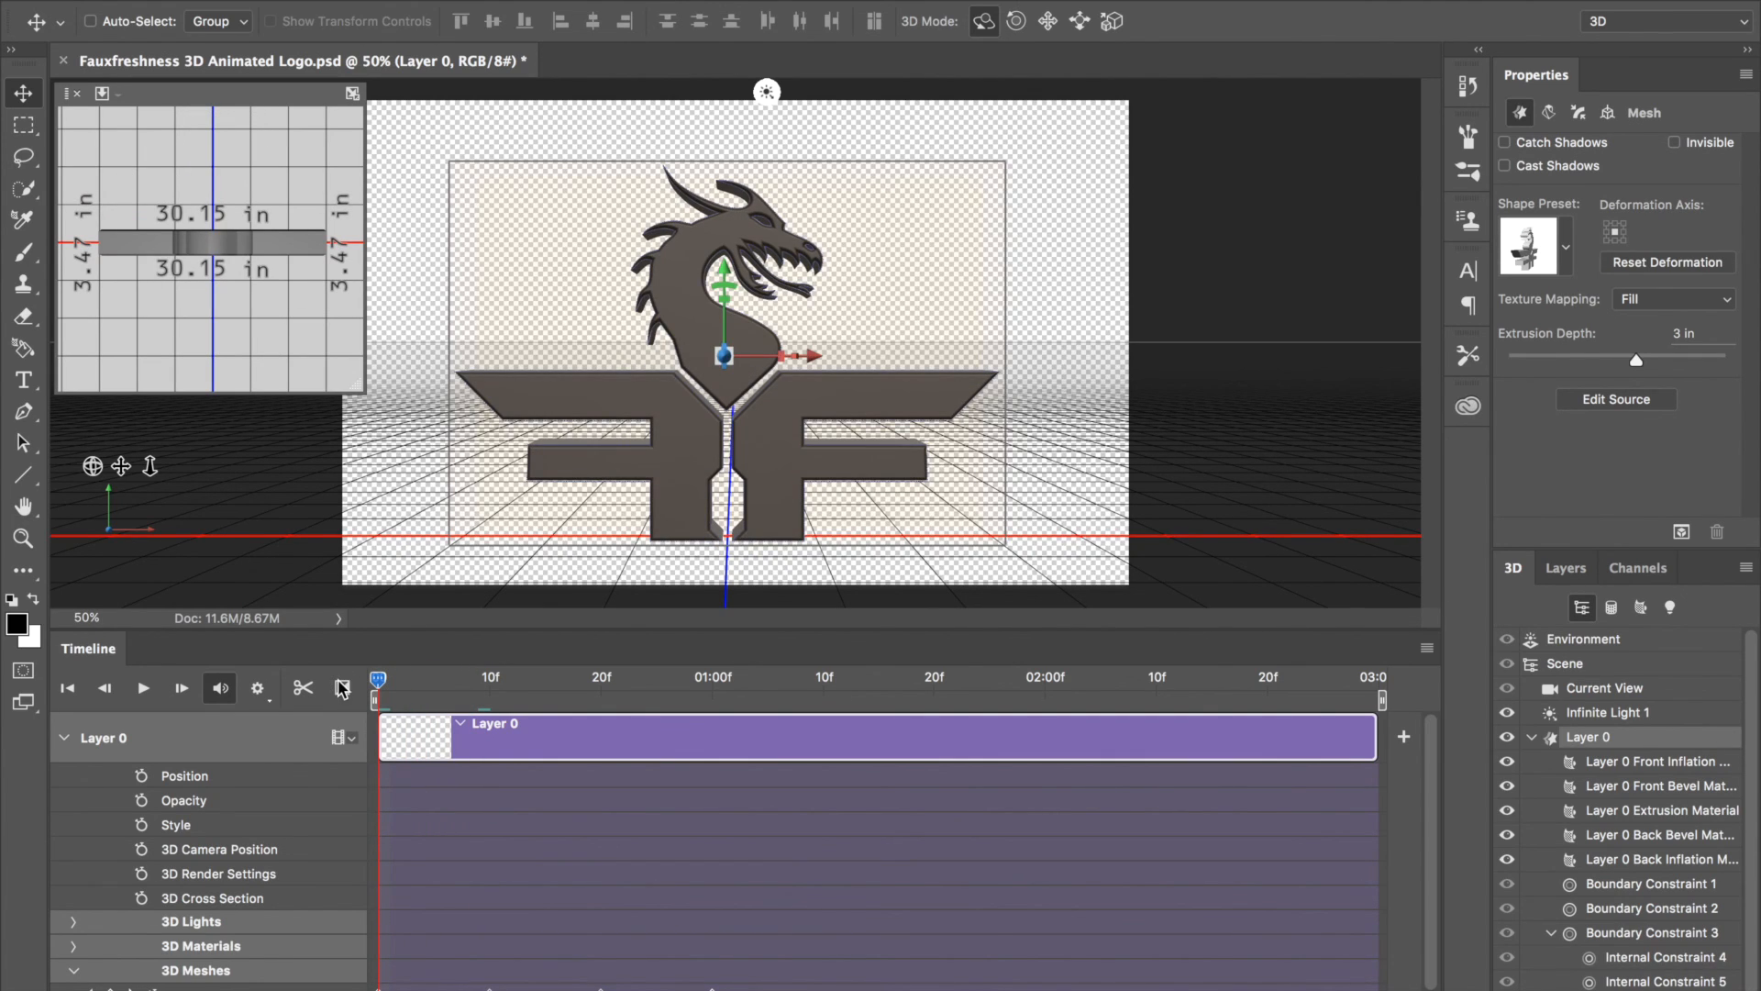
click(143, 687)
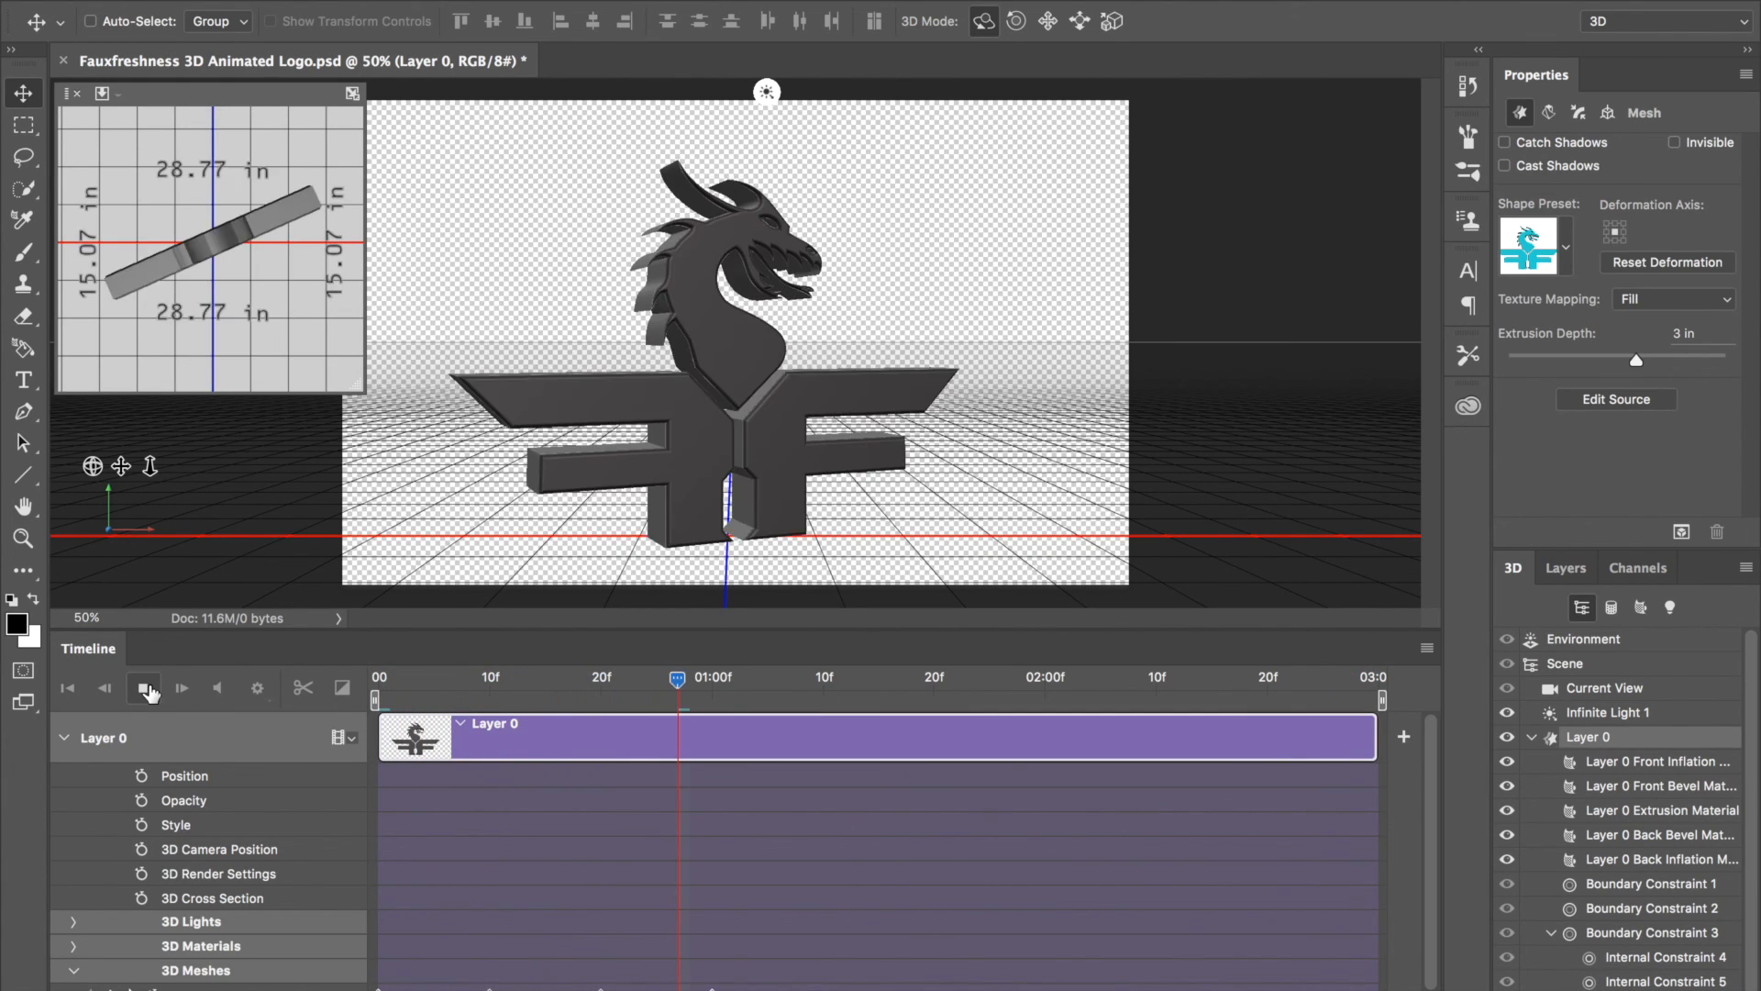
Step: Watch the spin play through, pausing and resuming, then stop playback
click(144, 687)
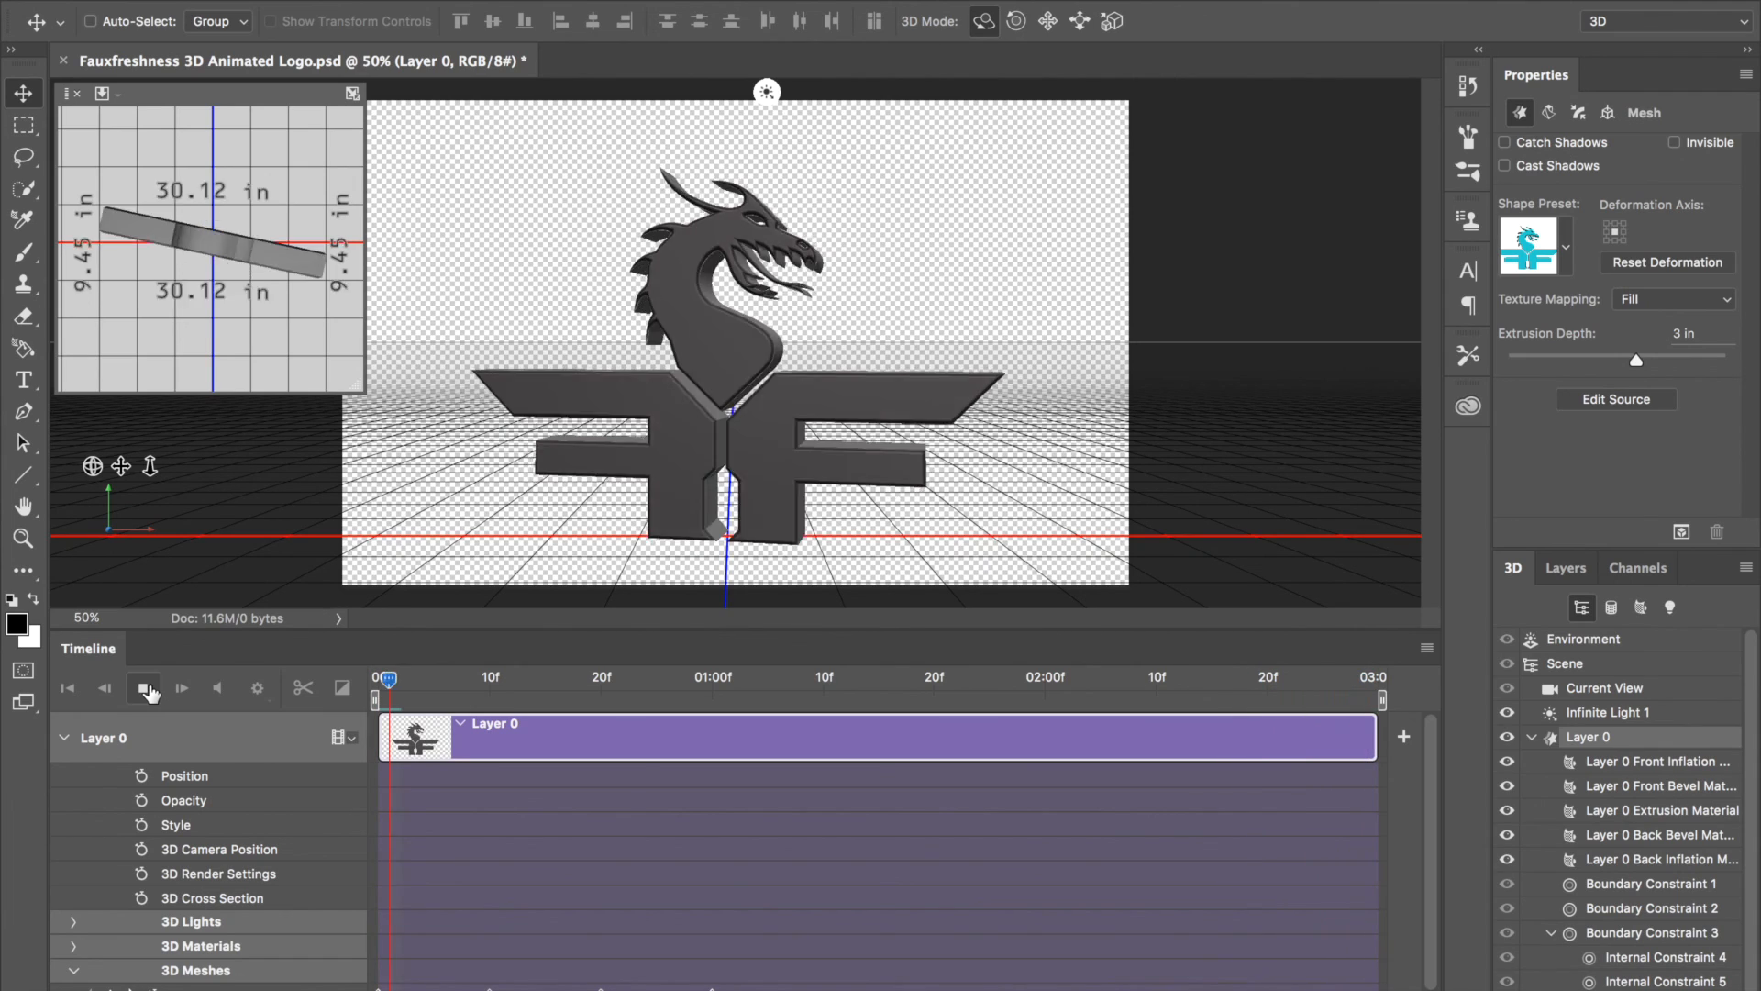
click(144, 687)
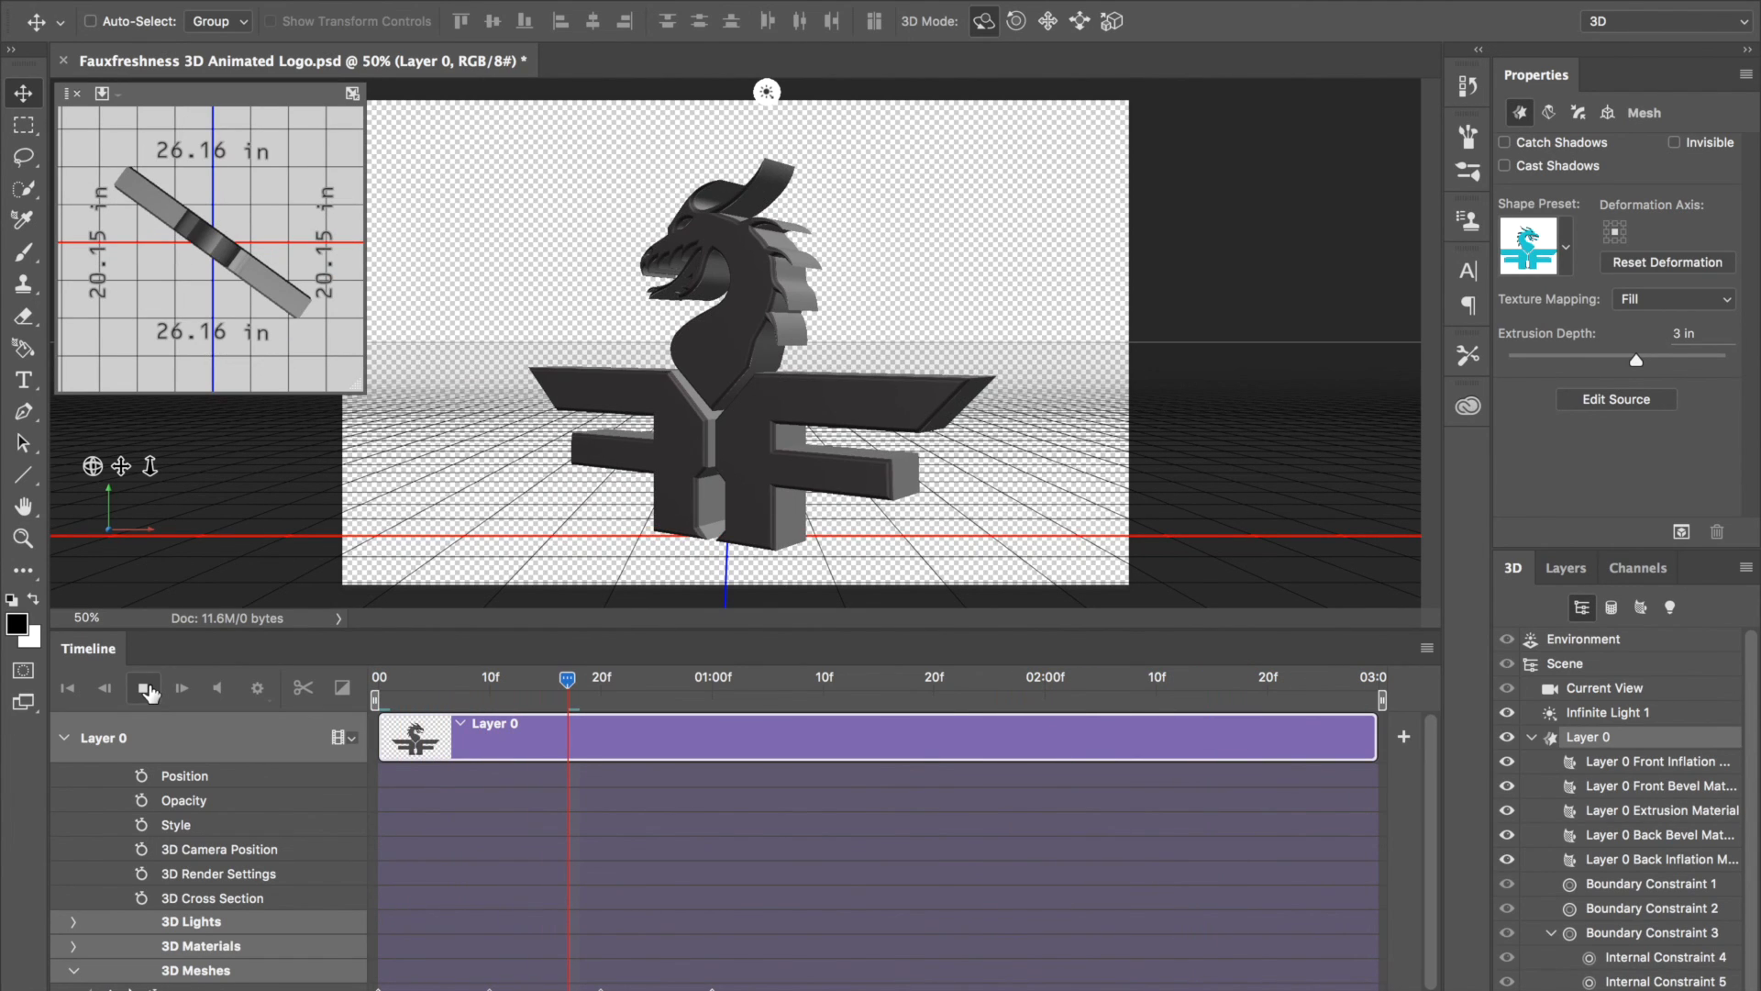
click(143, 688)
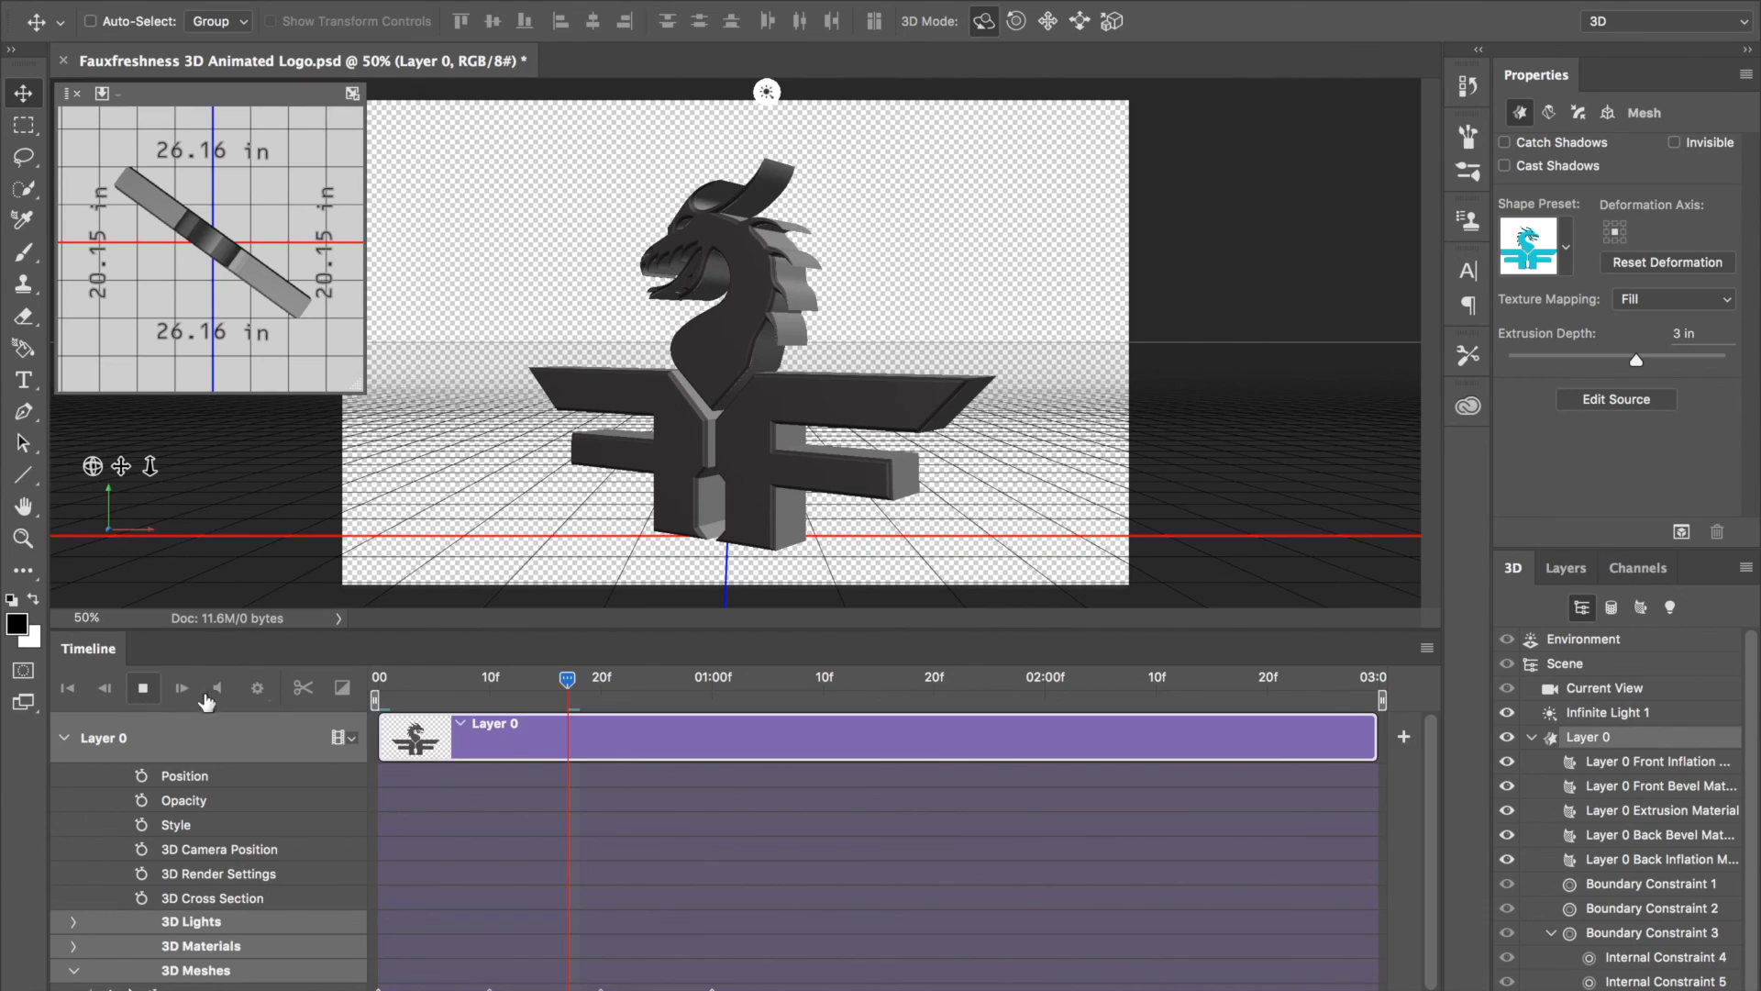
mouse_move(244, 710)
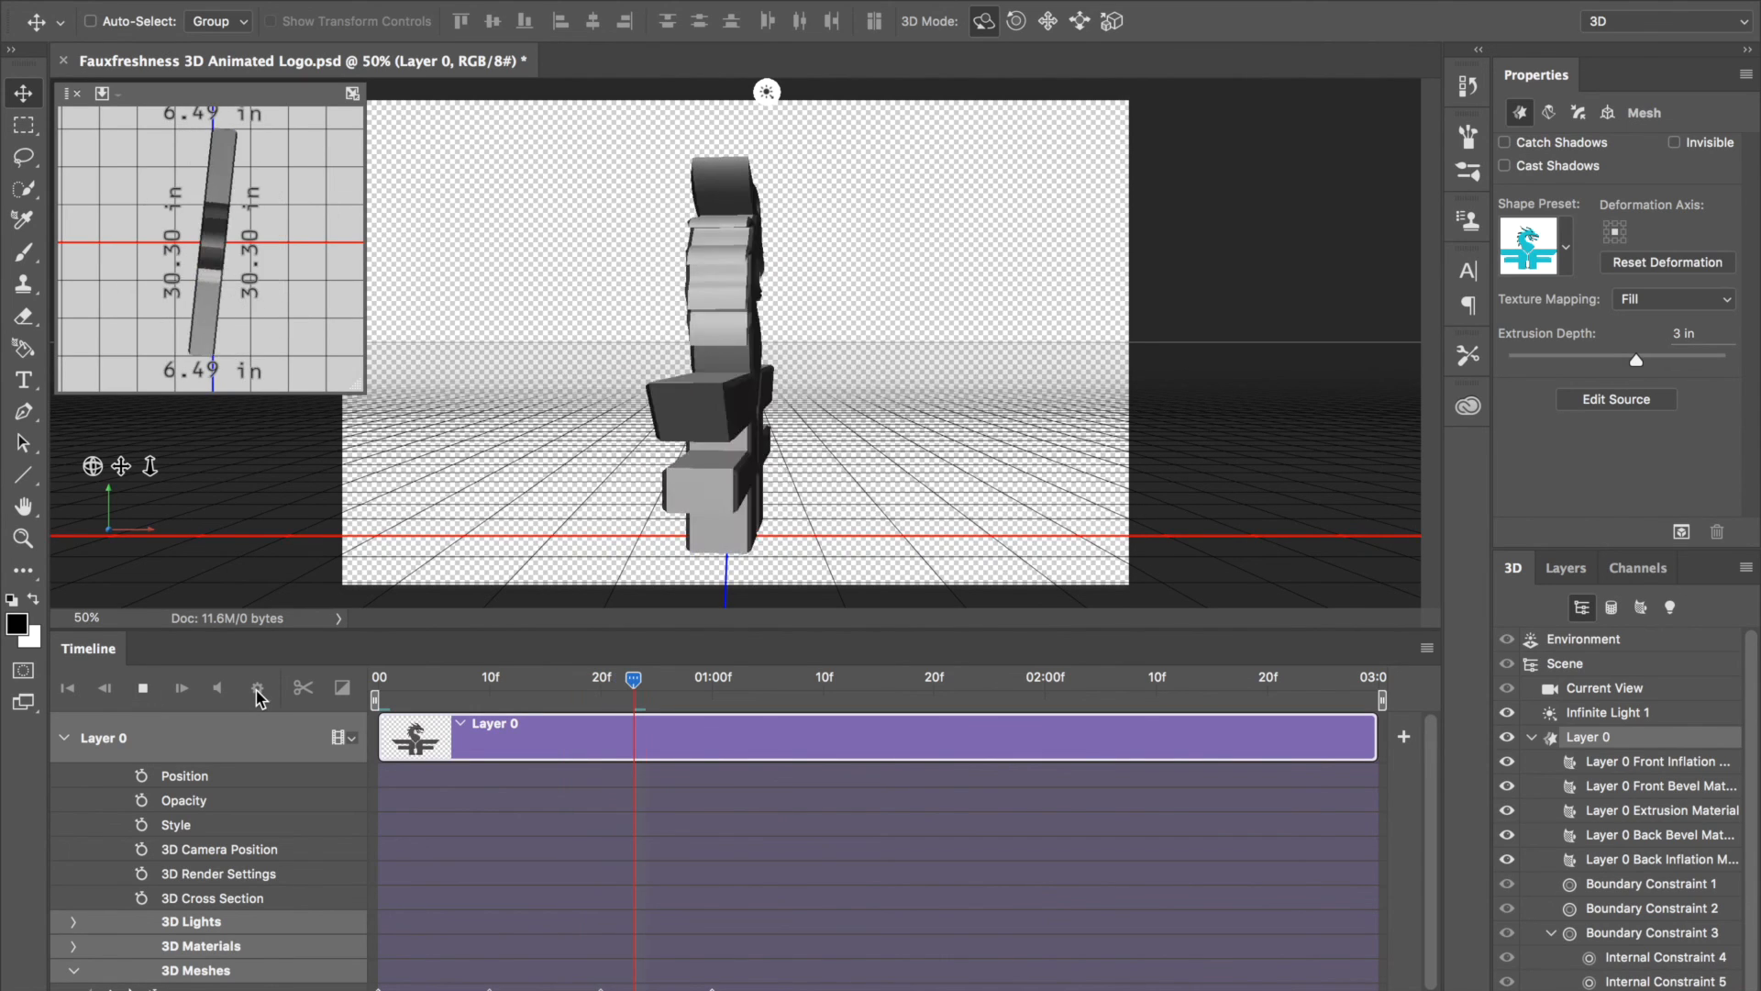
click(181, 687)
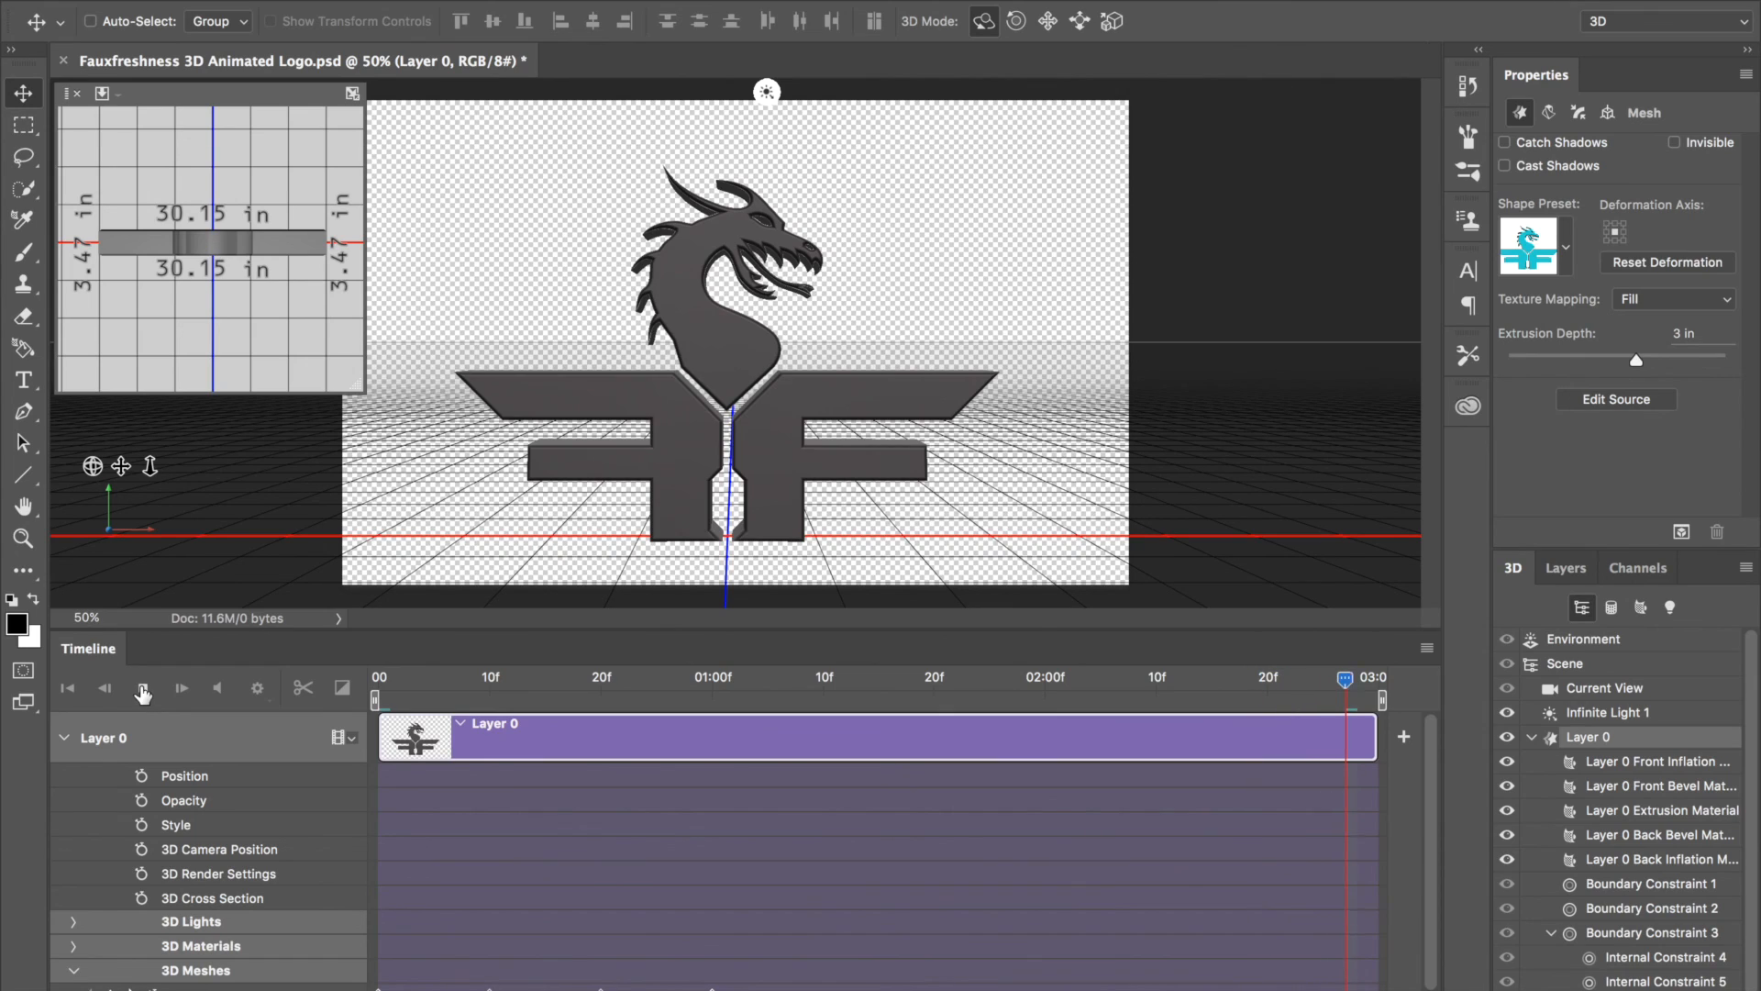
click(144, 689)
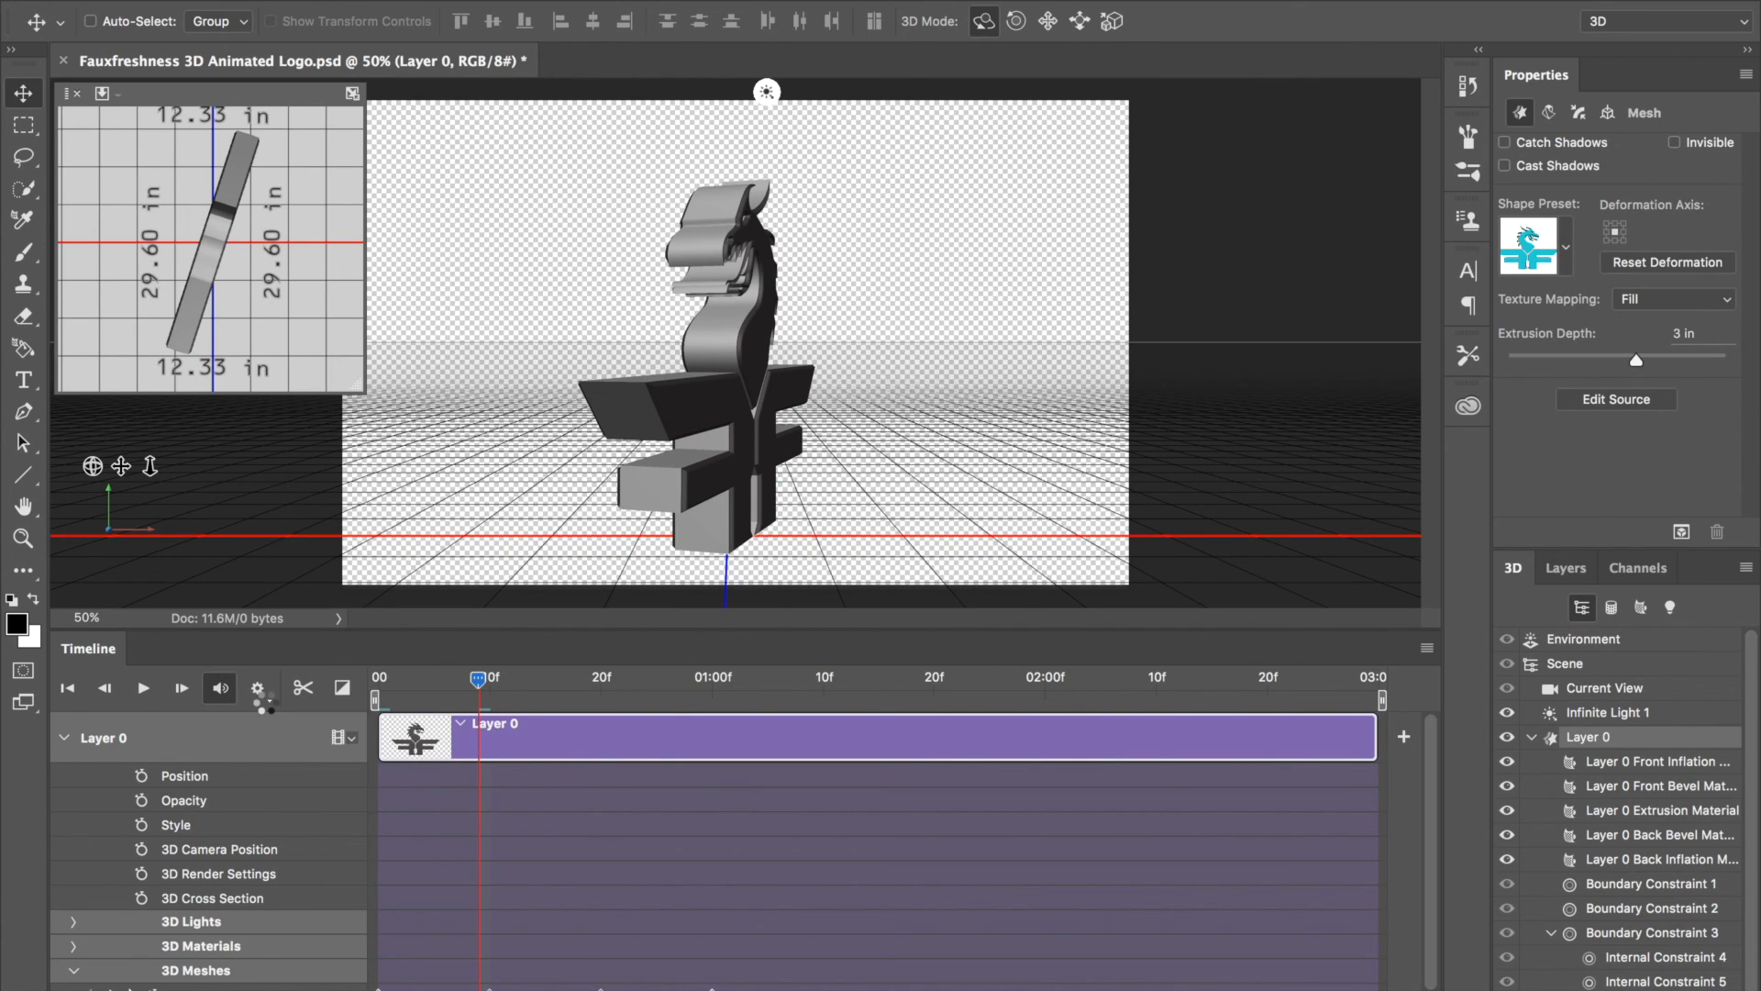
Step: Enable Loop Playback in the Timeline settings so the spin repeats continuously
click(257, 687)
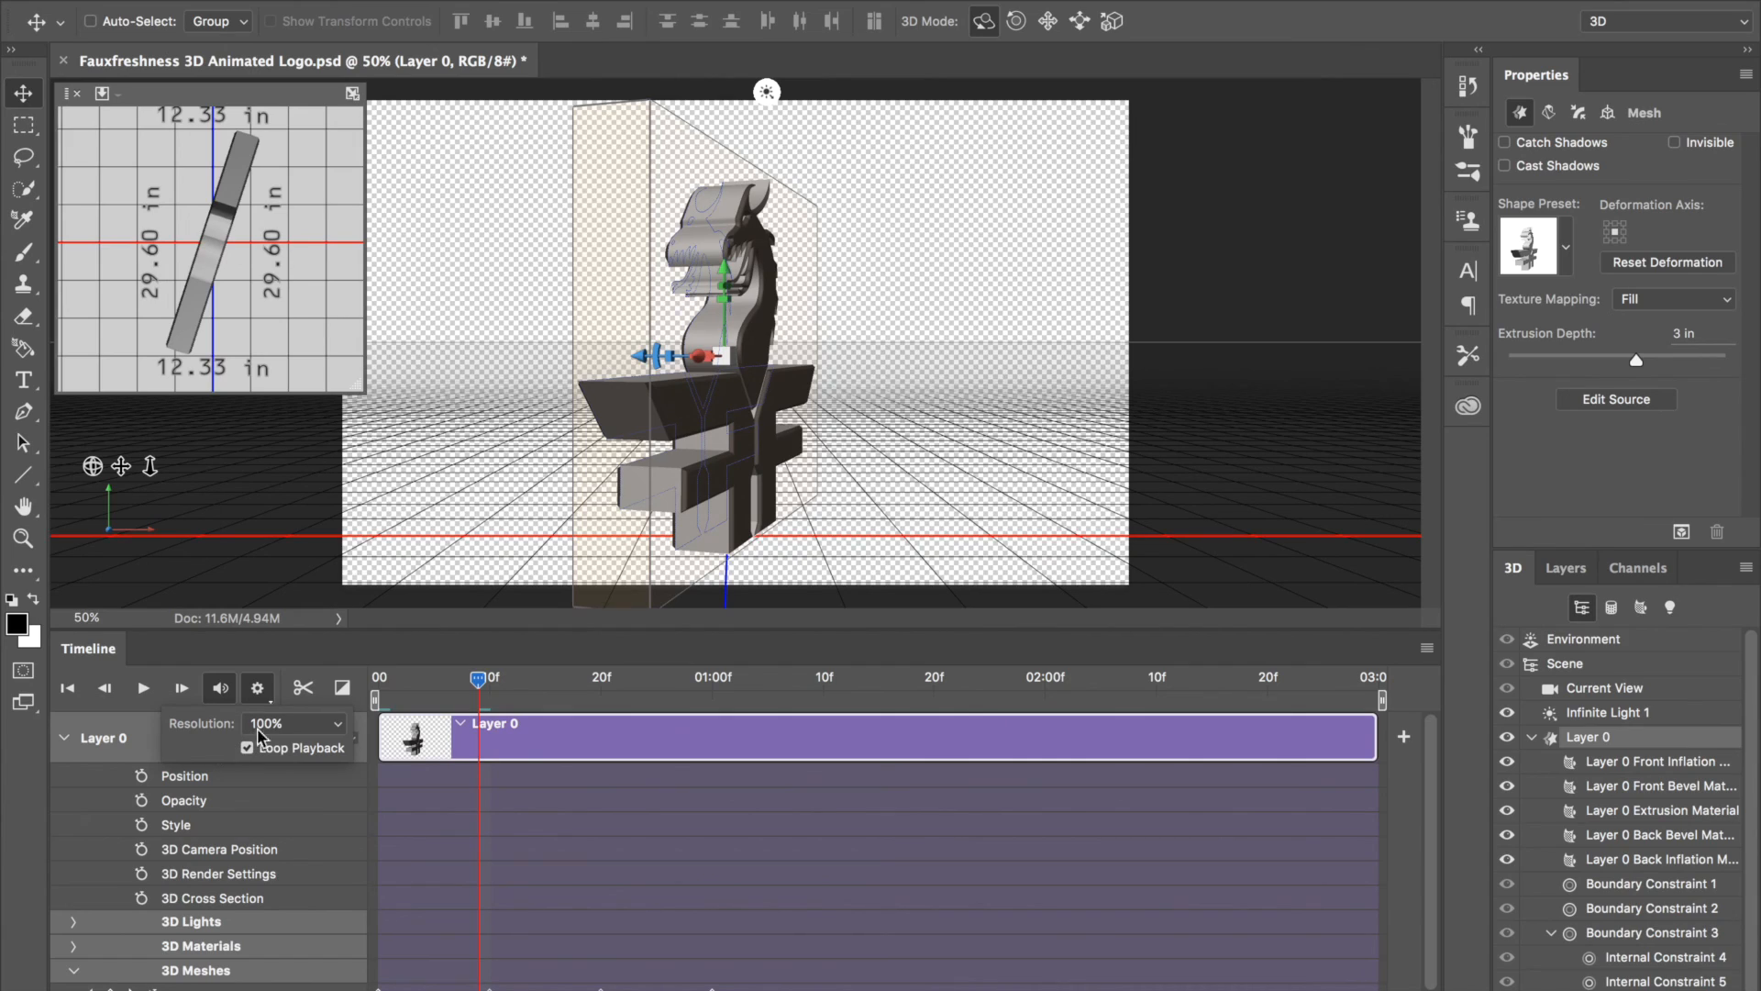
click(256, 687)
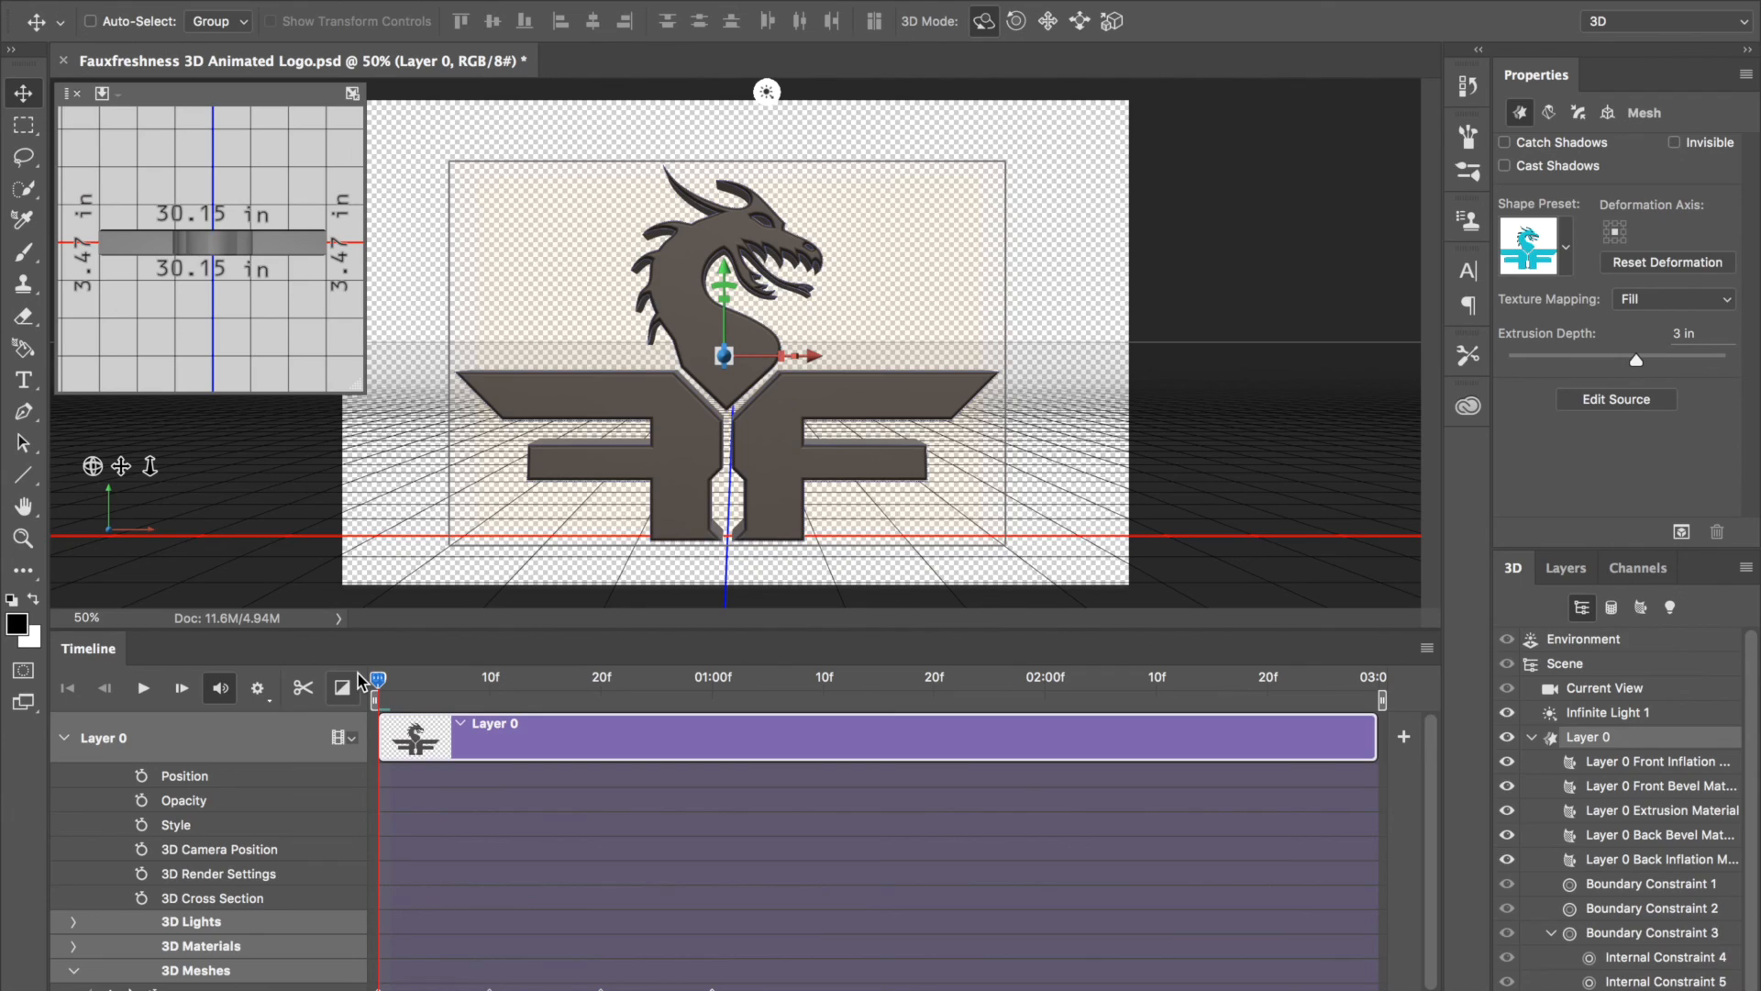
mouse_move(341, 687)
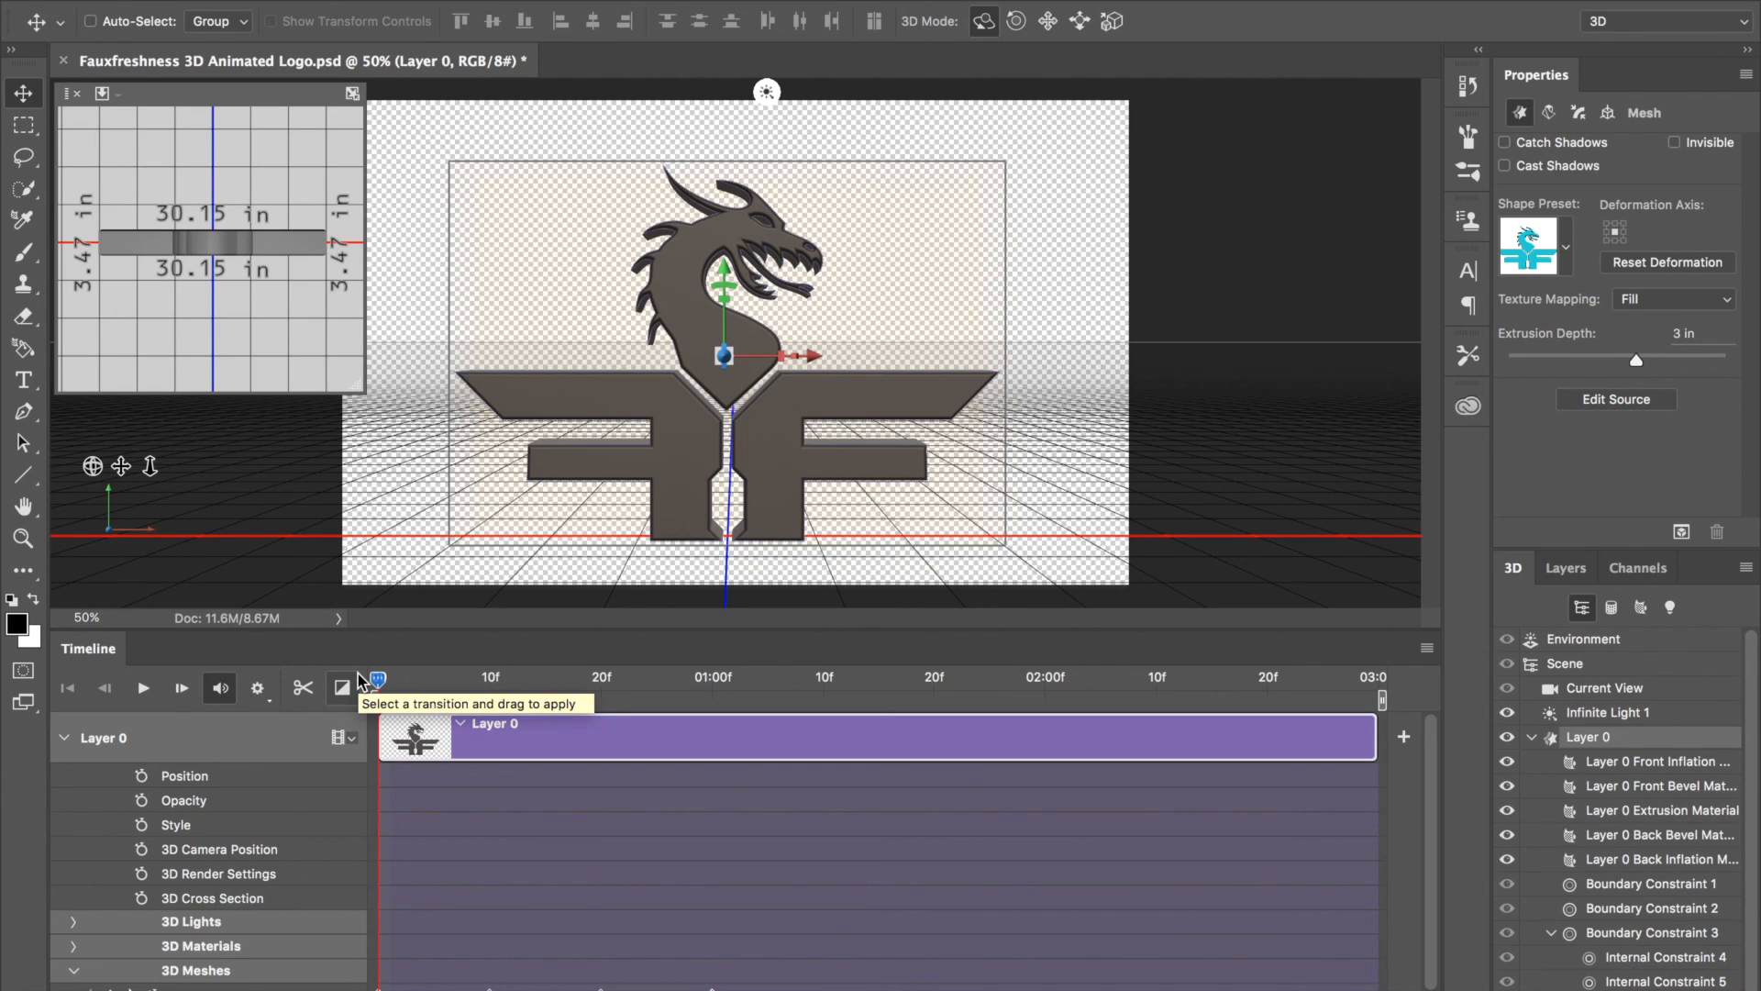